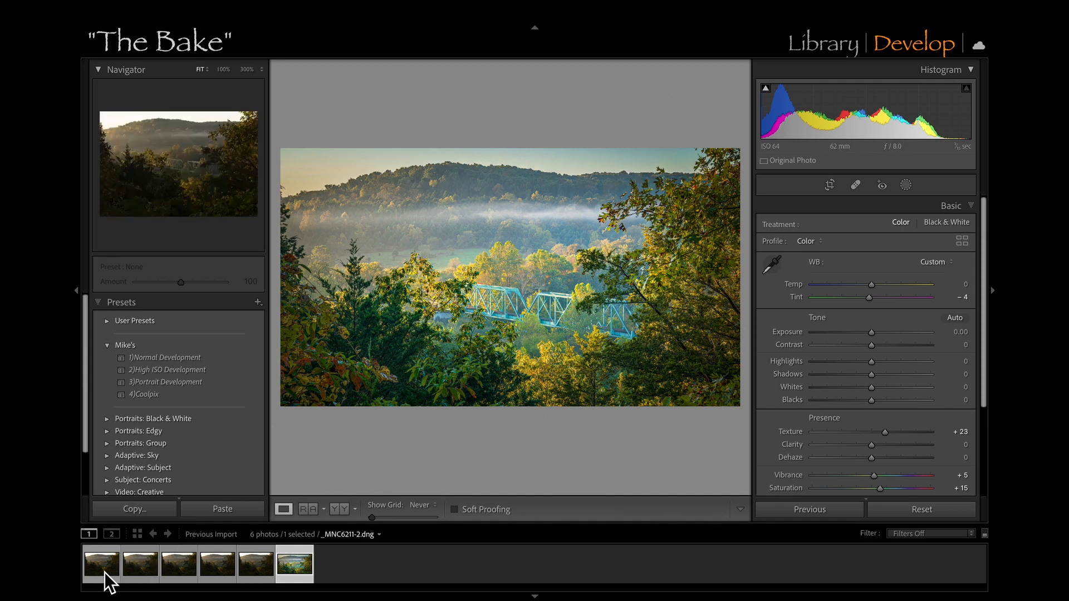
# Restore the stacked image's crop aspect to As Shot.
pyautogui.click(100, 568)
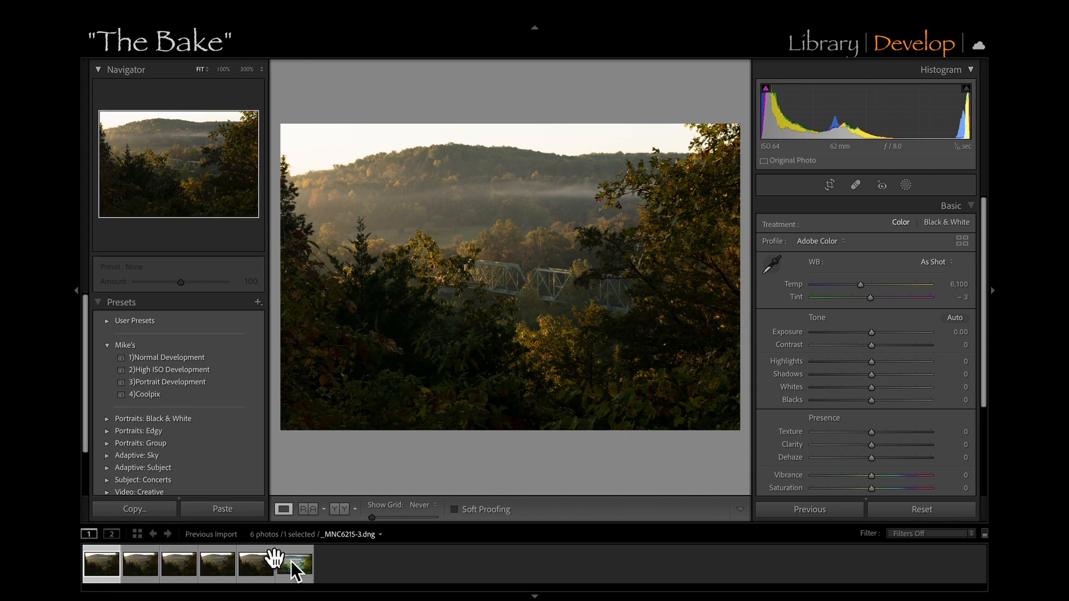
pyautogui.click(295, 565)
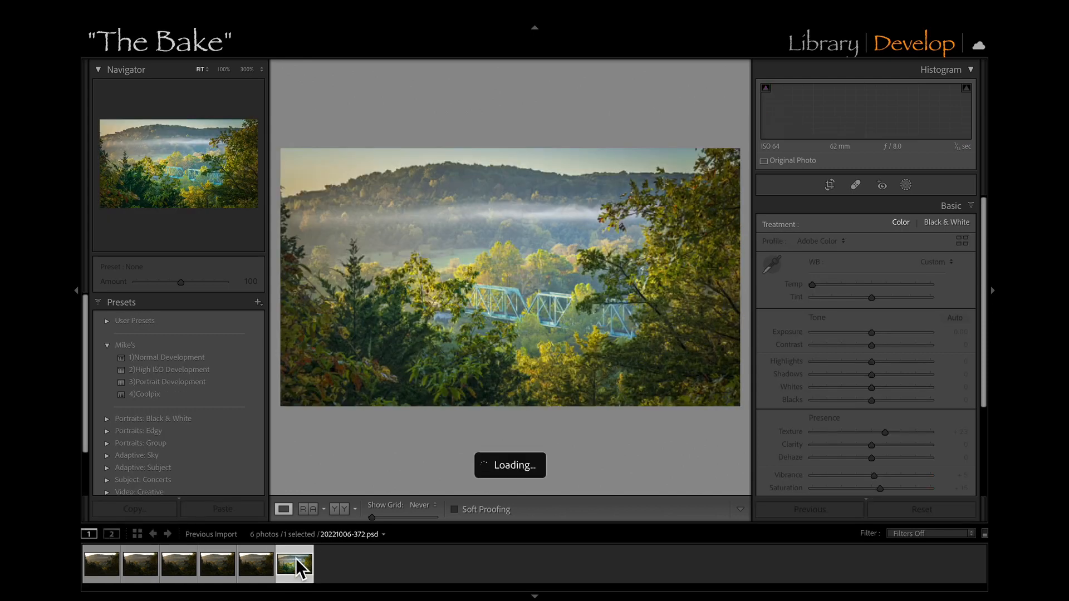
pyautogui.click(825, 43)
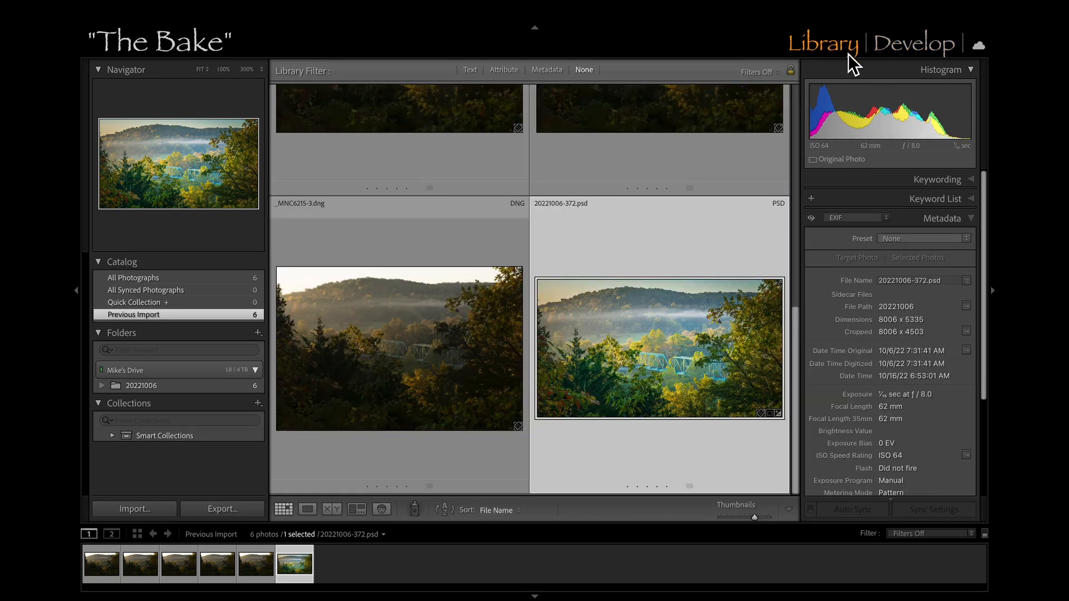
pyautogui.click(915, 44)
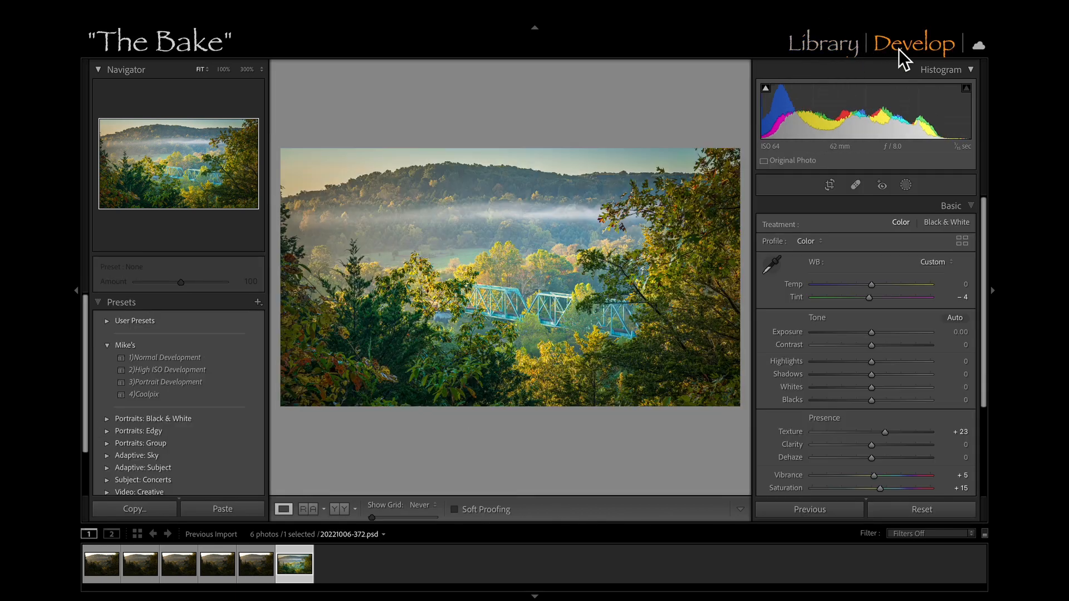
pyautogui.click(829, 184)
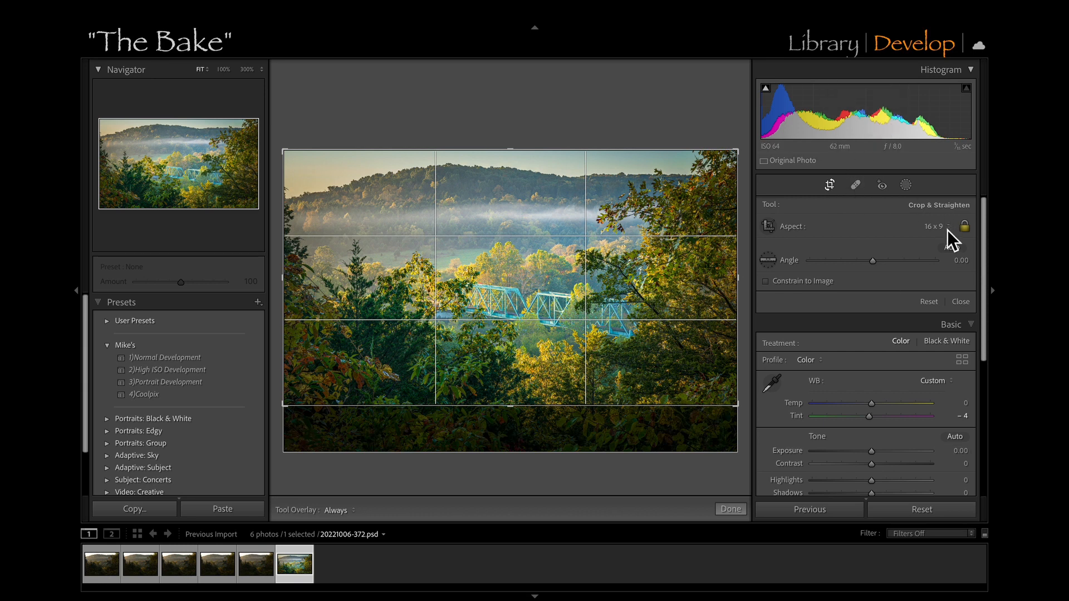
pyautogui.click(933, 226)
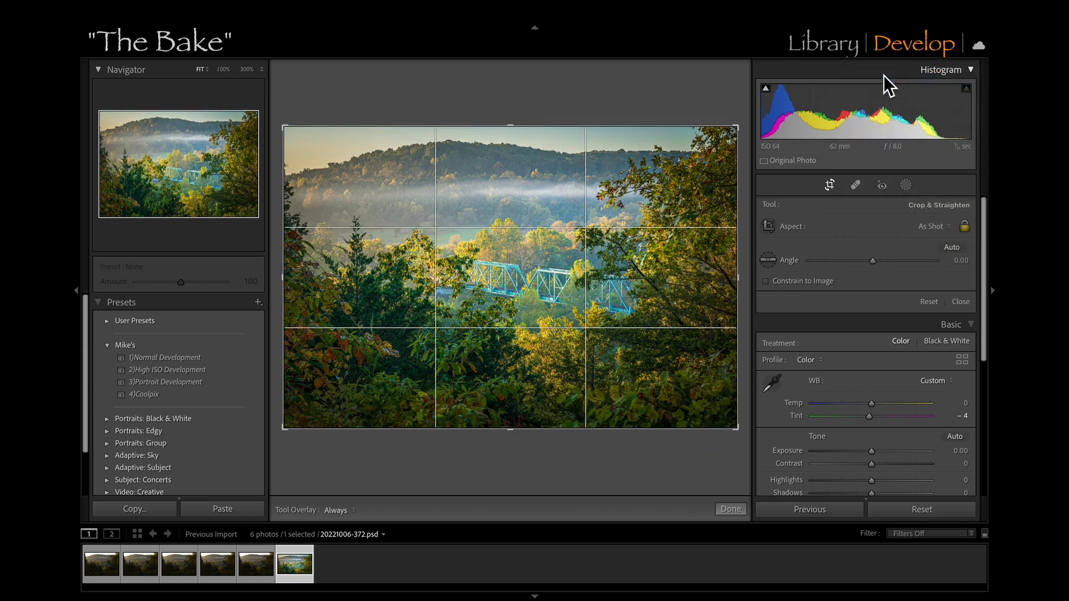
# Apply the 1) Normal Development preset to the first DNG frame.
pyautogui.click(101, 574)
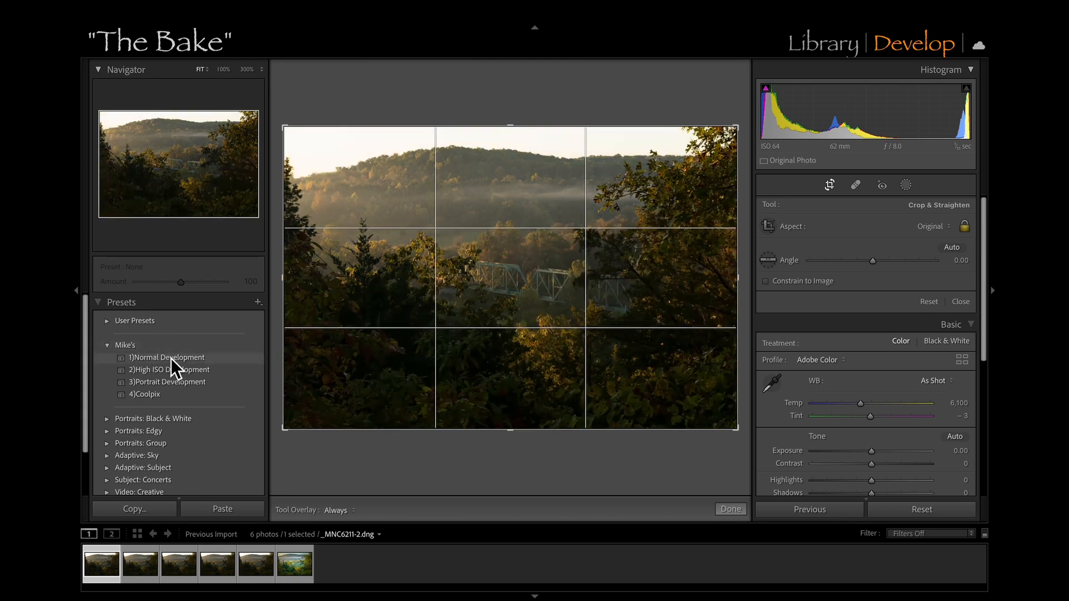
pyautogui.click(169, 358)
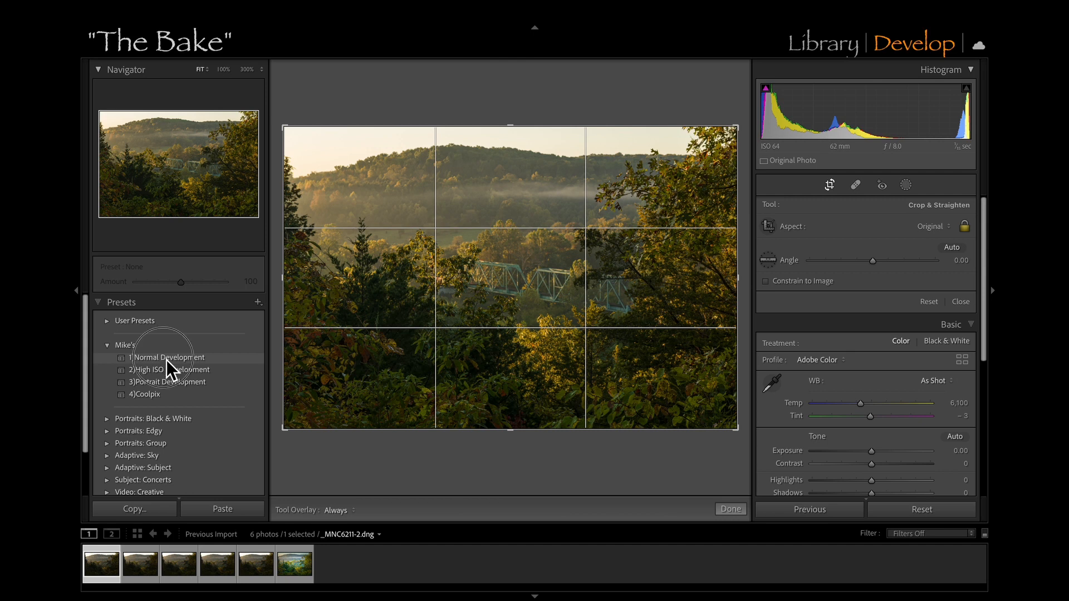
pyautogui.click(167, 357)
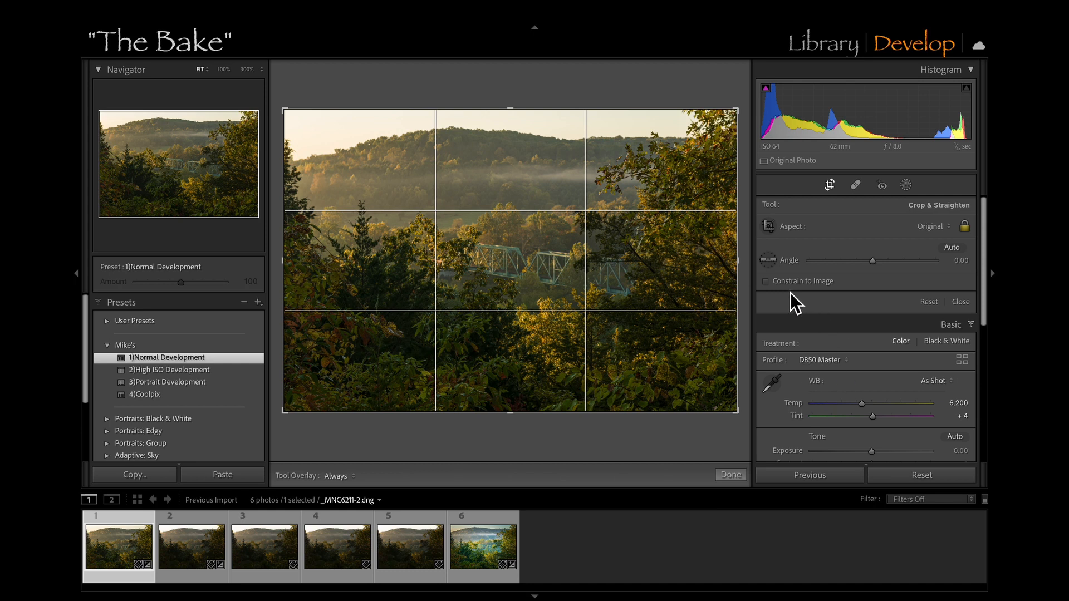
# Lower highlights, lift shadows, and set white balance to Auto, about 5,151 with zero tint.
pyautogui.click(829, 184)
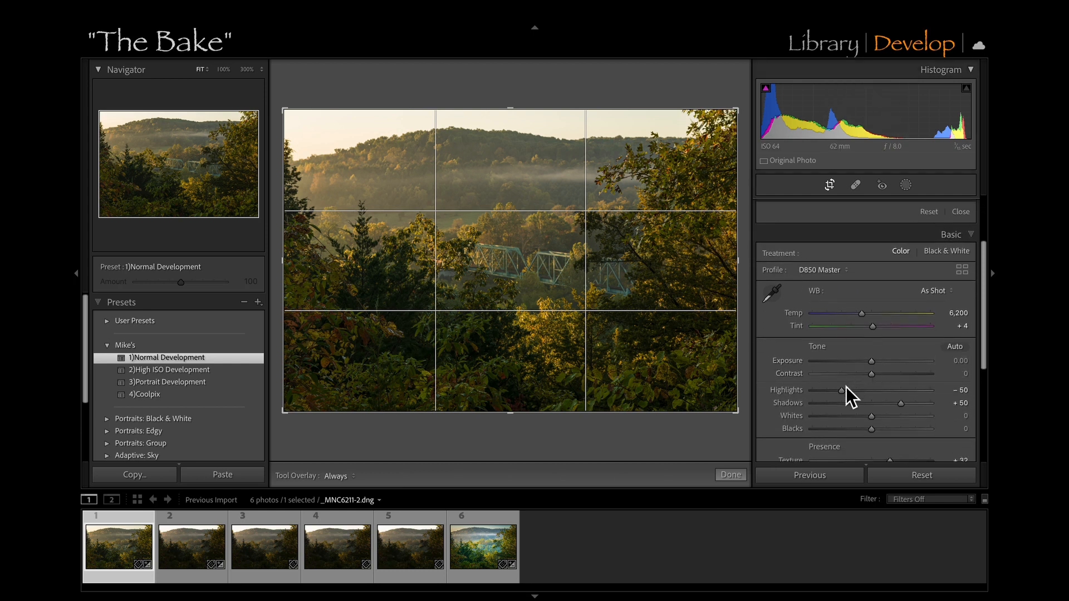
pyautogui.moveTo(840, 392); pyautogui.dragTo(832, 392)
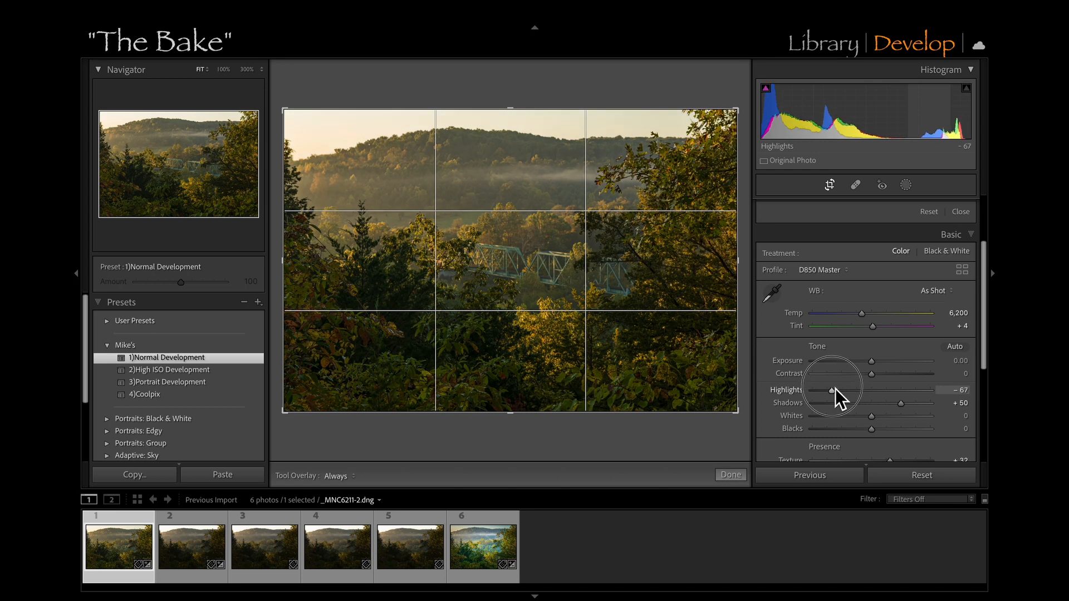
pyautogui.moveTo(891, 402); pyautogui.dragTo(902, 402)
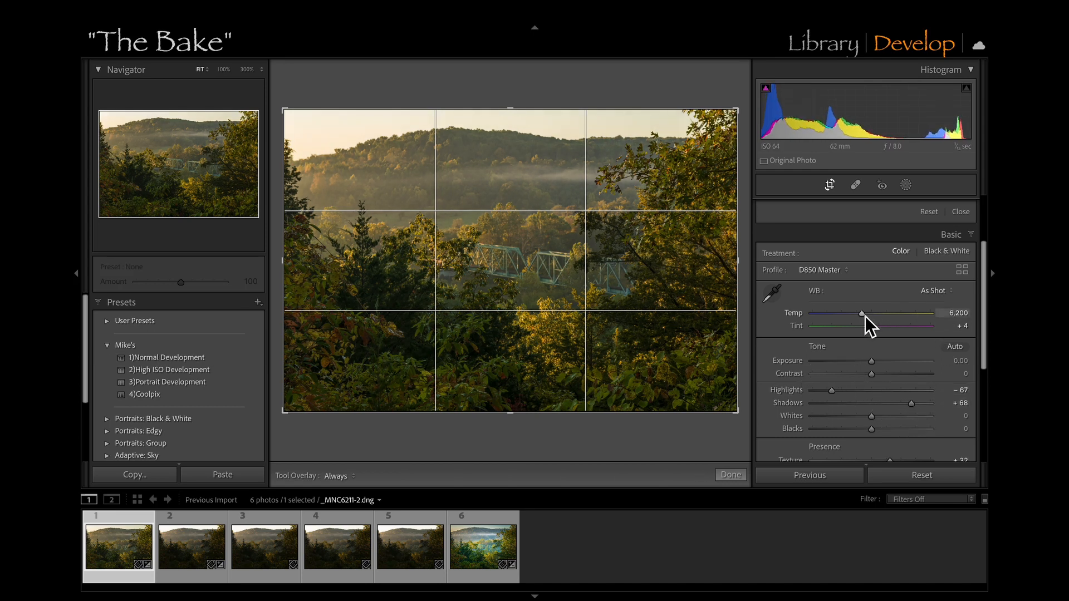
pyautogui.moveTo(863, 314); pyautogui.dragTo(851, 314)
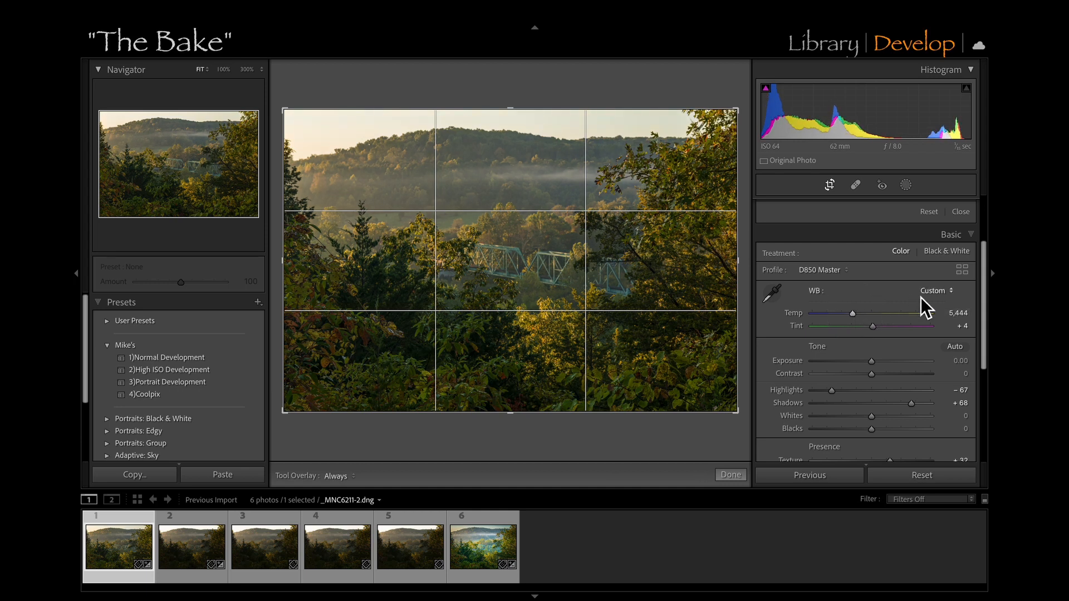
pyautogui.click(933, 291)
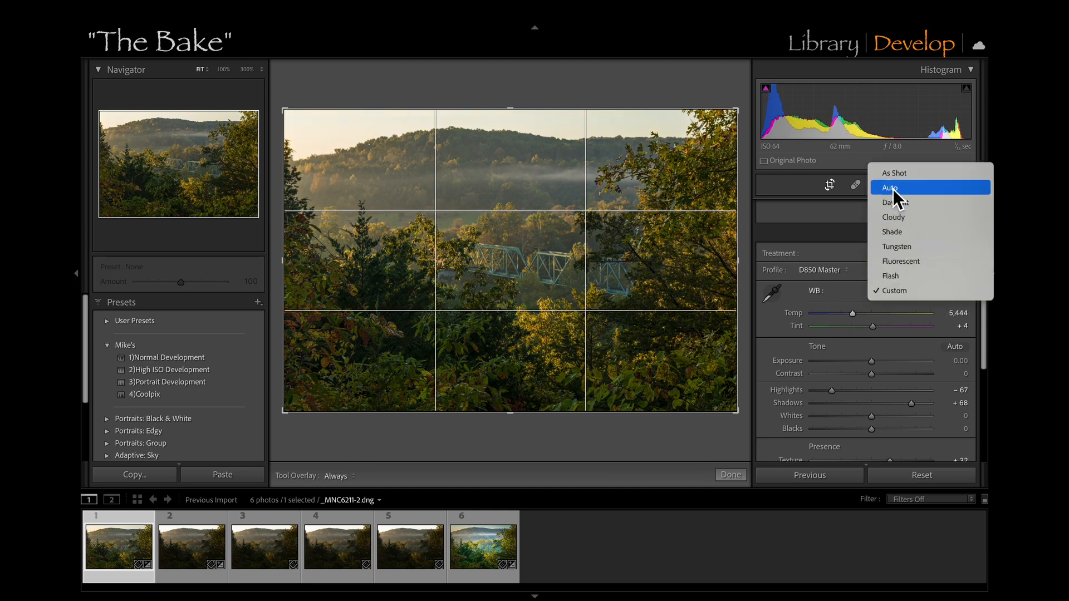
pyautogui.click(890, 187)
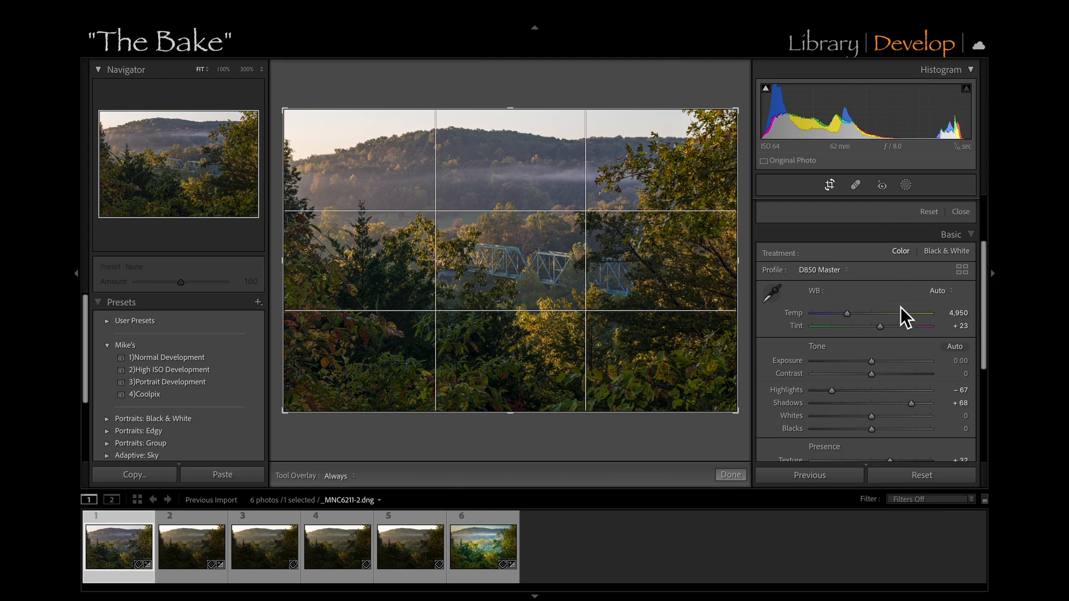
pyautogui.moveTo(893, 326); pyautogui.dragTo(876, 326)
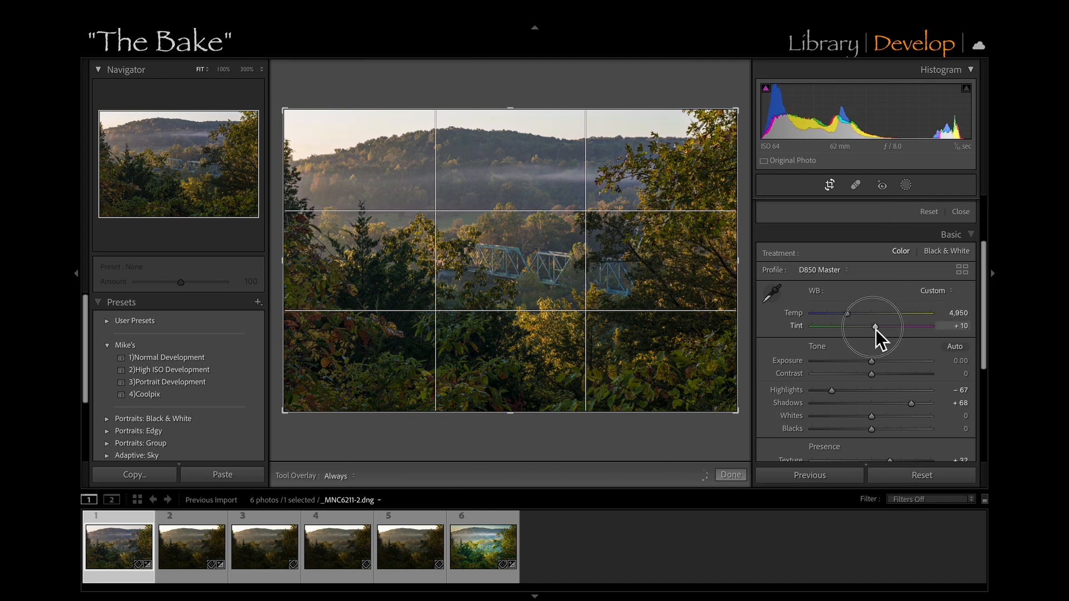
pyautogui.moveTo(876, 326); pyautogui.dragTo(848, 313)
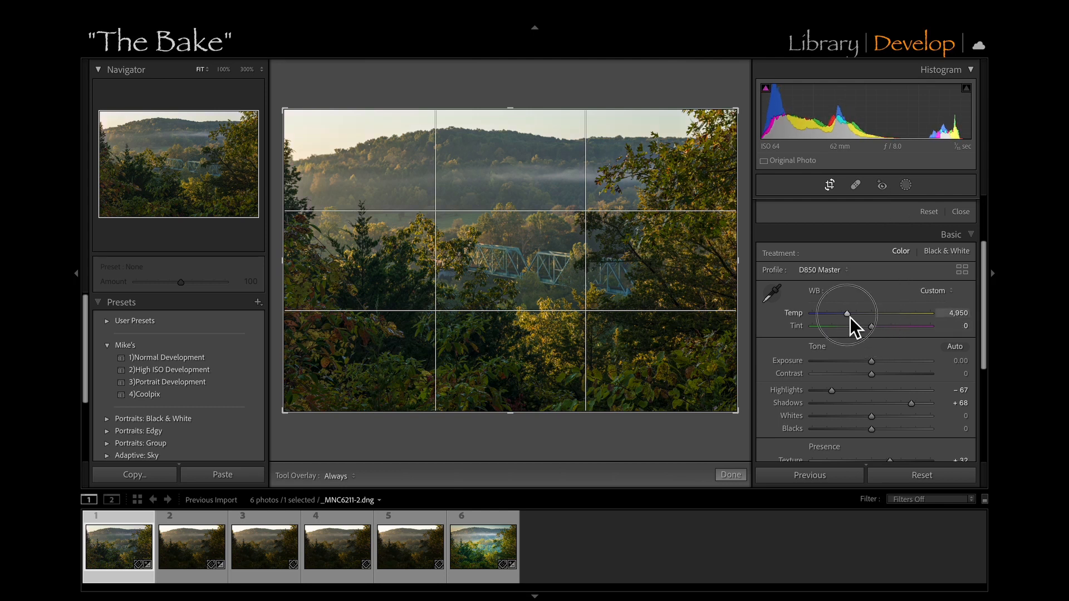
pyautogui.moveTo(848, 313); pyautogui.dragTo(868, 313)
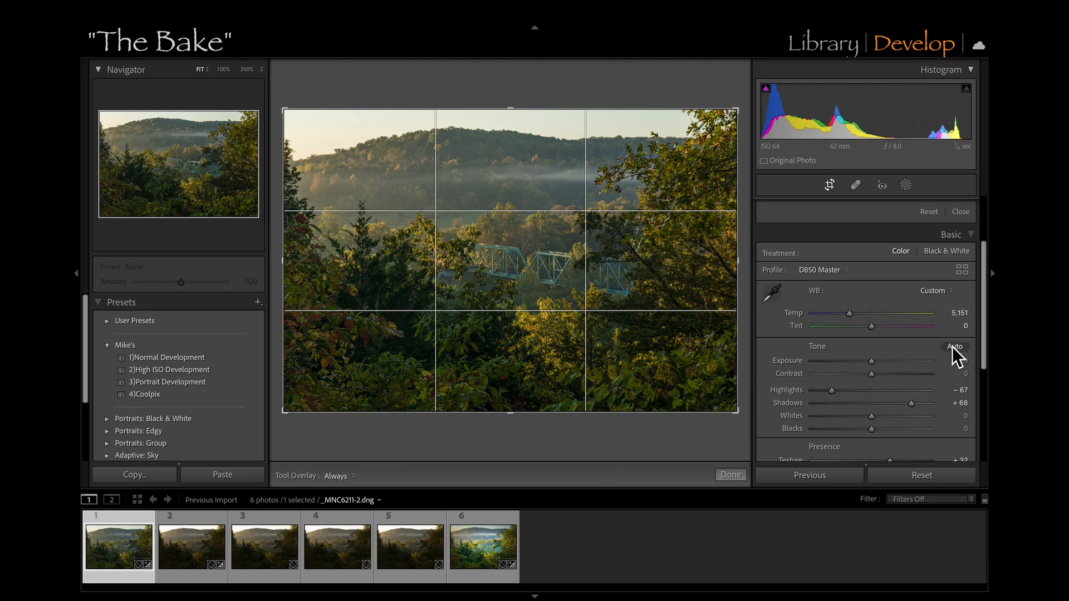
# Apply Auto Tone, then set Highlights to -85 and Whites to +23.
pyautogui.click(955, 347)
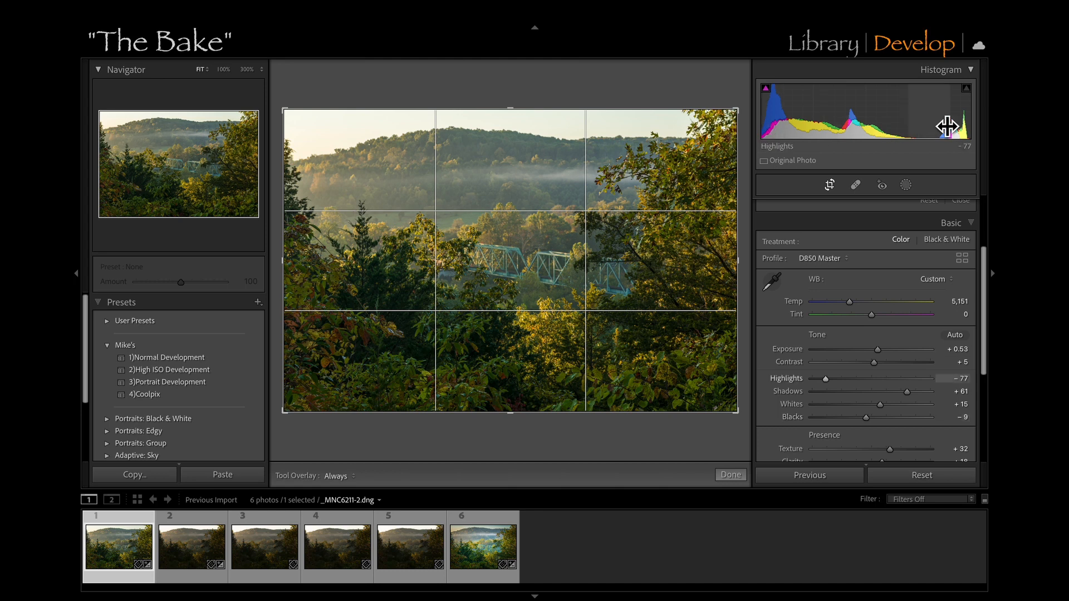
pyautogui.moveTo(932, 394)
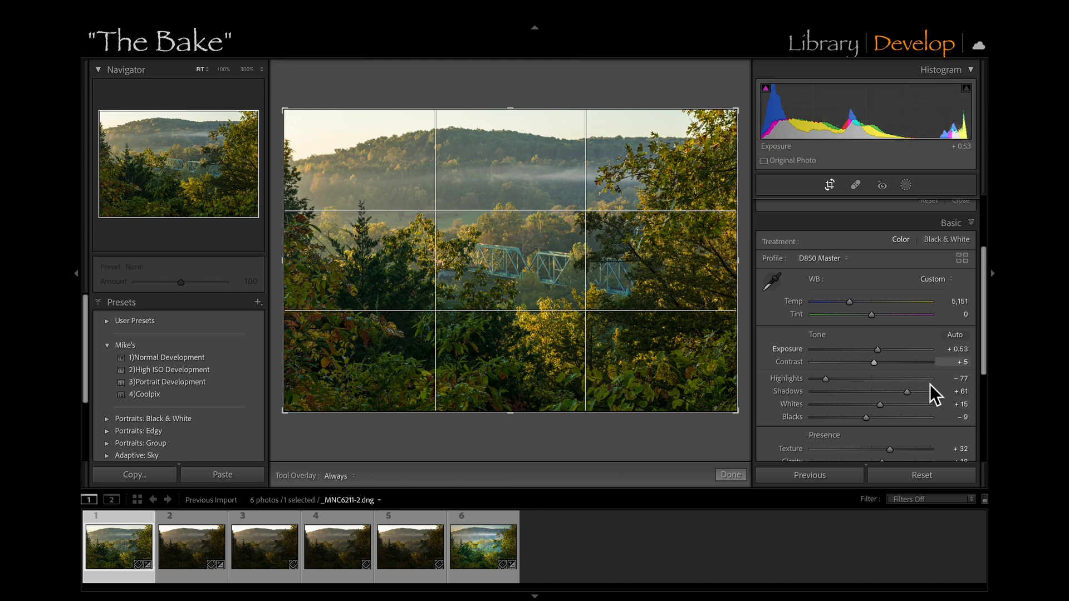
pyautogui.moveTo(833, 379); pyautogui.dragTo(822, 379)
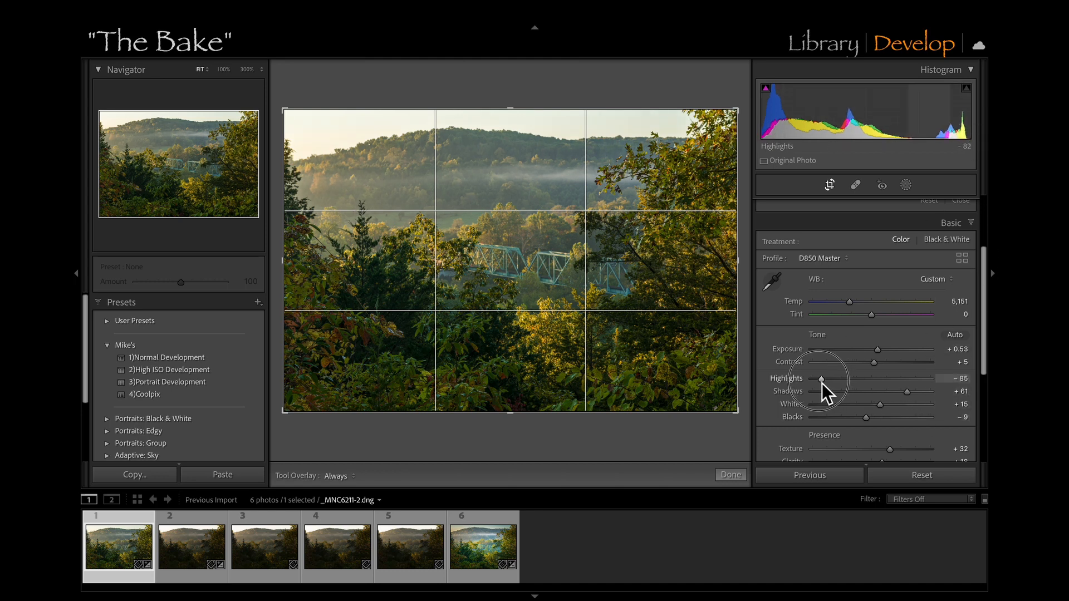
pyautogui.moveTo(854, 404); pyautogui.dragTo(884, 404)
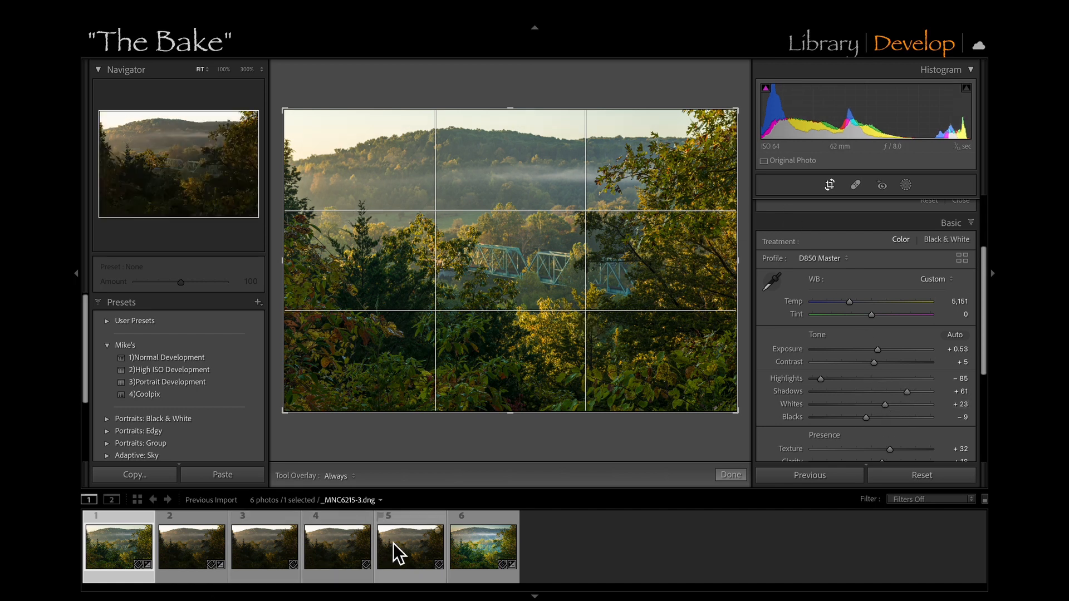
pyautogui.moveTo(414, 575)
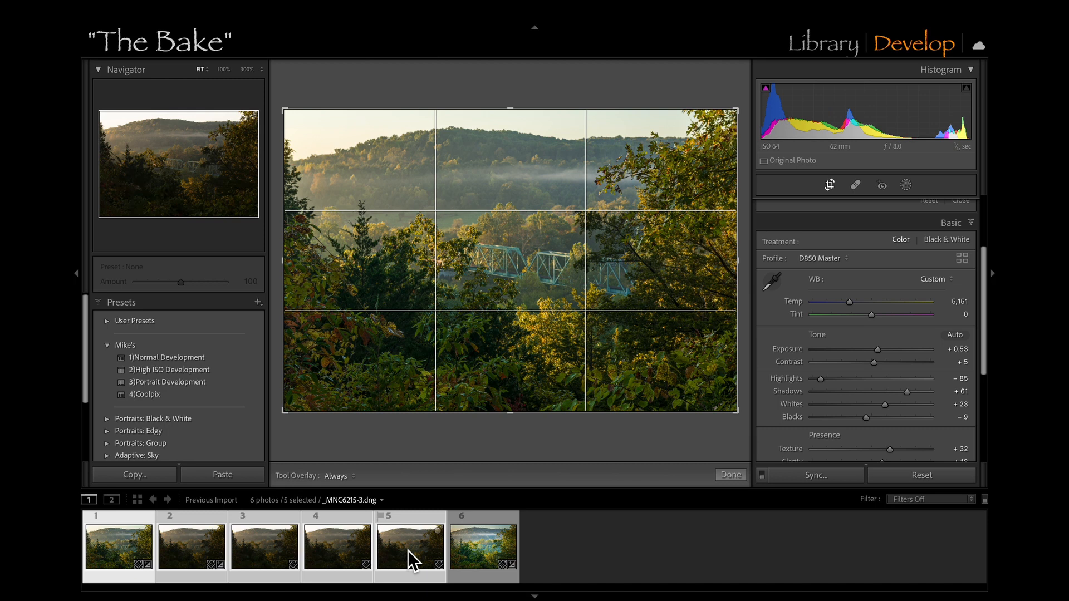
# Sync all of the first raw frame's settings to the other four raw bridge frames.
pyautogui.click(816, 475)
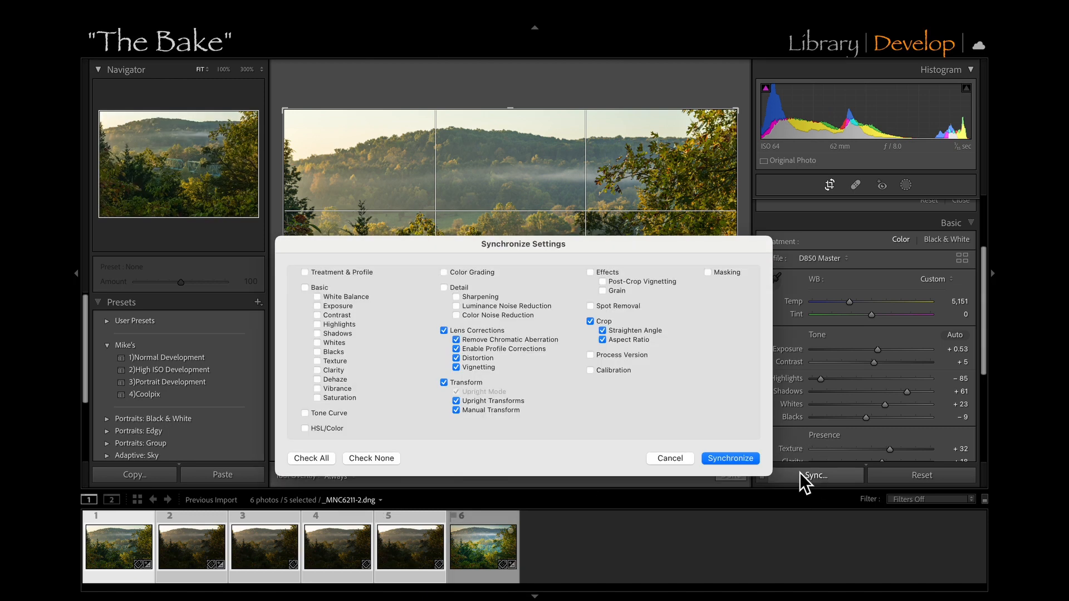
pyautogui.click(311, 458)
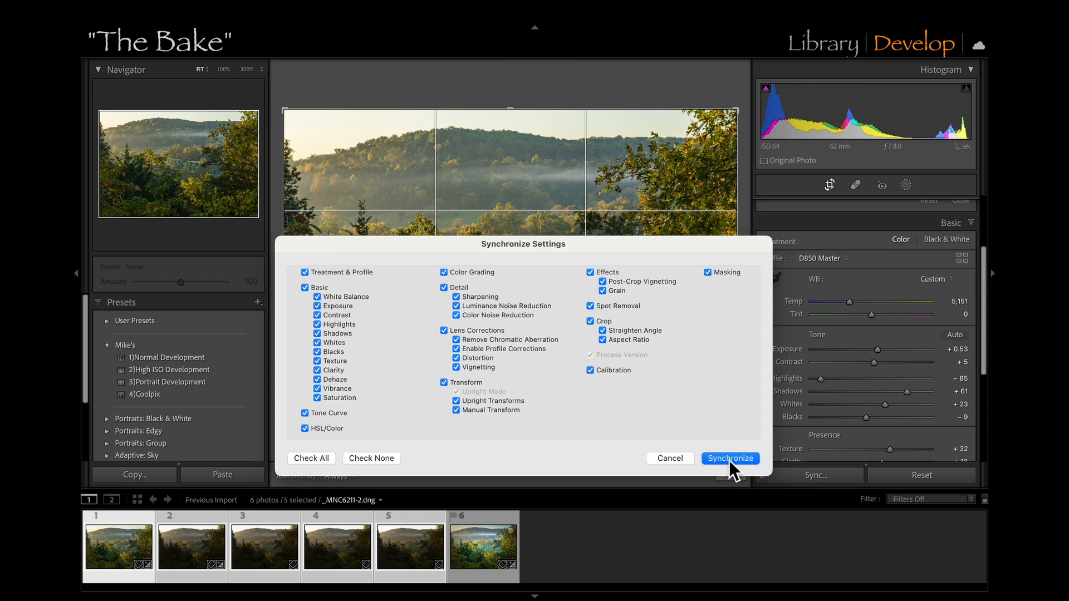
pyautogui.click(730, 458)
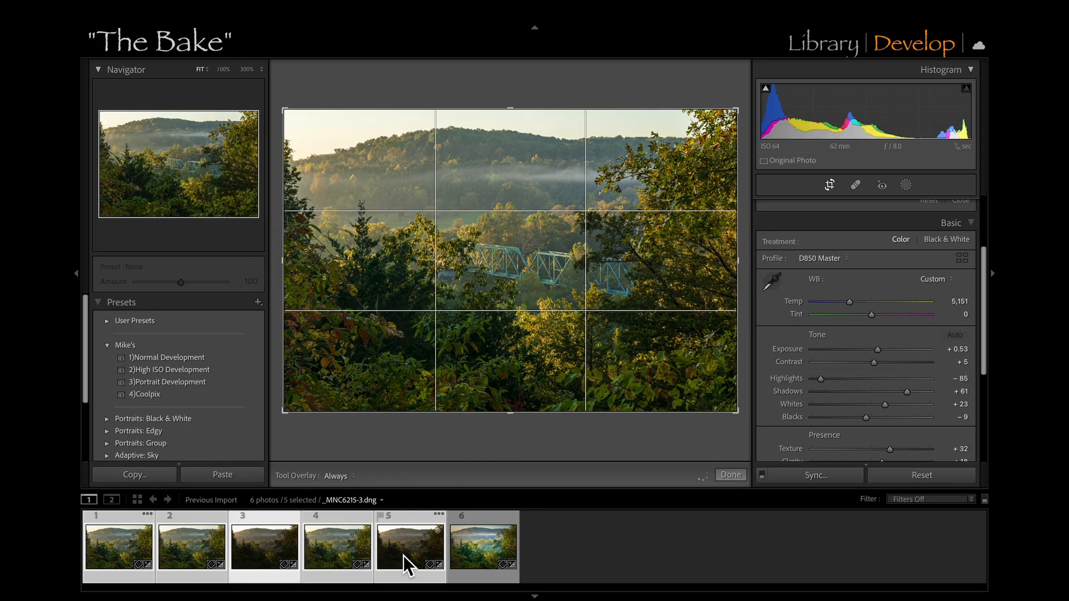
pyautogui.click(488, 551)
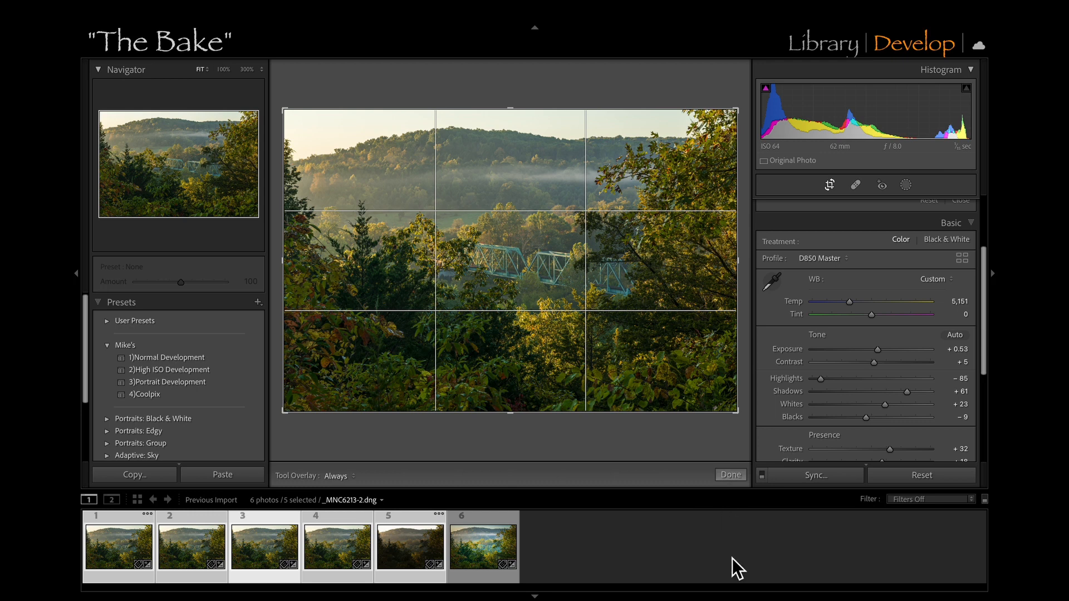
pyautogui.moveTo(779, 492)
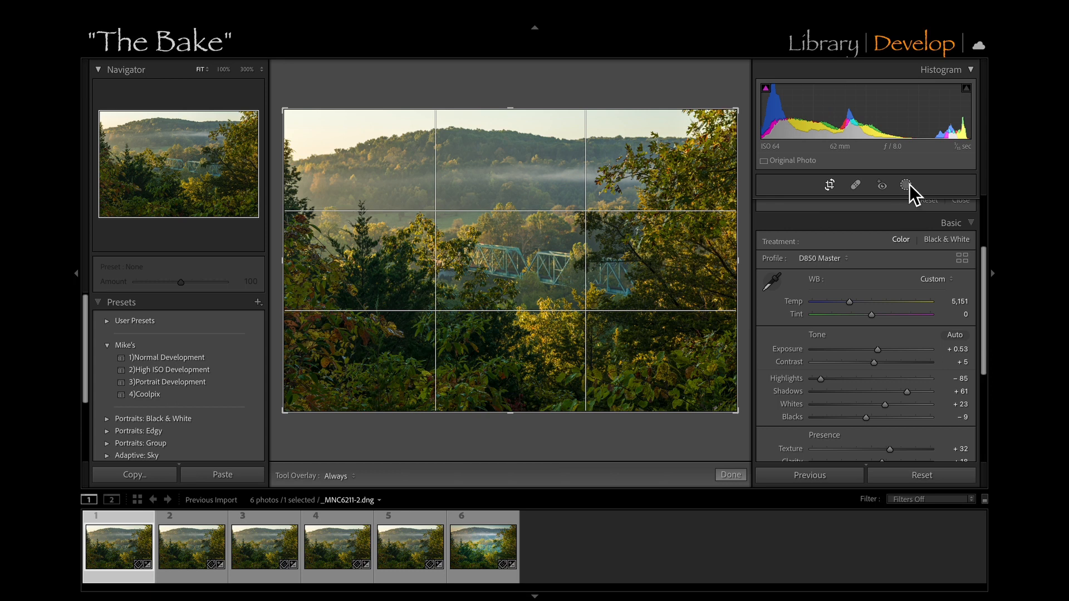
pyautogui.moveTo(834, 201)
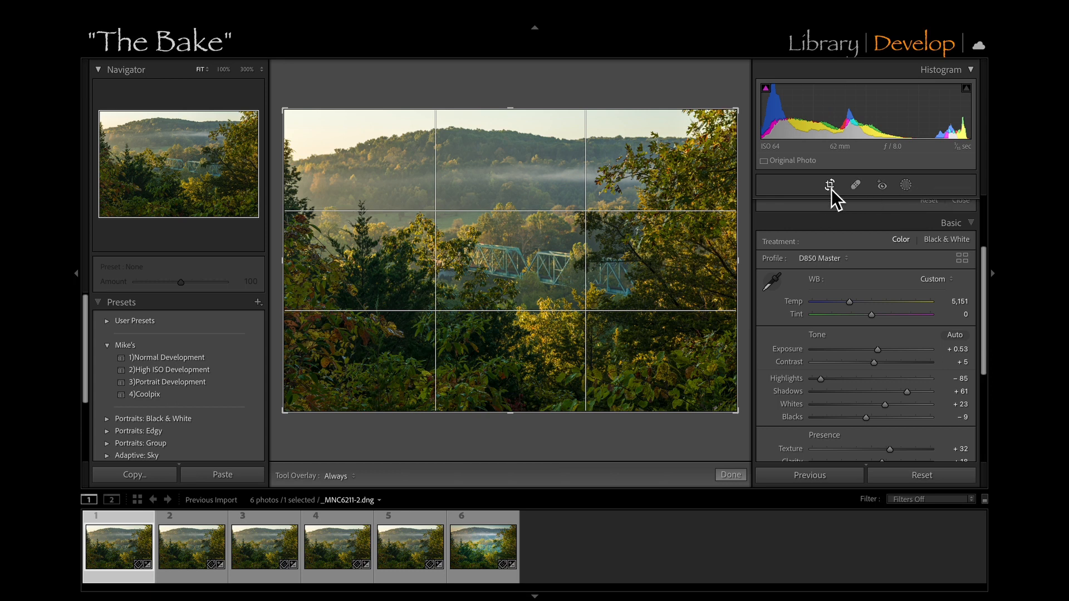
# Close Crop and create a Select Sky mask.
pyautogui.click(830, 184)
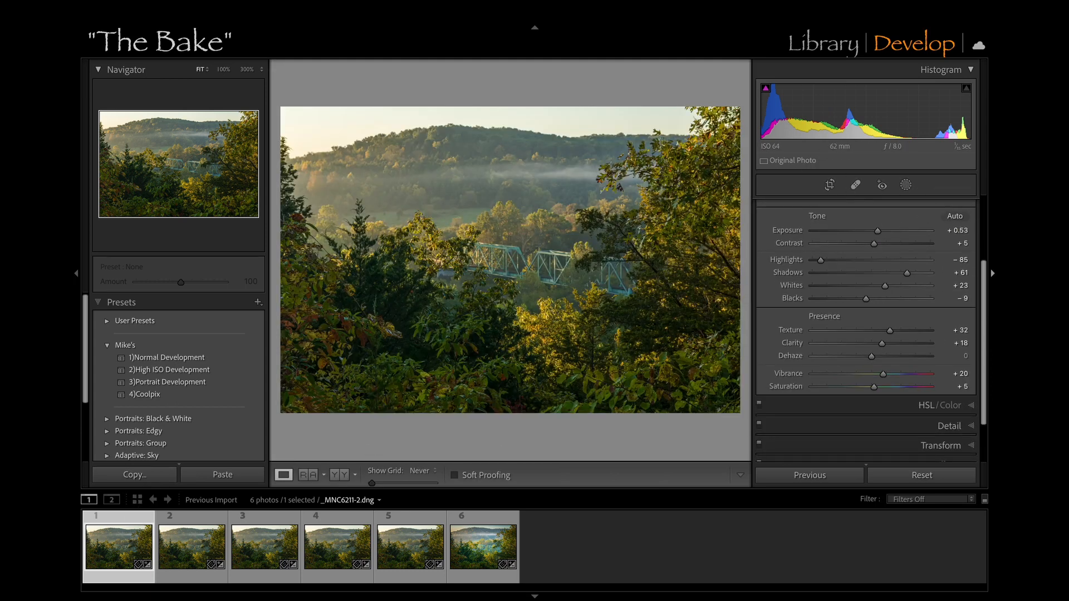
pyautogui.click(905, 185)
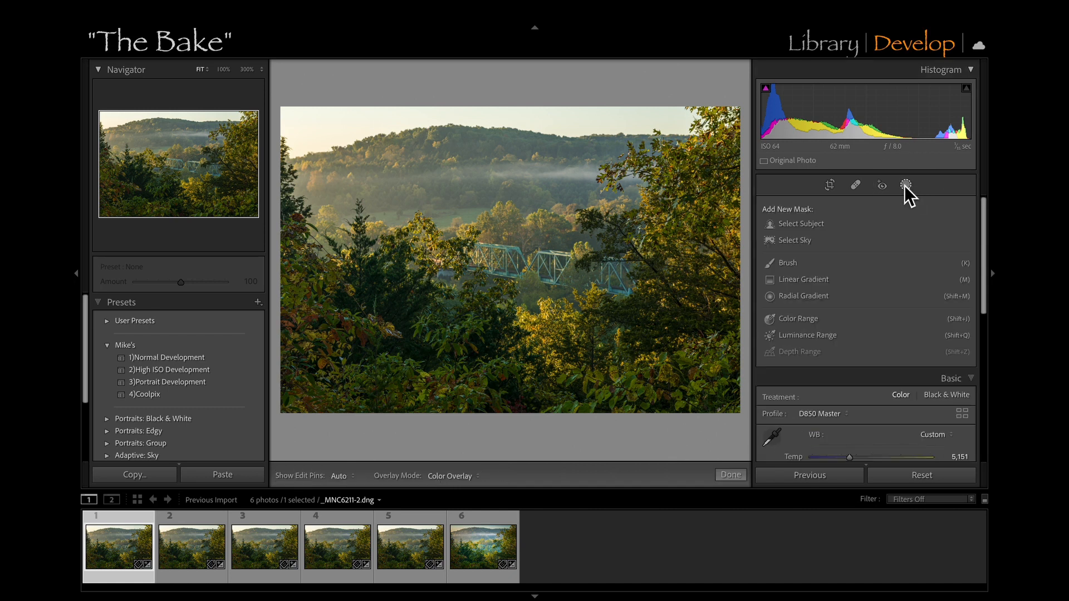
pyautogui.moveTo(809, 244)
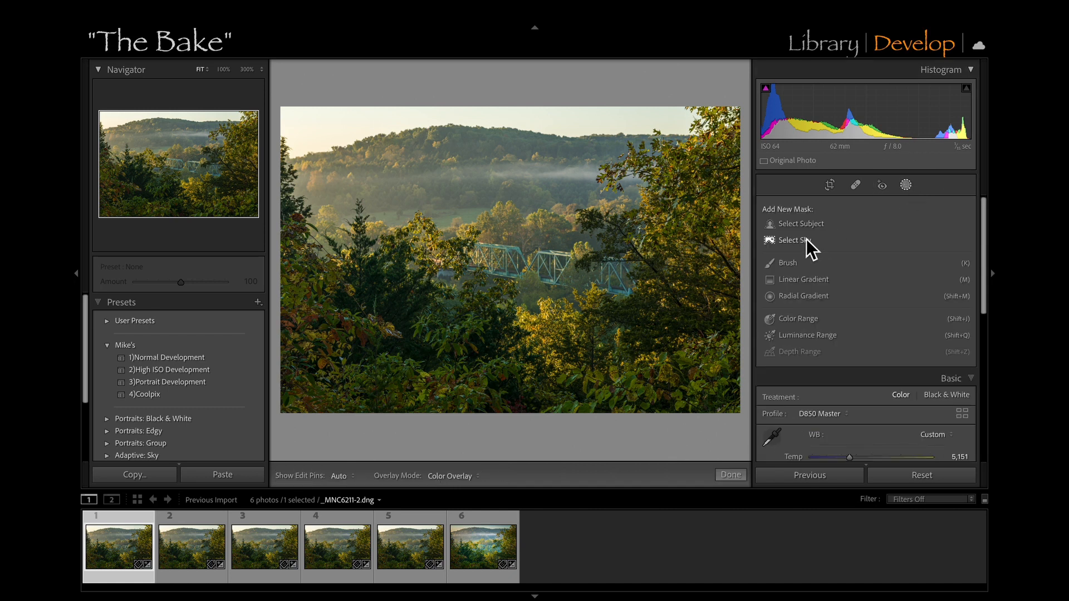
pyautogui.click(793, 240)
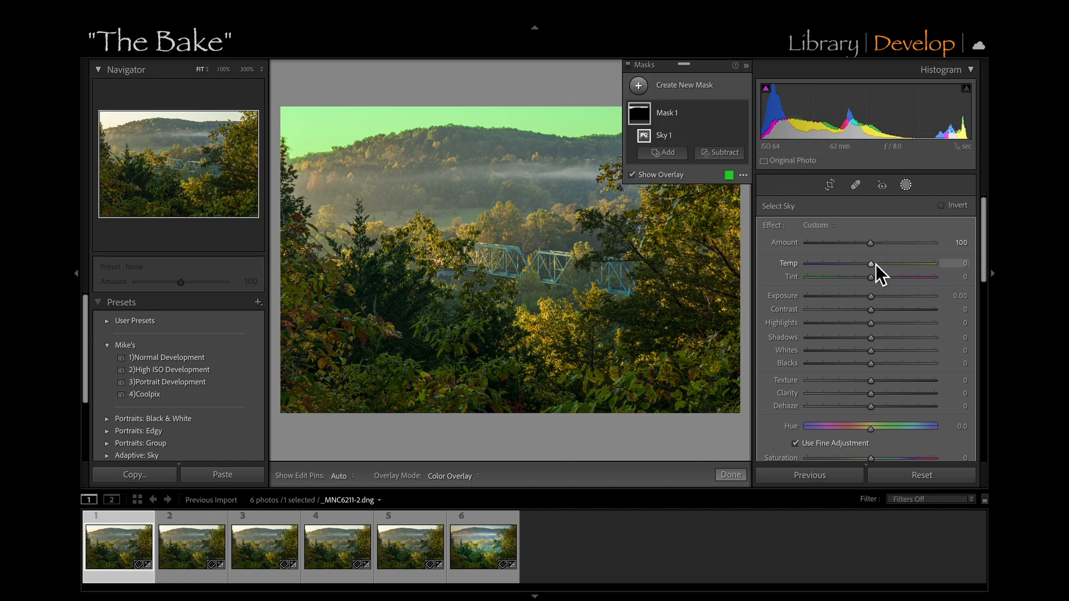
# Set sky Temp -18, Exposure -0.33, Highlights -11, Dehaze 27, and intersect with a Linear Gradient.
pyautogui.moveTo(872, 264); pyautogui.dragTo(860, 265)
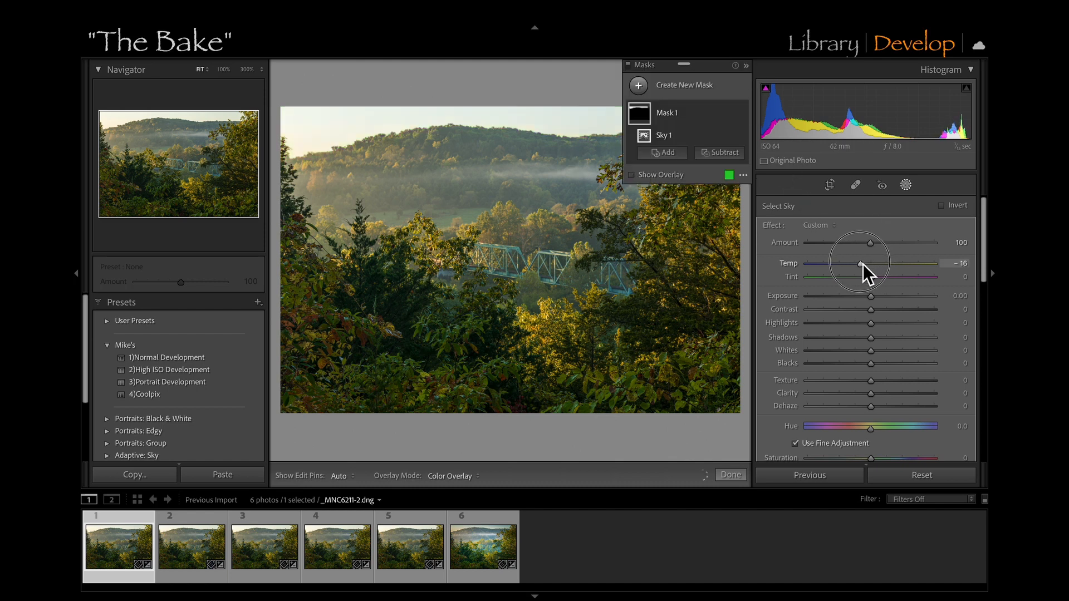
pyautogui.moveTo(860, 264); pyautogui.dragTo(853, 264)
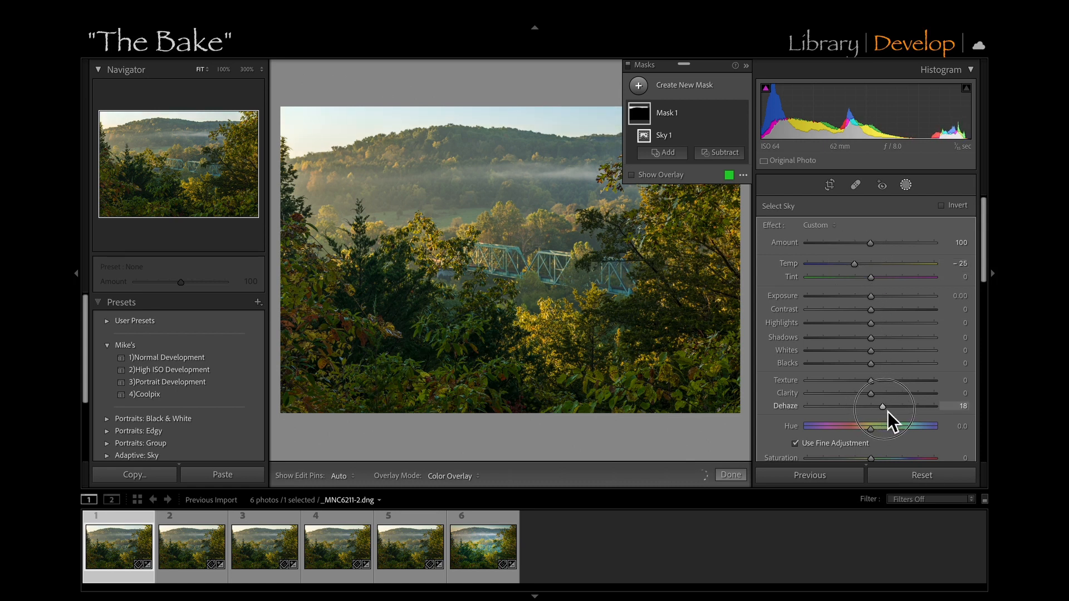
pyautogui.moveTo(882, 407); pyautogui.dragTo(908, 407)
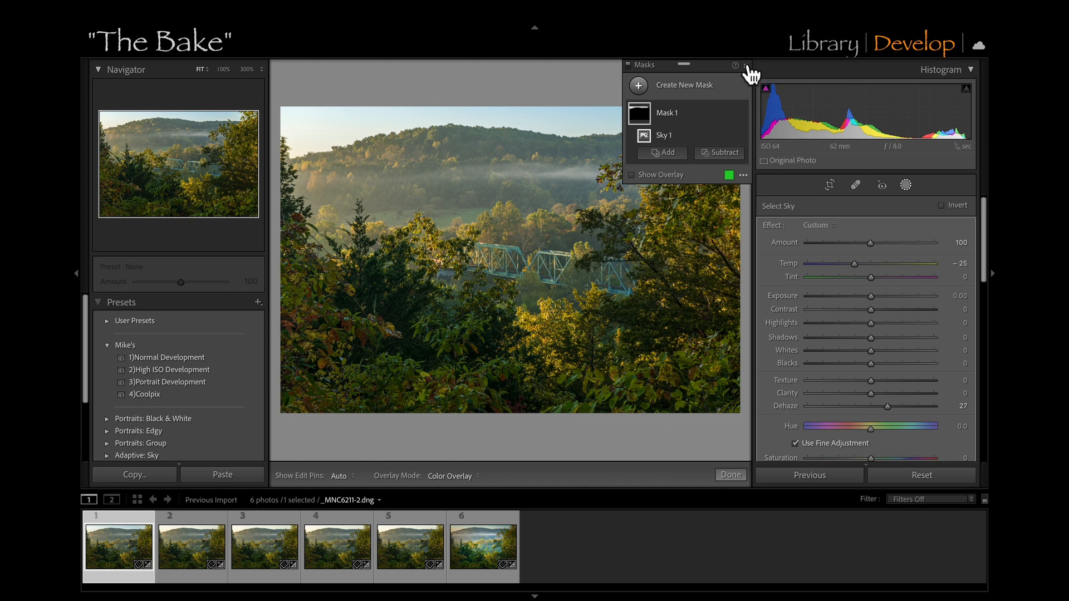
pyautogui.click(741, 66)
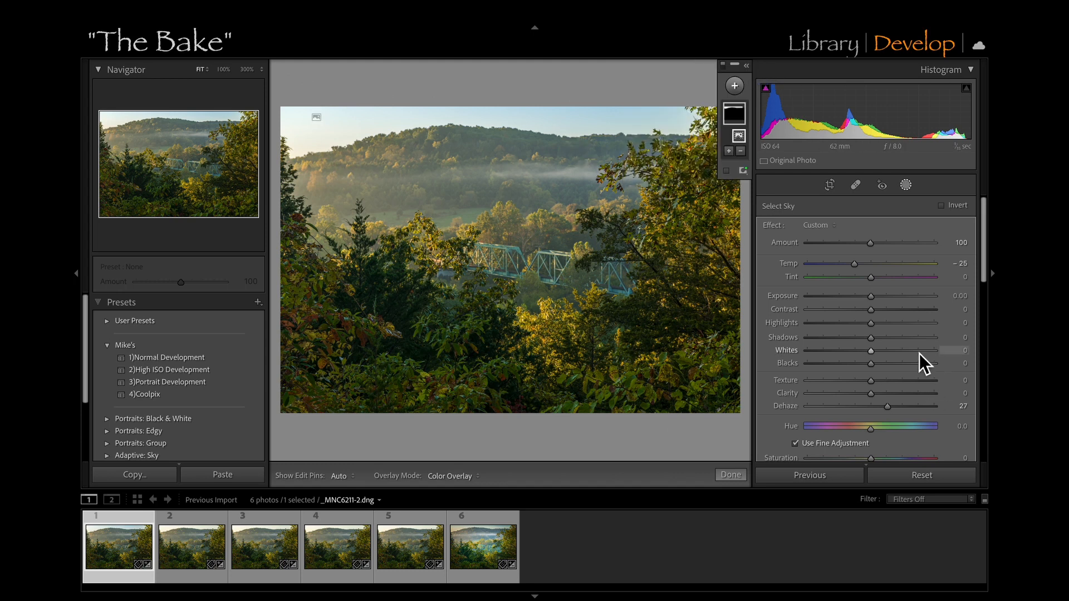
pyautogui.moveTo(889, 295); pyautogui.dragTo(865, 295)
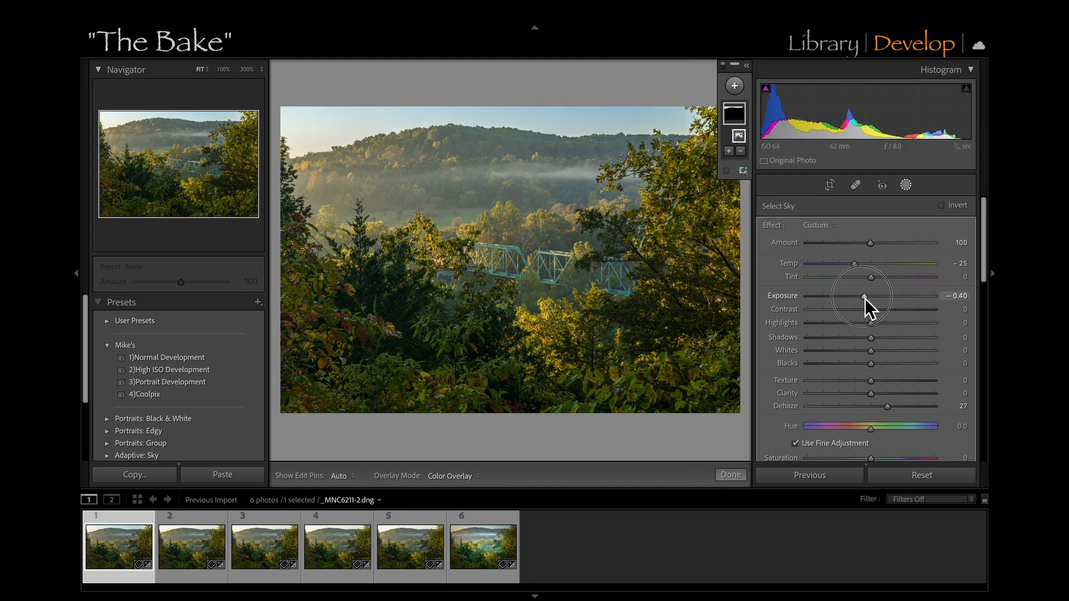
pyautogui.moveTo(865, 295); pyautogui.dragTo(871, 296)
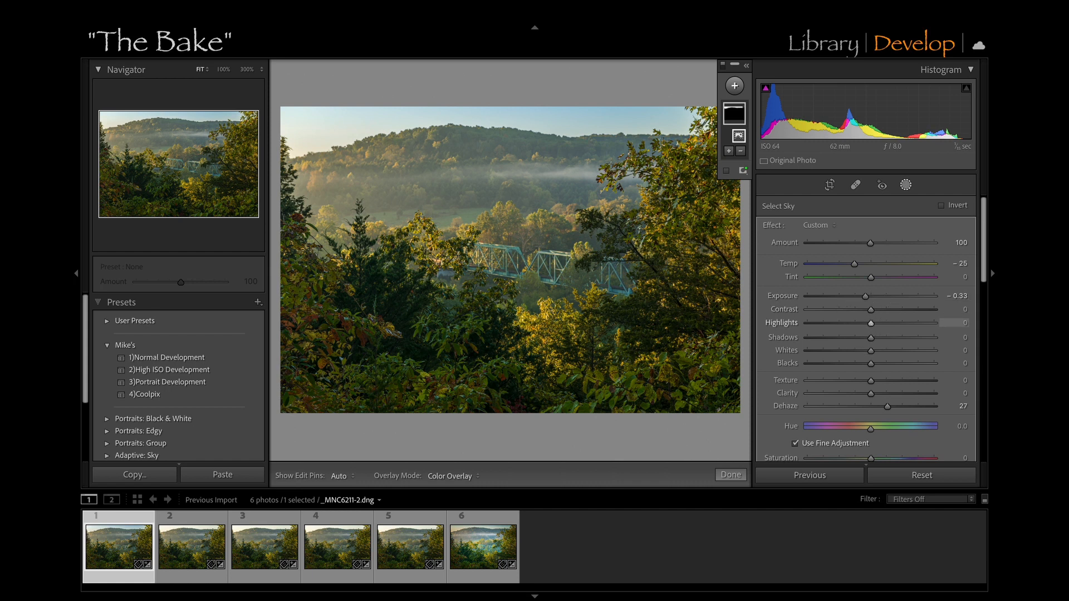
pyautogui.moveTo(888, 322); pyautogui.dragTo(864, 322)
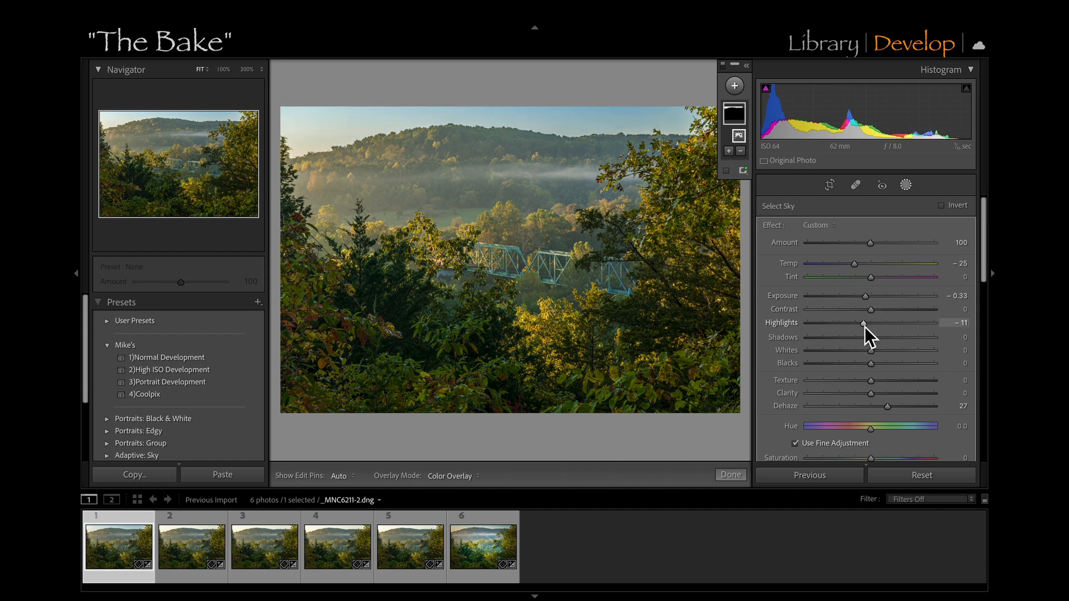
pyautogui.moveTo(850, 263); pyautogui.dragTo(857, 263)
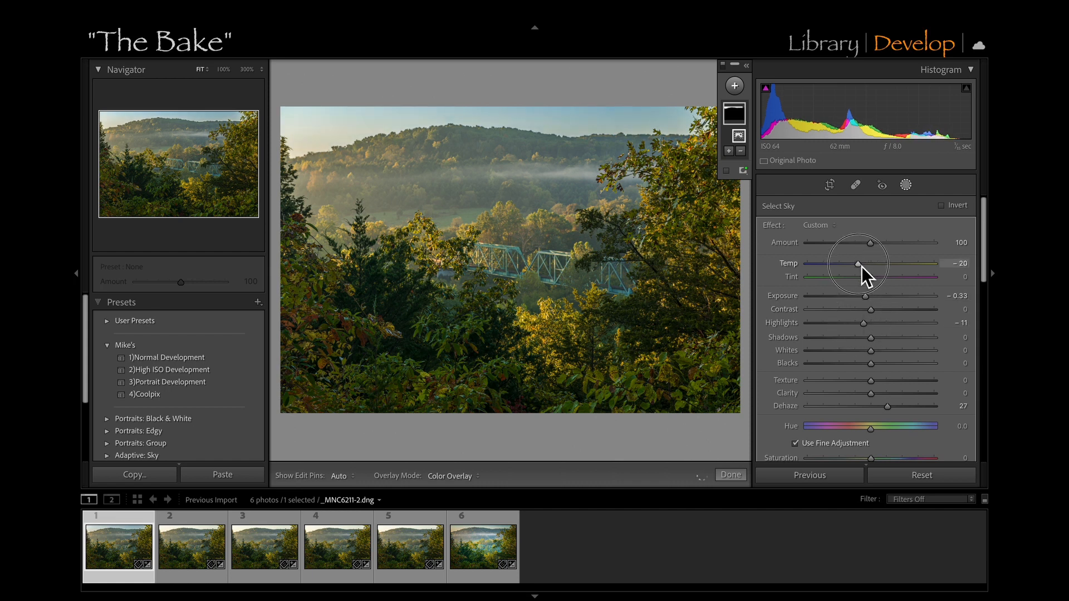
pyautogui.moveTo(856, 263); pyautogui.dragTo(861, 264)
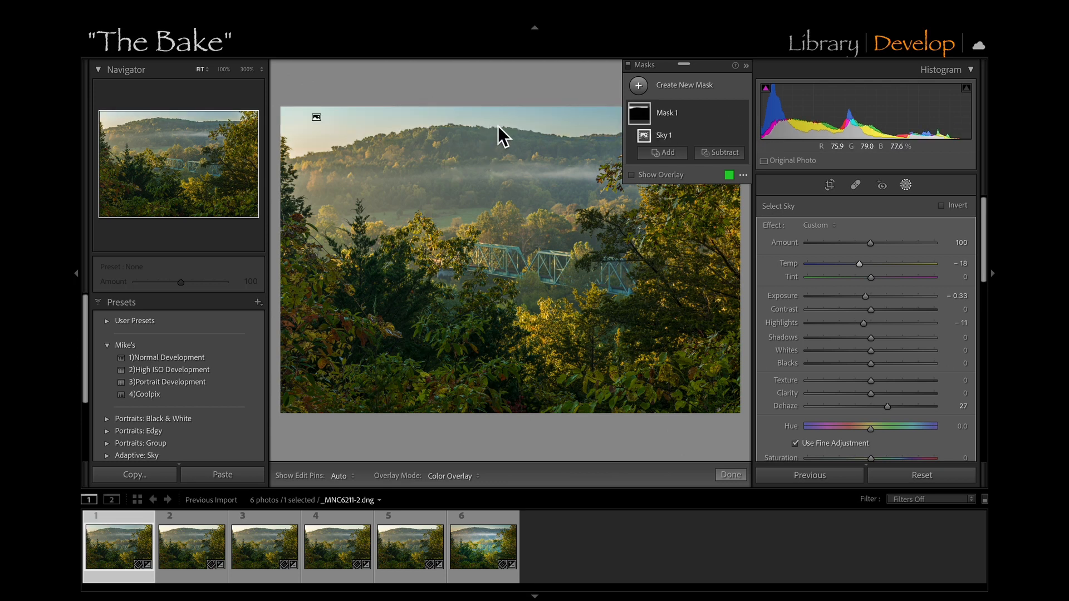
pyautogui.moveTo(749, 117)
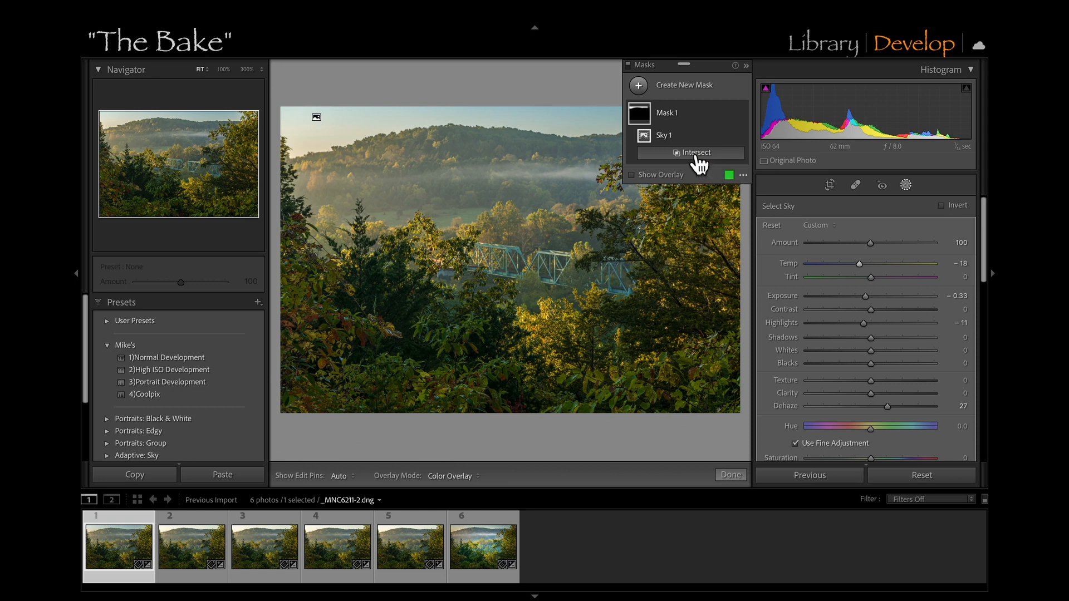
pyautogui.click(690, 152)
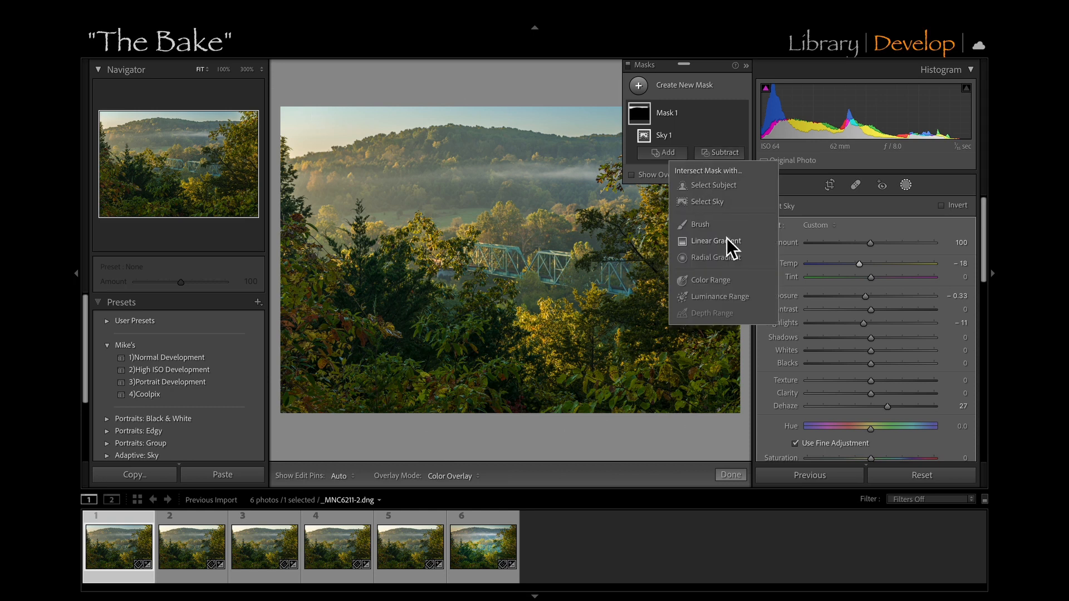
pyautogui.click(714, 241)
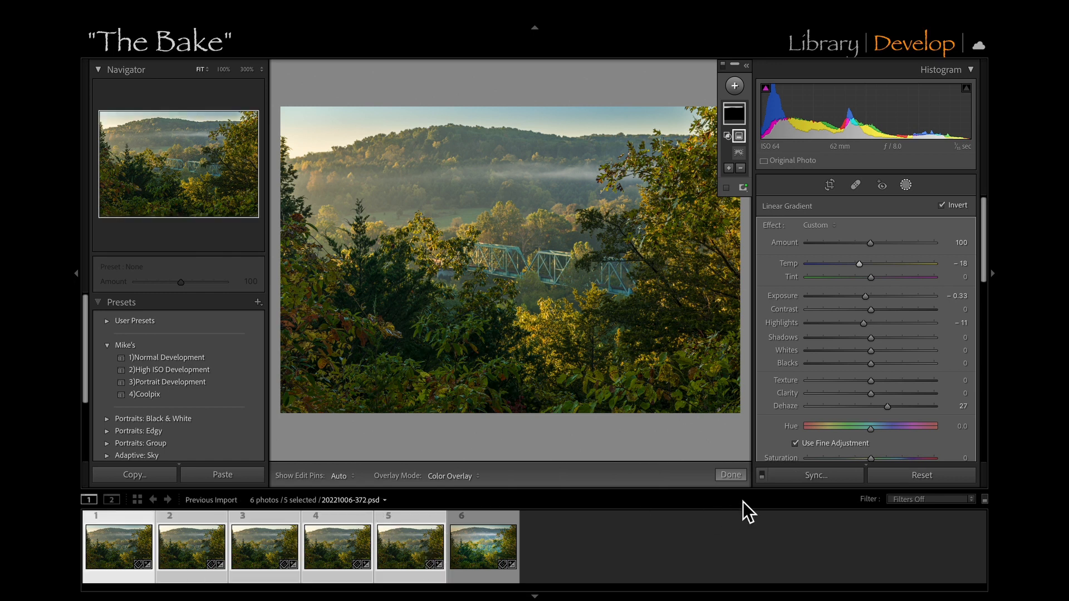
# Sync all edits, with Masking ticked, to the other four selected source photos.
pyautogui.click(816, 475)
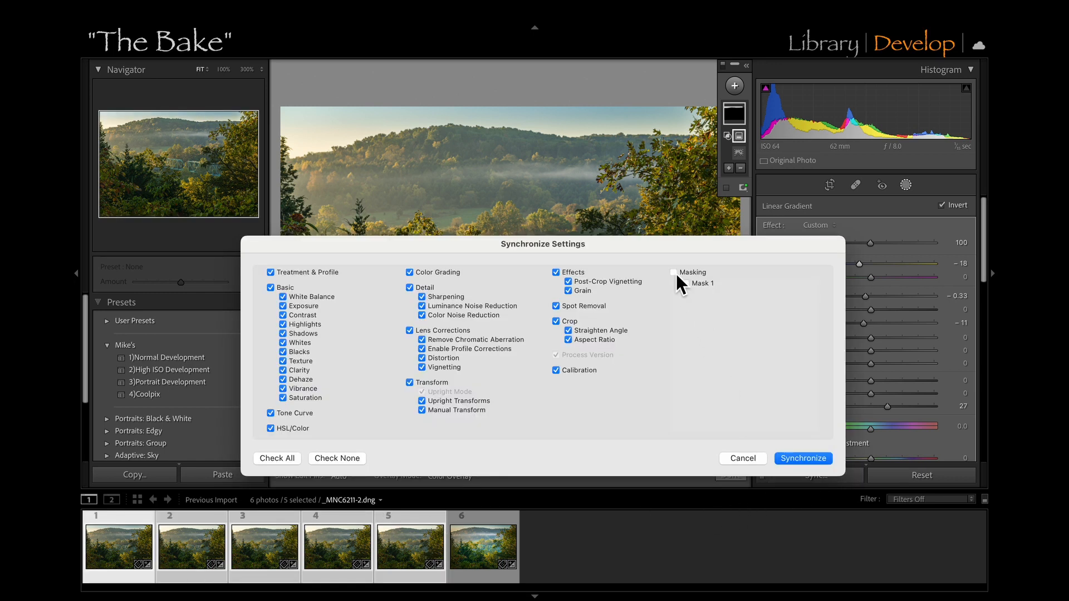
pyautogui.click(674, 272)
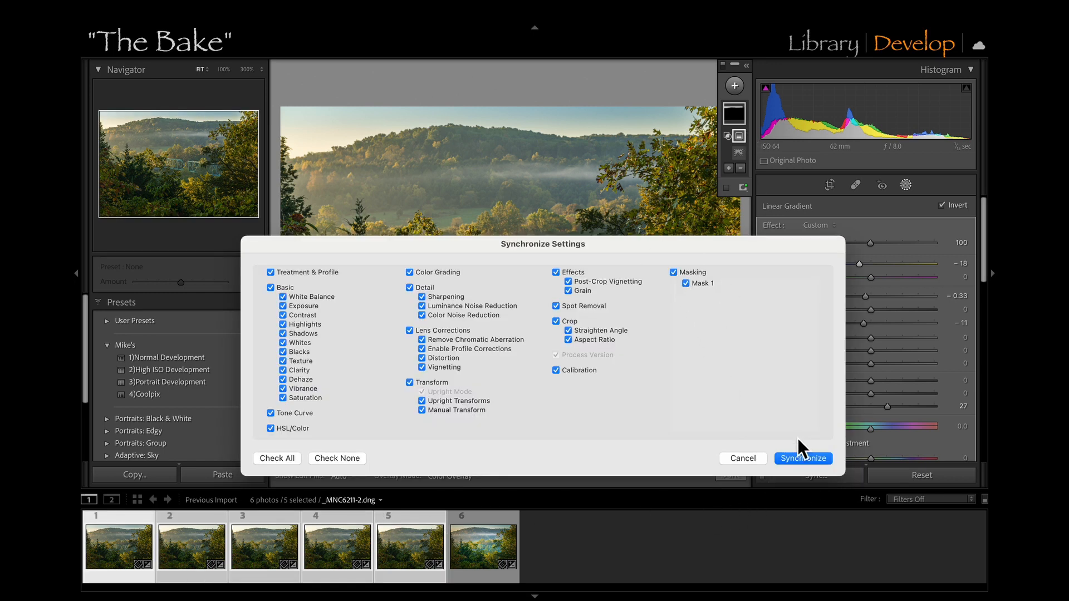
pyautogui.click(803, 458)
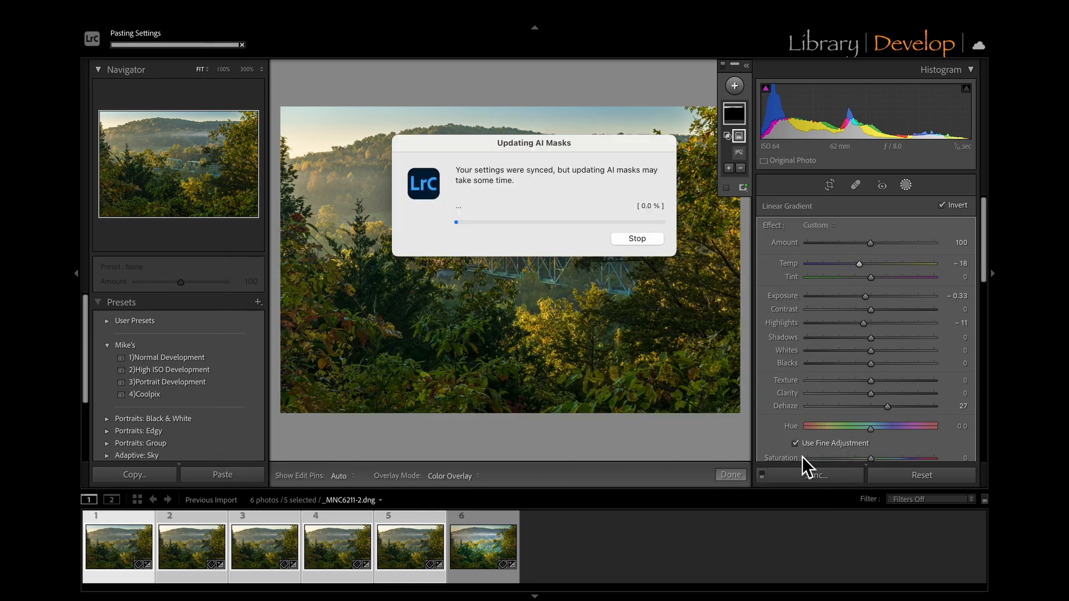
pyautogui.click(735, 85)
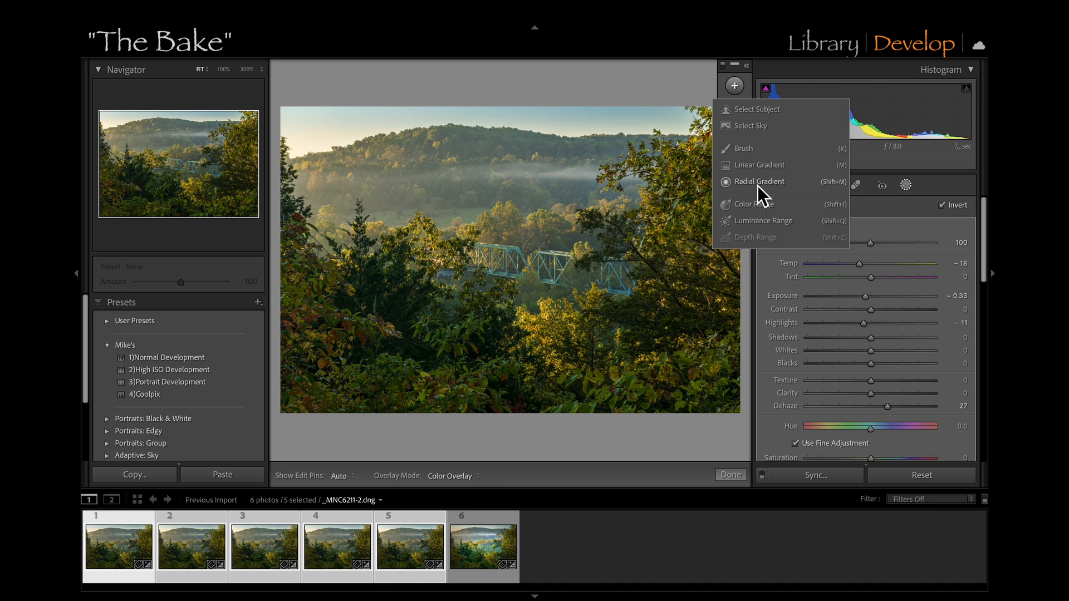
# Add a radial mask over the bridge: Exposure 0.41, Contrast 10, Texture 7, Saturation 12.
pyautogui.click(759, 182)
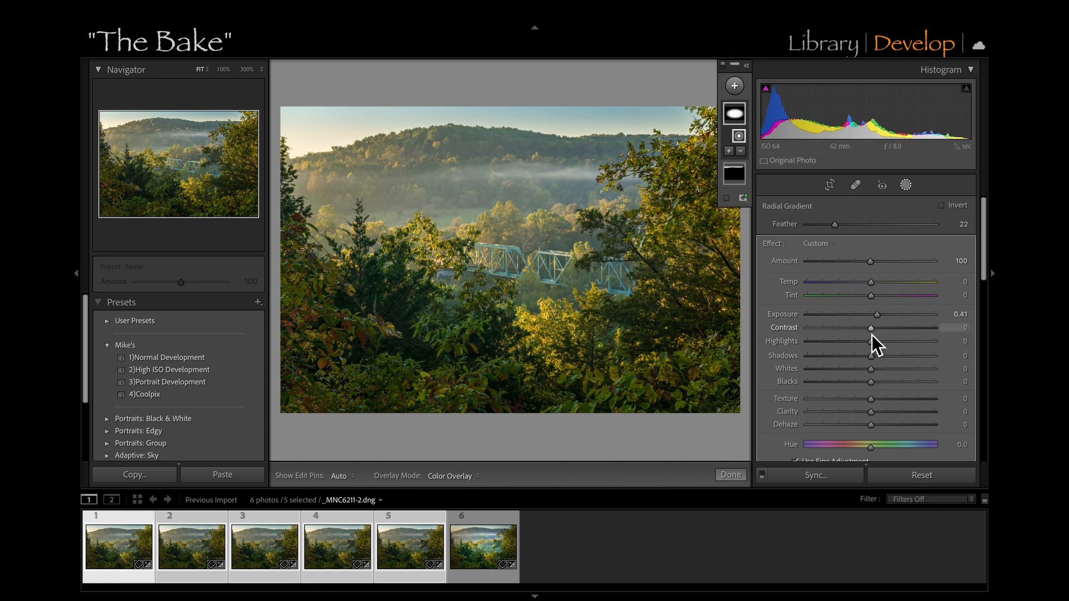
pyautogui.moveTo(871, 327); pyautogui.dragTo(877, 326)
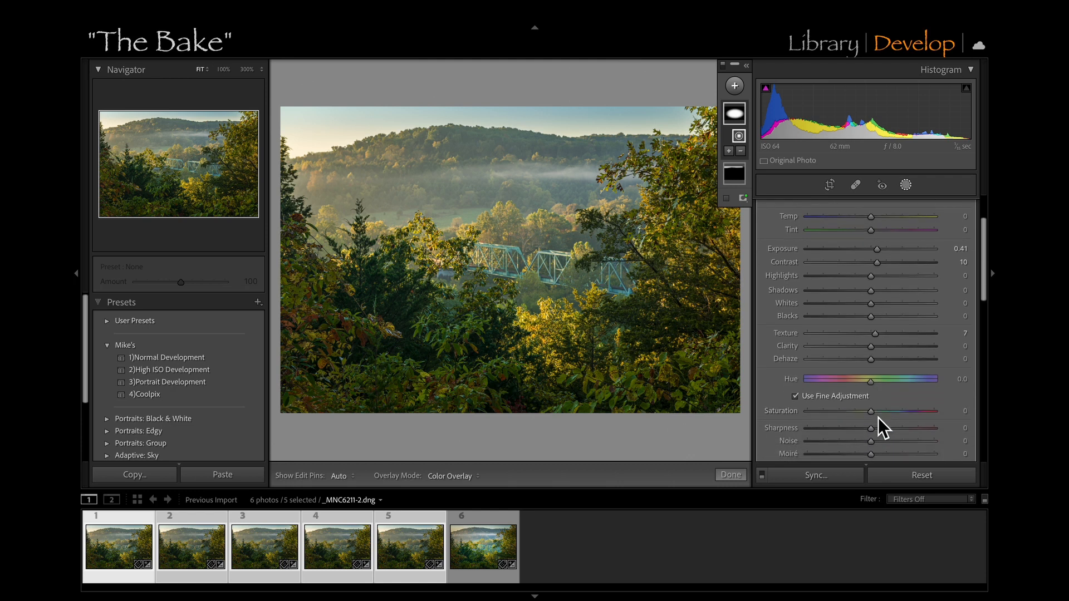
pyautogui.moveTo(868, 410); pyautogui.dragTo(879, 411)
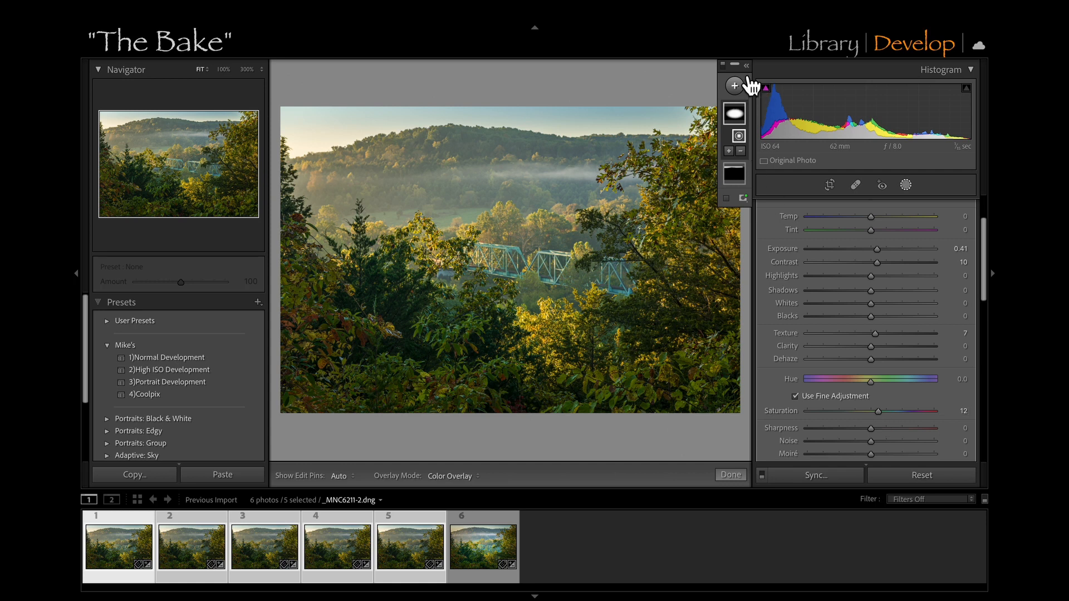
pyautogui.click(734, 85)
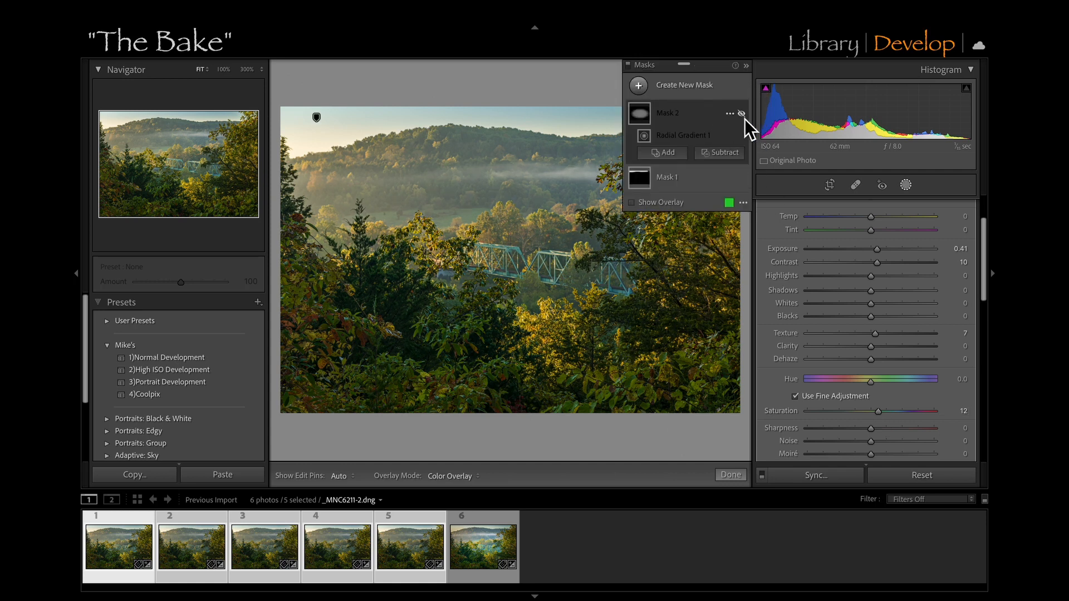
pyautogui.click(742, 114)
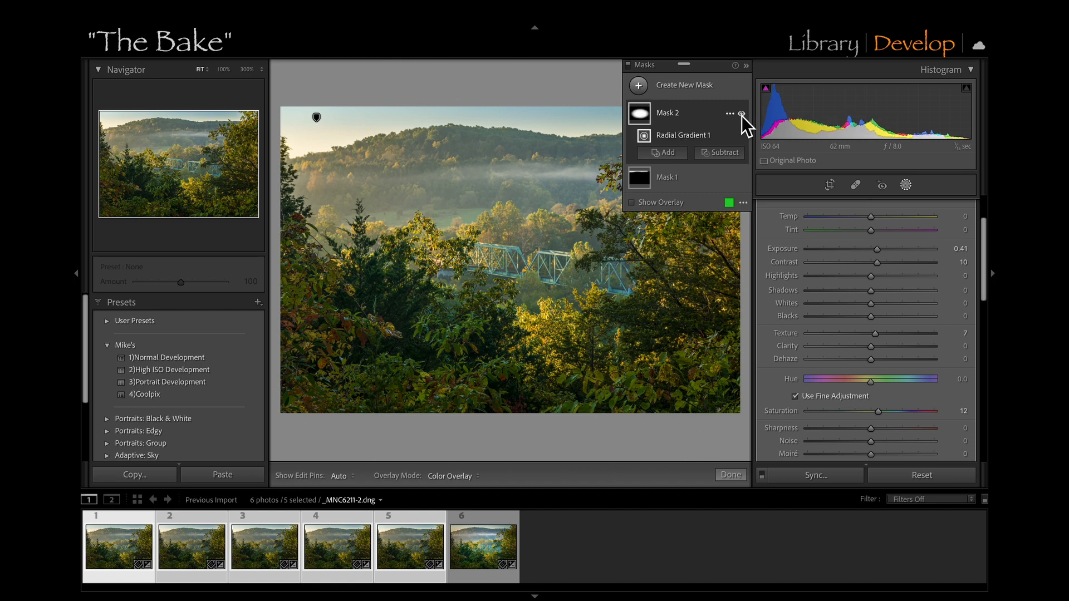
pyautogui.click(667, 113)
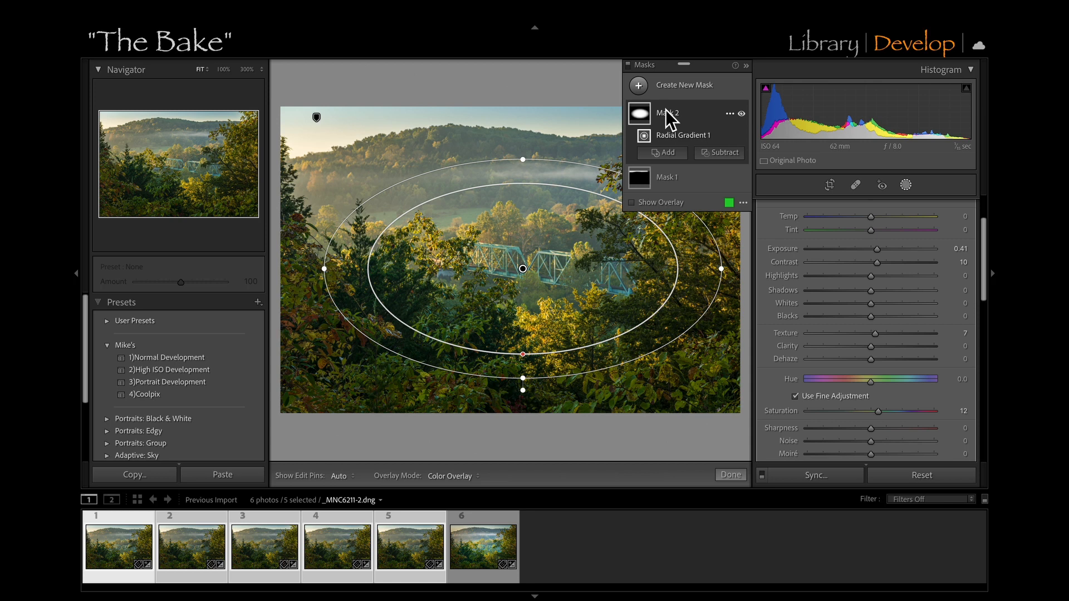
# Duplicate and invert Mask 2, setting the inverted copy's Exposure to −0.47.
pyautogui.click(730, 113)
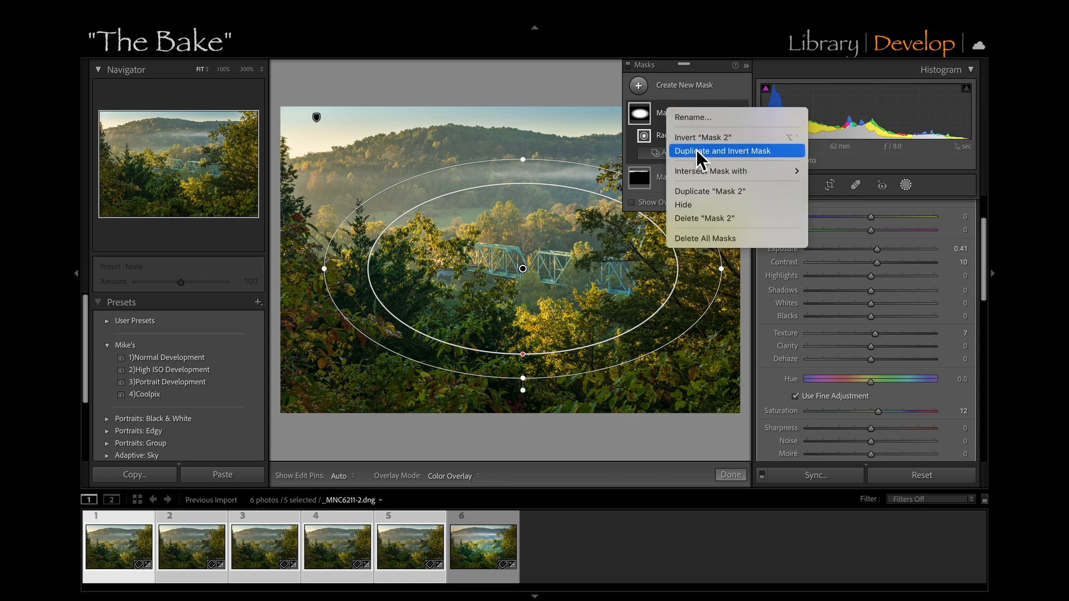
pyautogui.click(723, 150)
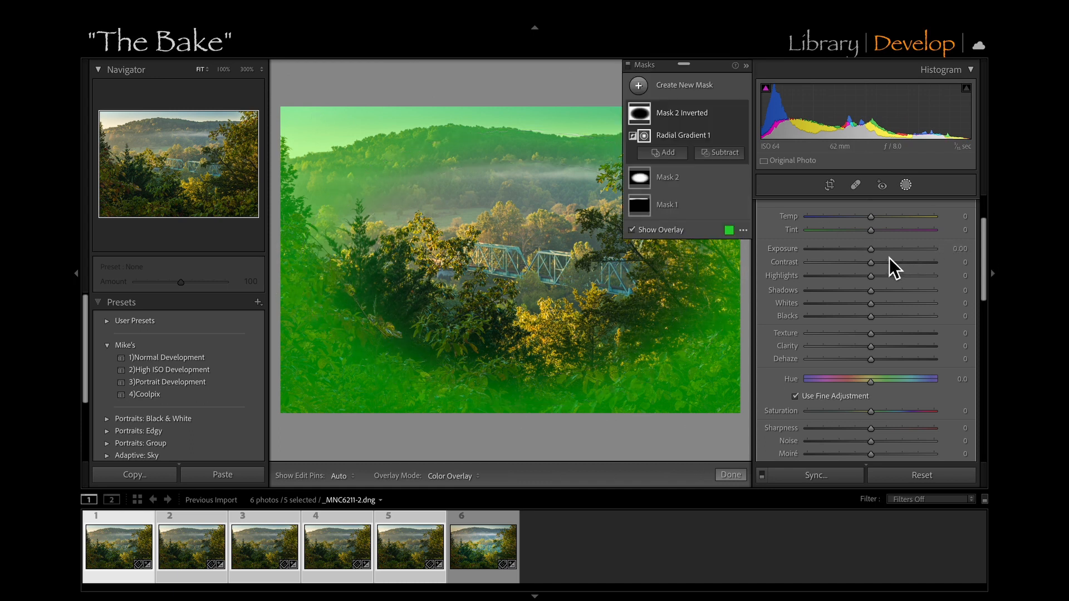
pyautogui.moveTo(871, 247); pyautogui.dragTo(866, 247)
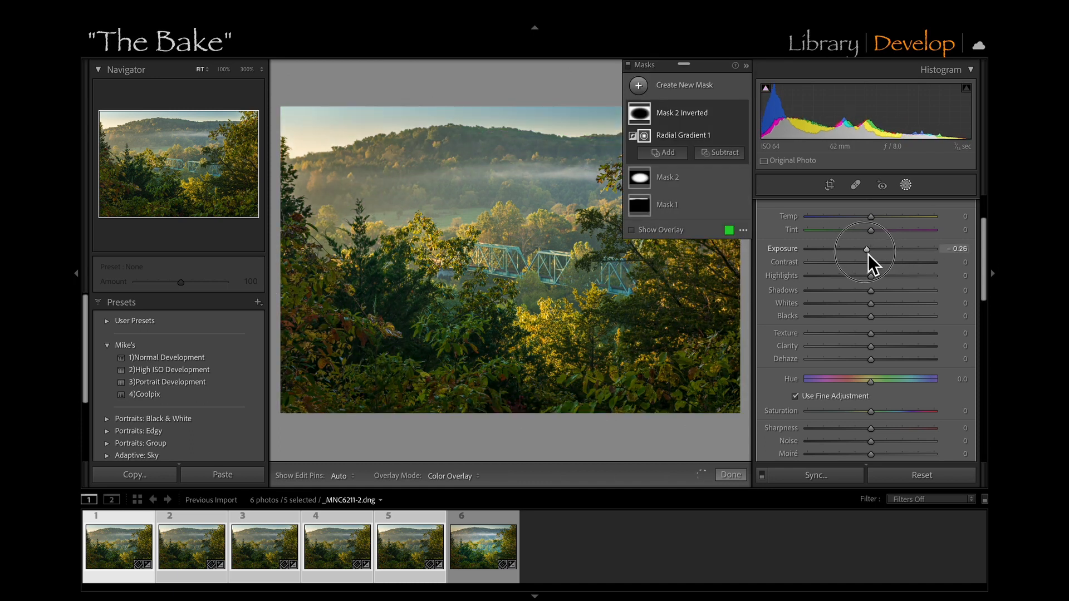
pyautogui.moveTo(885, 249); pyautogui.dragTo(863, 248)
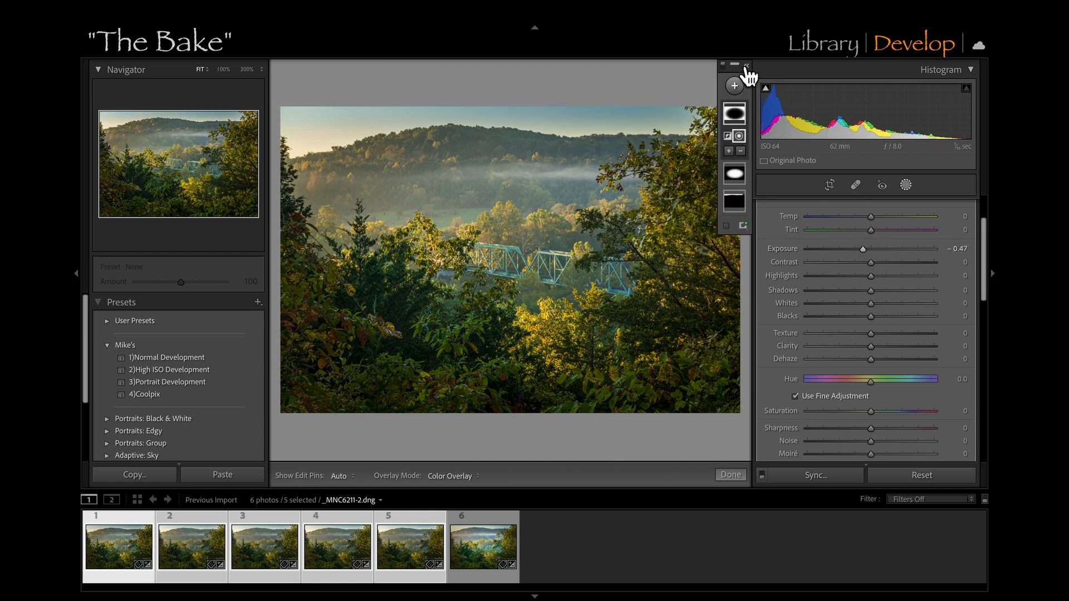
pyautogui.moveTo(777, 339)
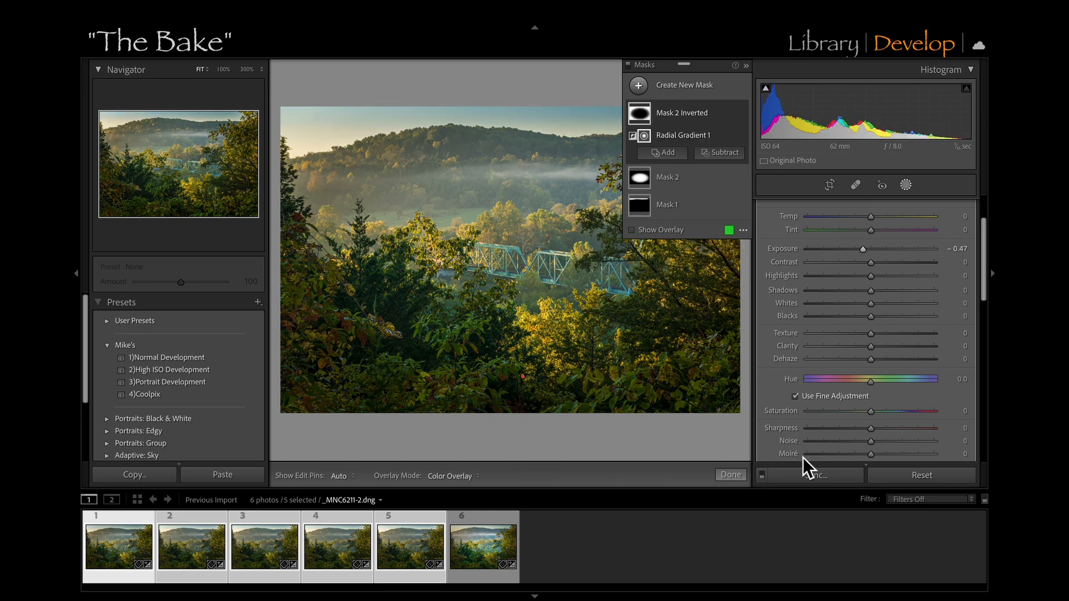
# Sync edits including Mask 2 to the selected photos, merging with their existing masks.
pyautogui.click(814, 475)
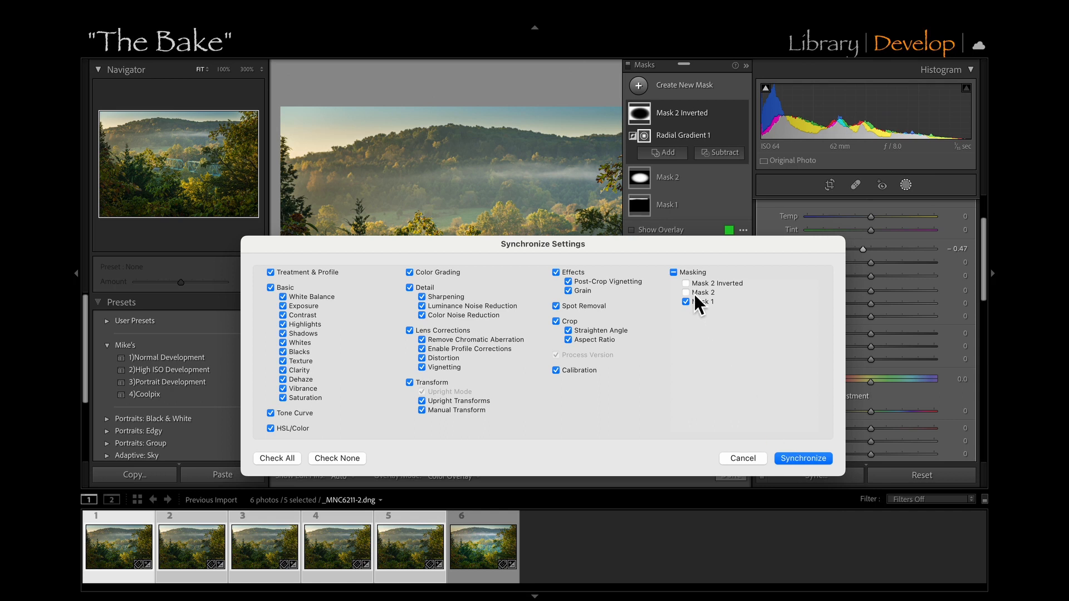
pyautogui.click(673, 272)
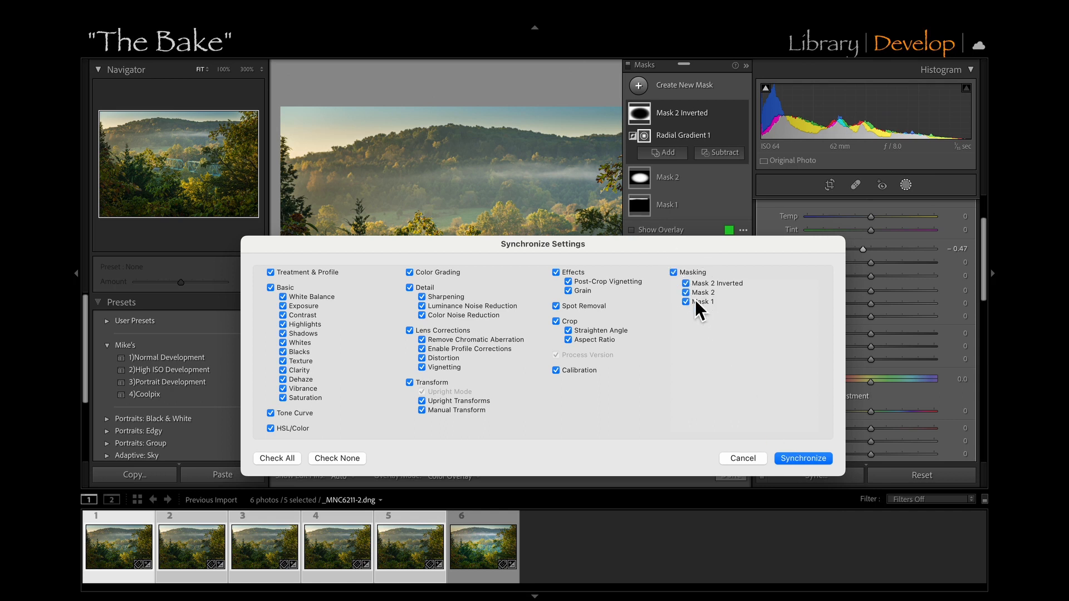
pyautogui.click(803, 458)
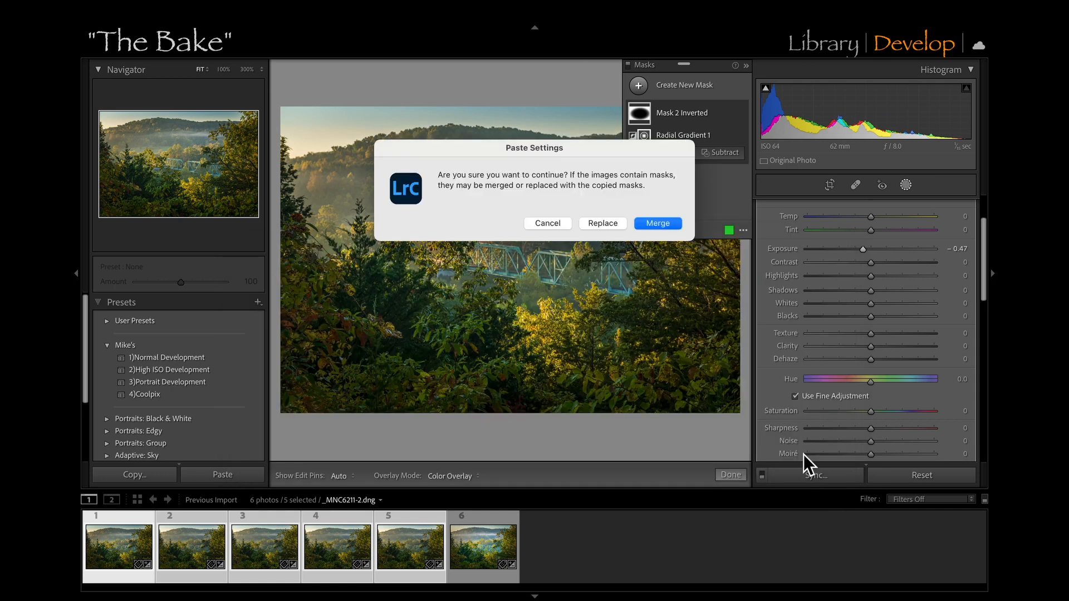
pyautogui.moveTo(658, 223)
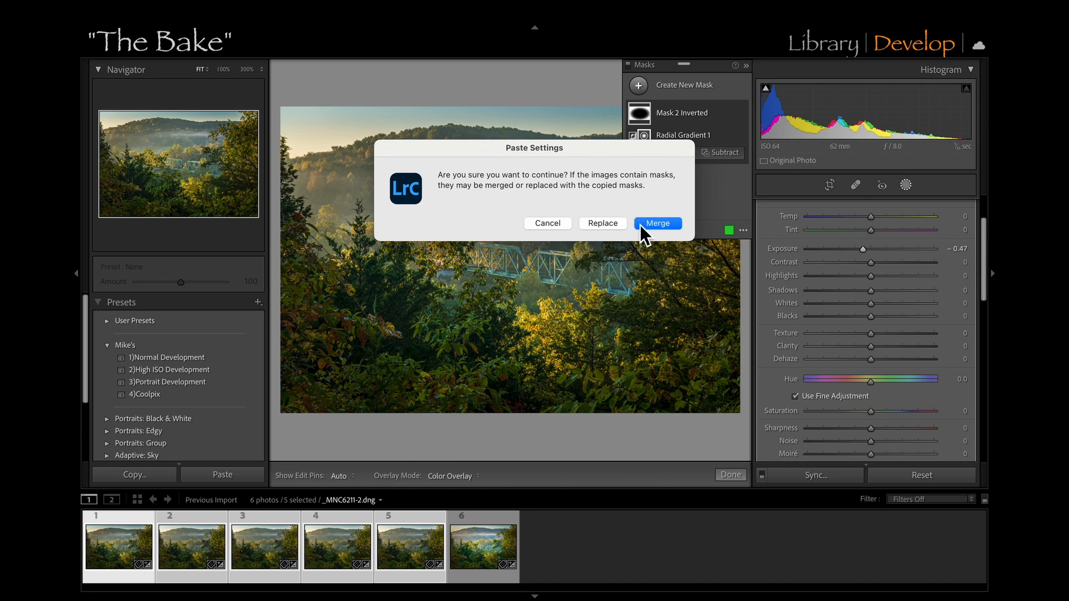
pyautogui.click(657, 224)
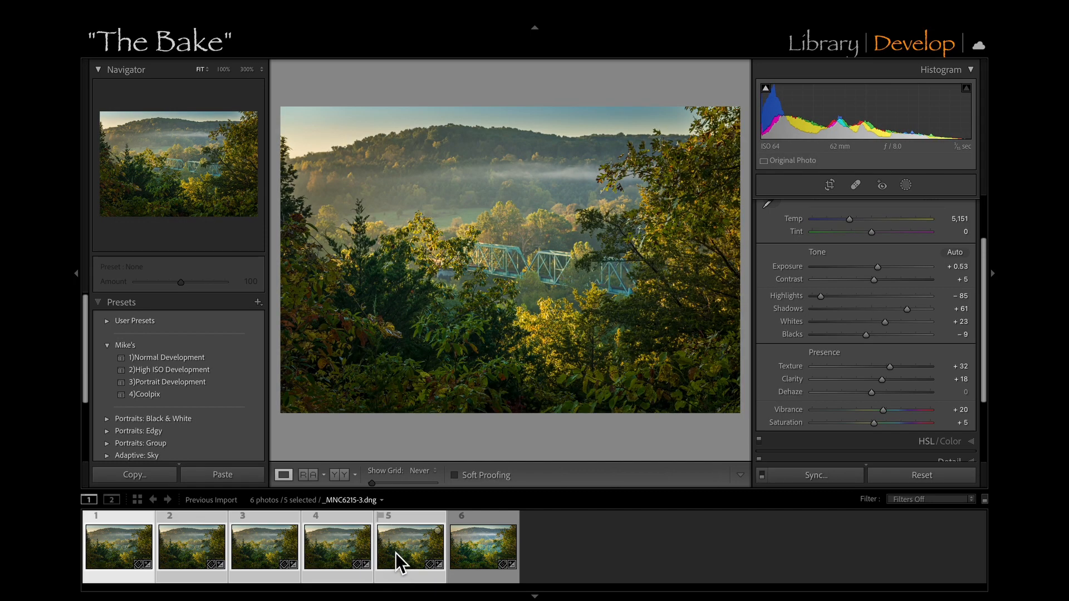
pyautogui.moveTo(401, 561)
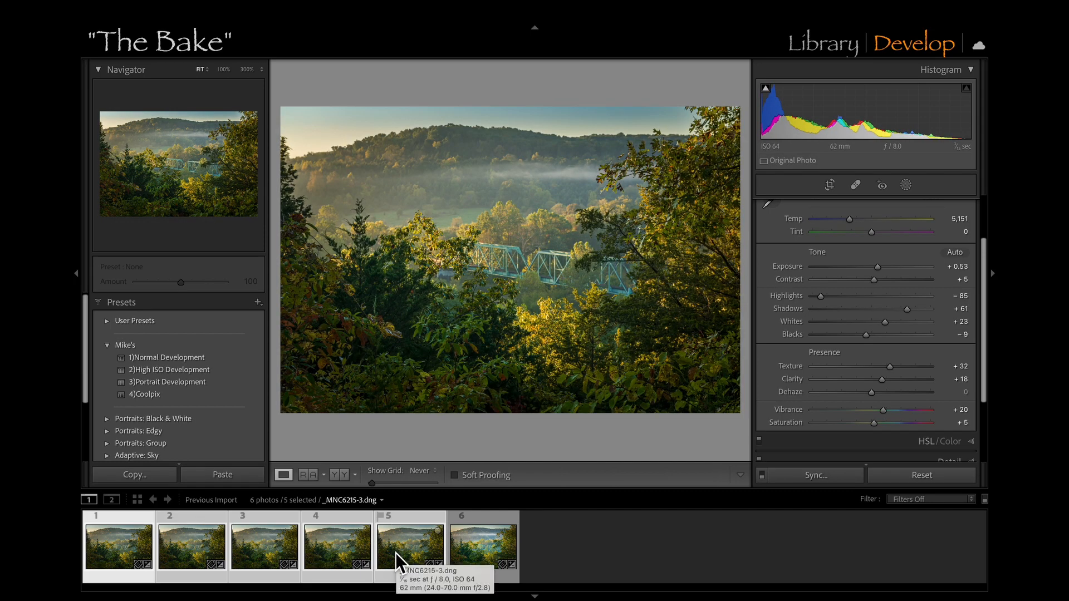
# Open the five selected source photos as layers in one Photoshop document.
pyautogui.rightClick(401, 556)
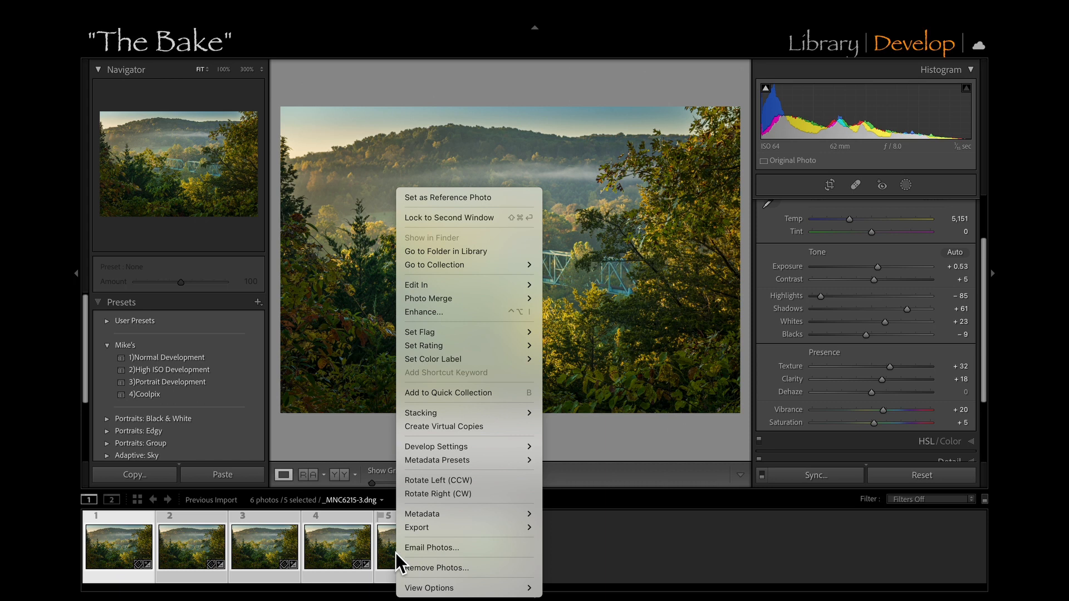
pyautogui.moveTo(426, 288)
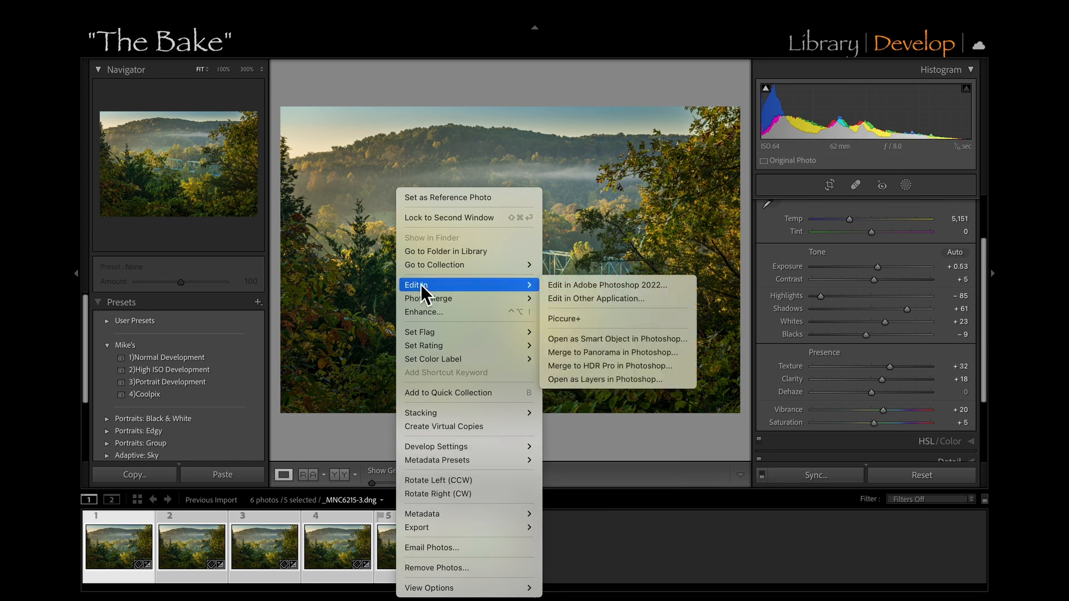
pyautogui.moveTo(653, 394)
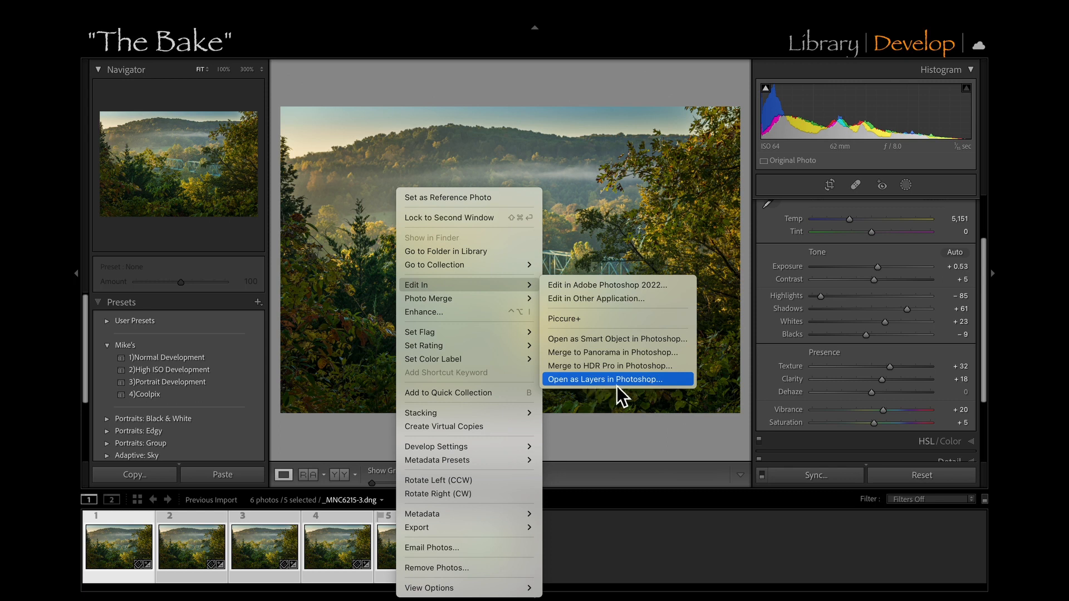
pyautogui.click(603, 379)
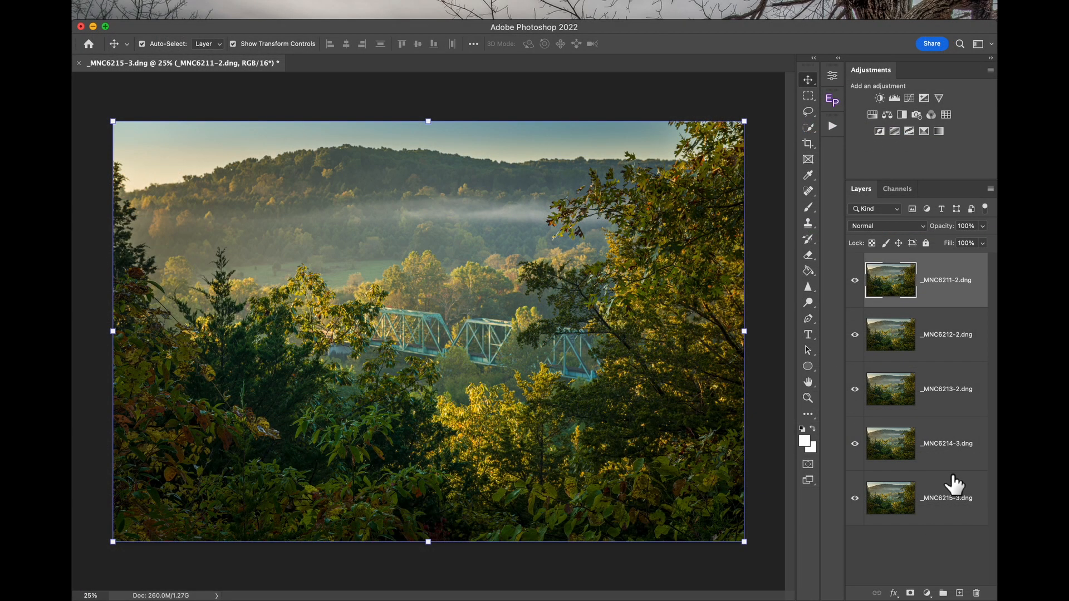
pyautogui.moveTo(914, 299)
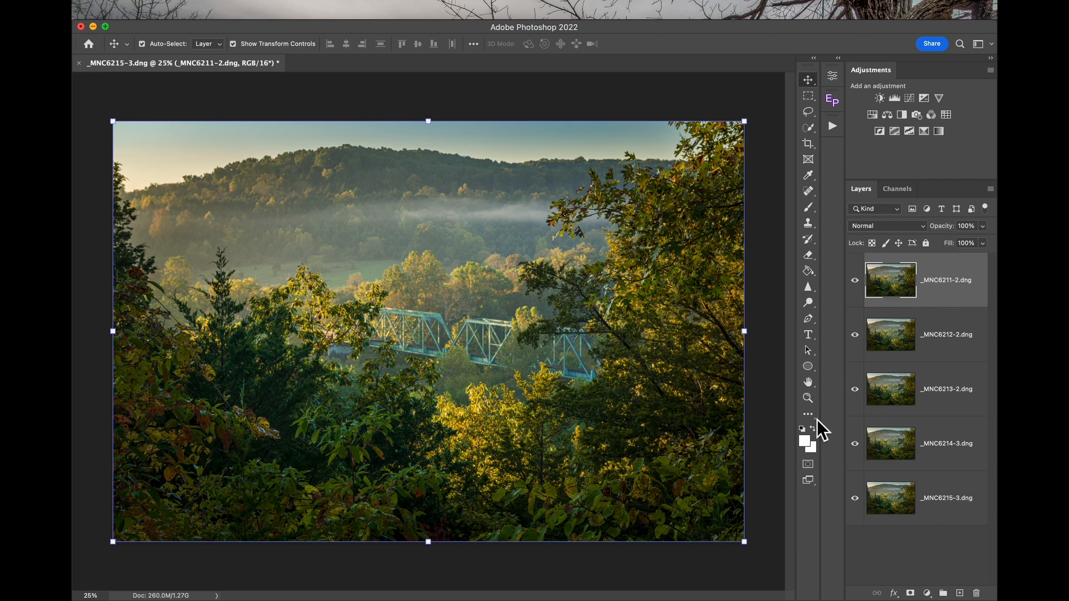
# Zoom in on the foliage and bridge, toggling source layers to compare focus.
pyautogui.click(806, 398)
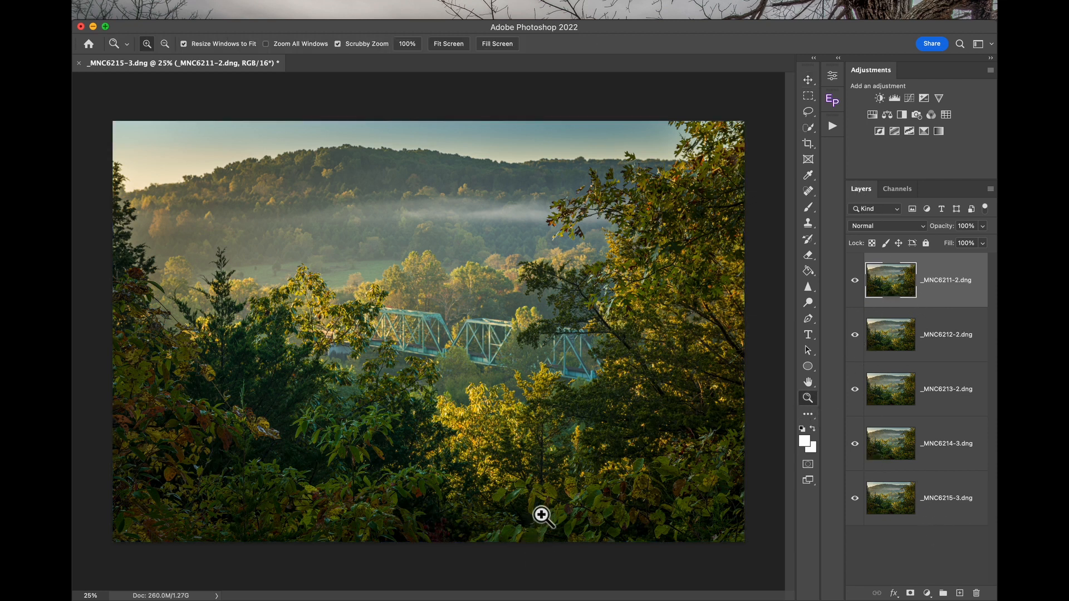
pyautogui.click(542, 516)
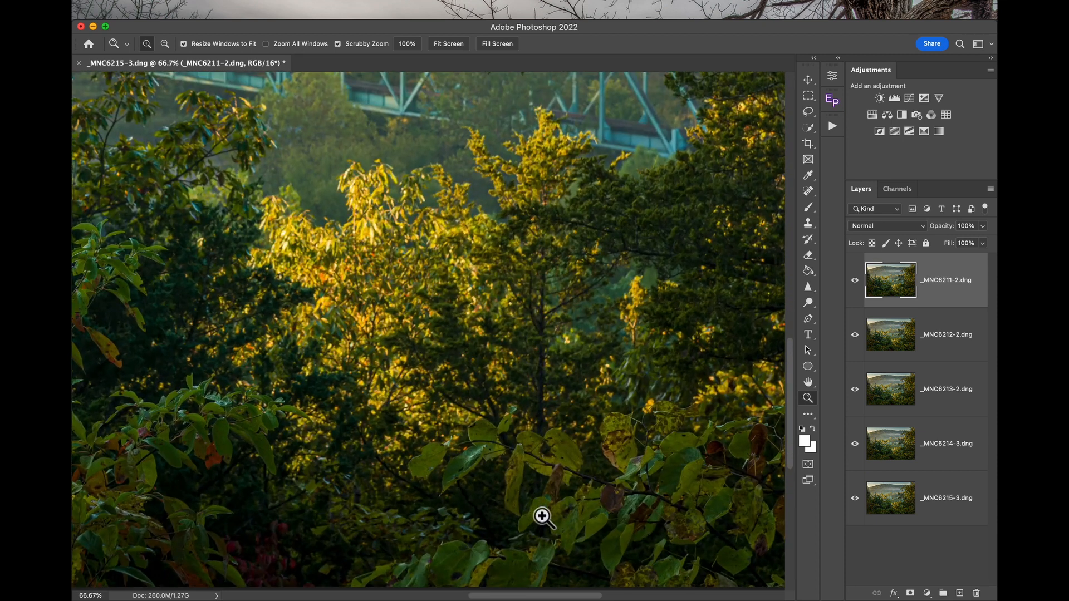
pyautogui.moveTo(610, 525)
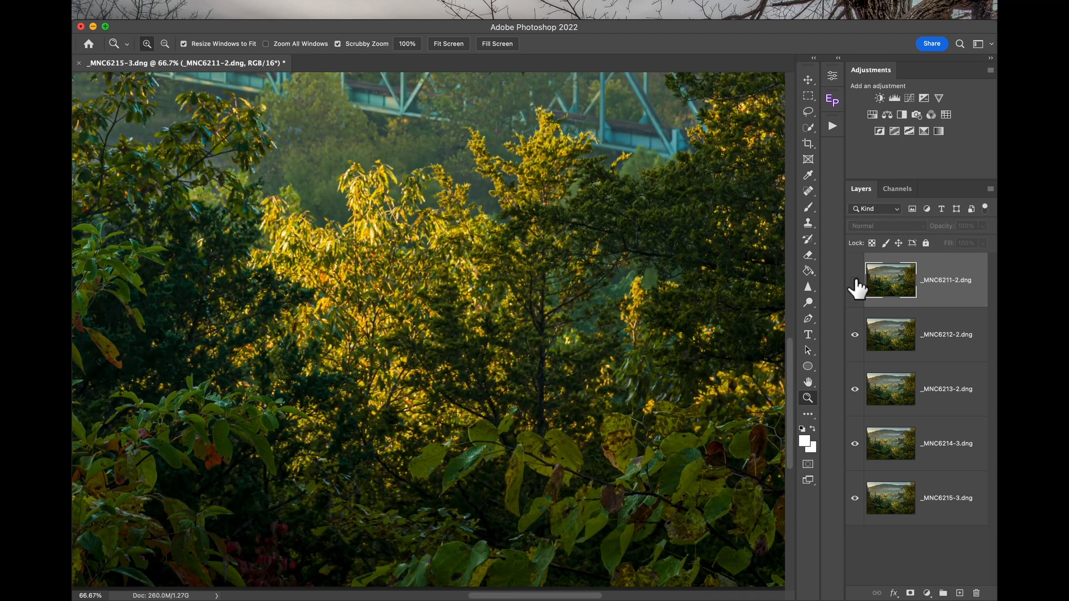
pyautogui.click(855, 280)
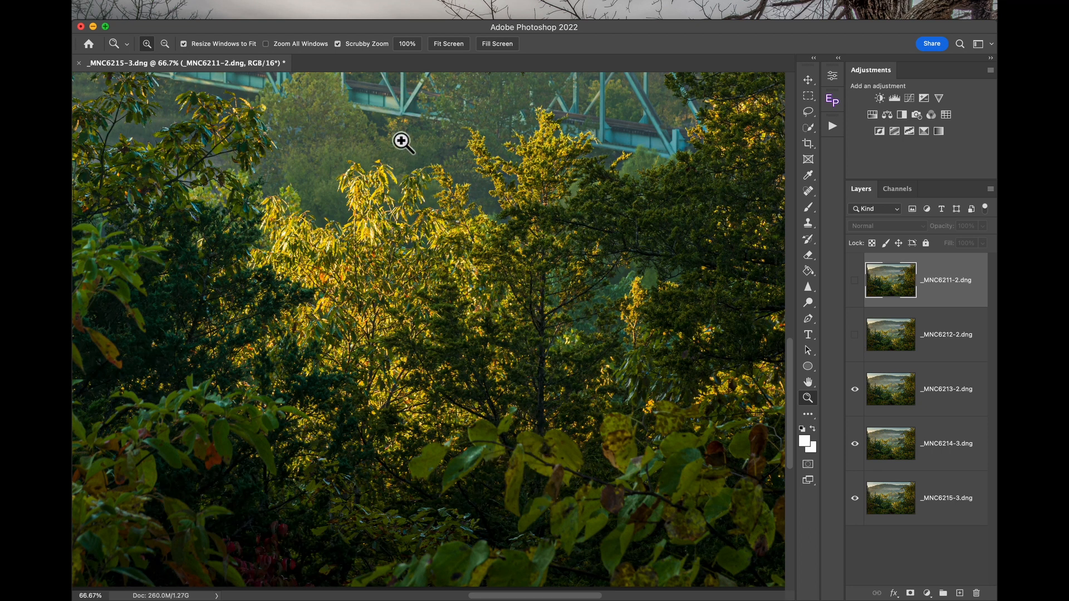
pyautogui.moveTo(845, 441)
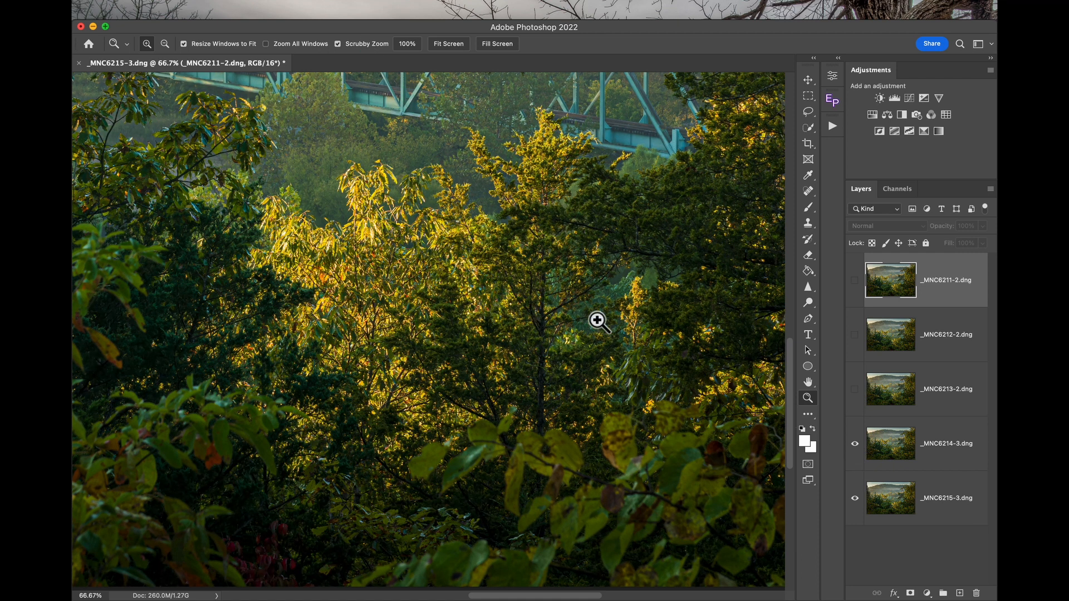
pyautogui.click(596, 322)
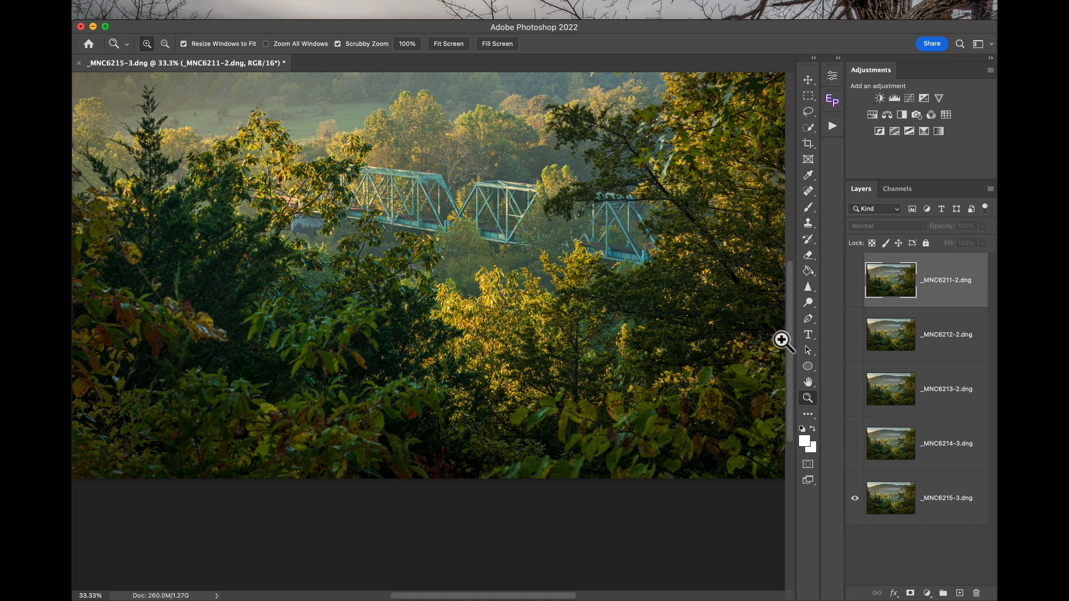
pyautogui.click(519, 354)
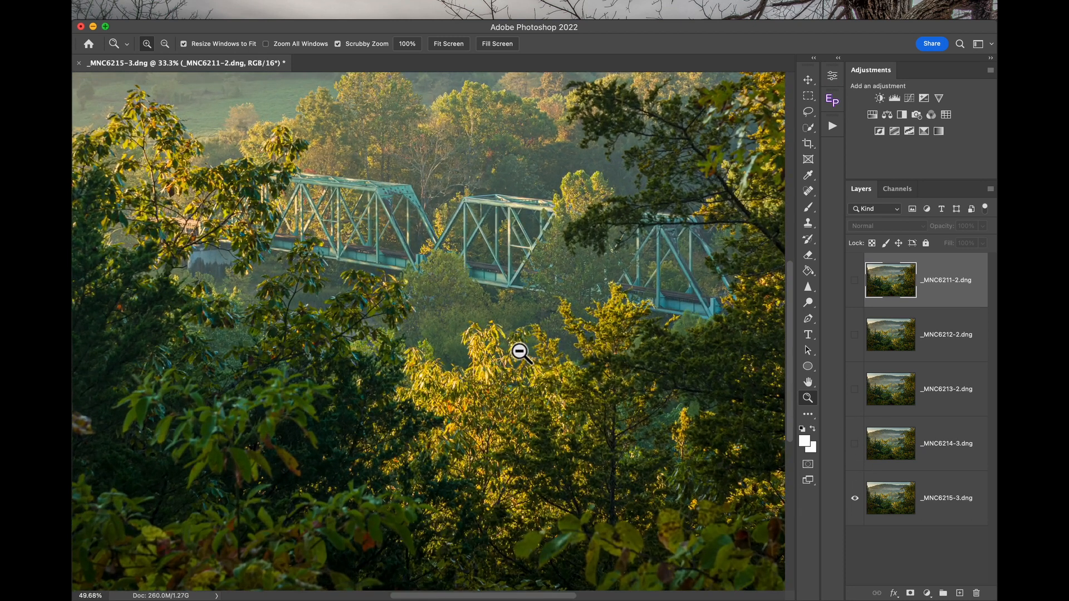
pyautogui.click(522, 356)
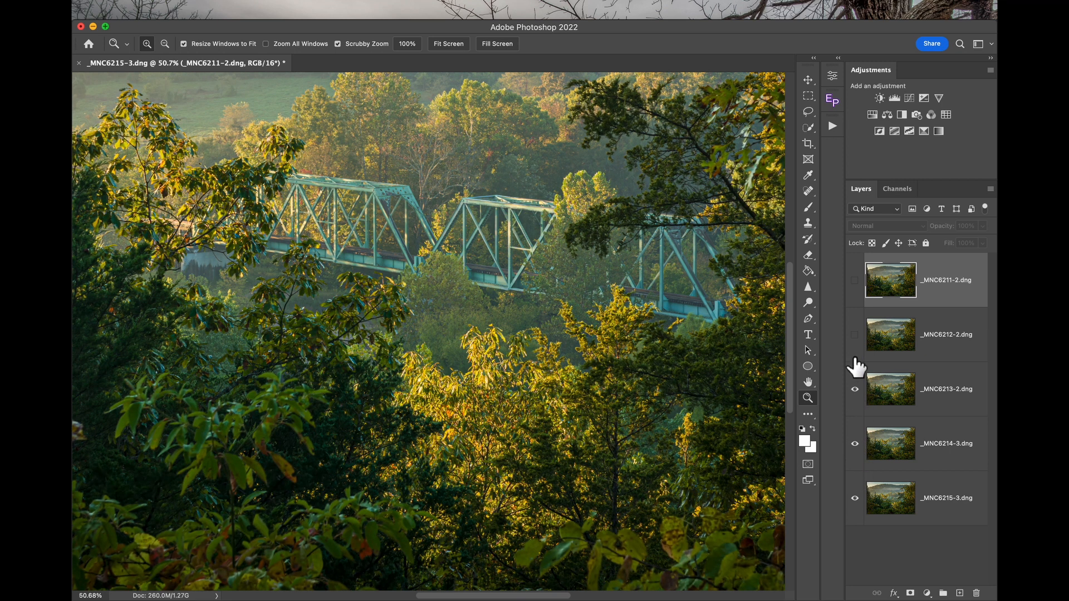
pyautogui.click(855, 280)
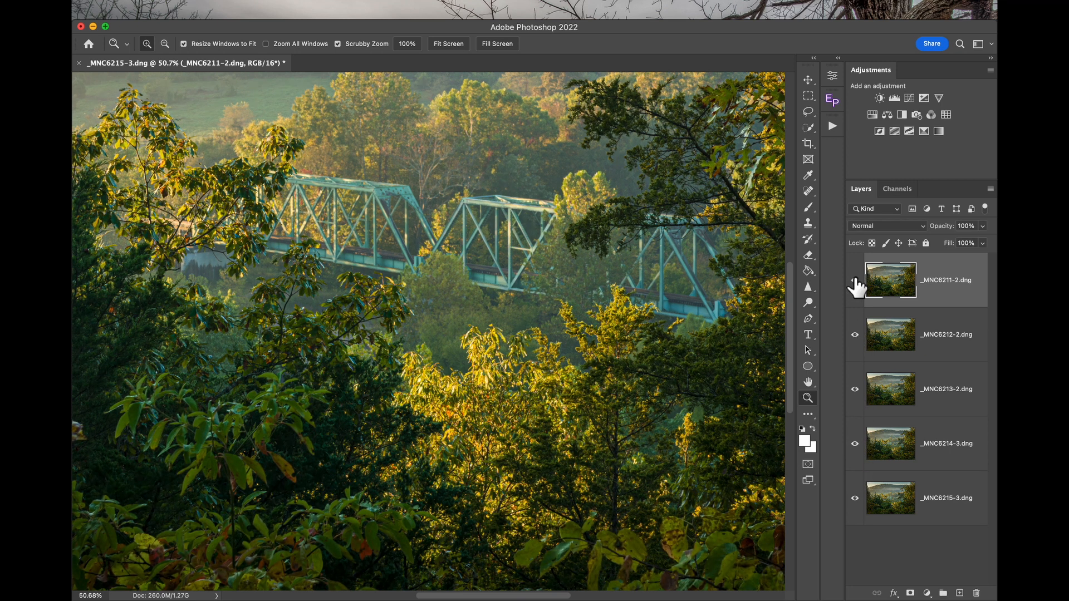
pyautogui.click(449, 44)
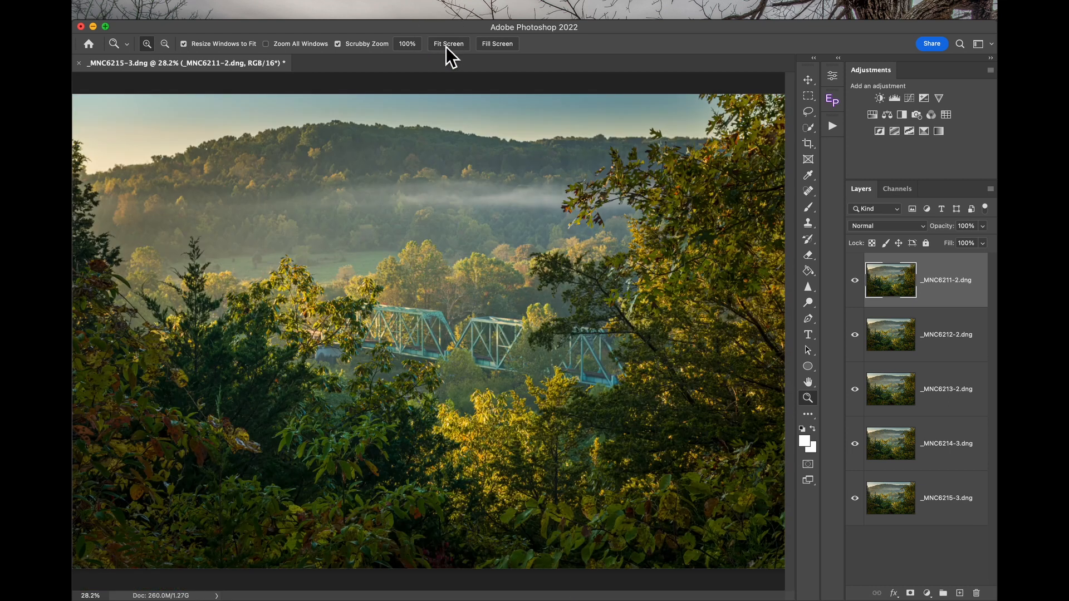
# Hide the other source layers, leaving _MNC6213-2.dng visible.
pyautogui.click(854, 280)
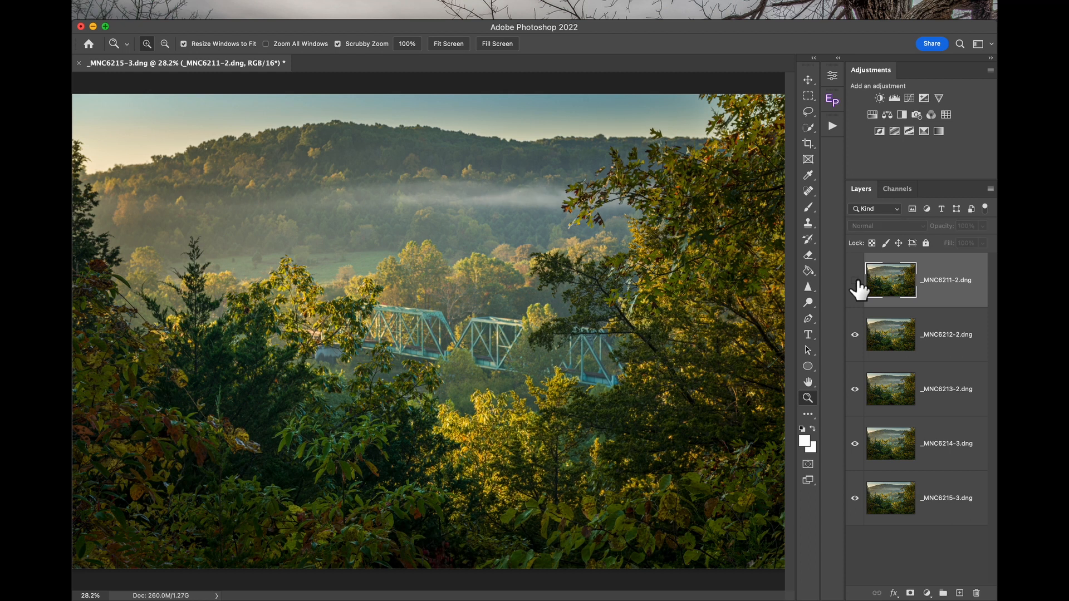
pyautogui.click(854, 280)
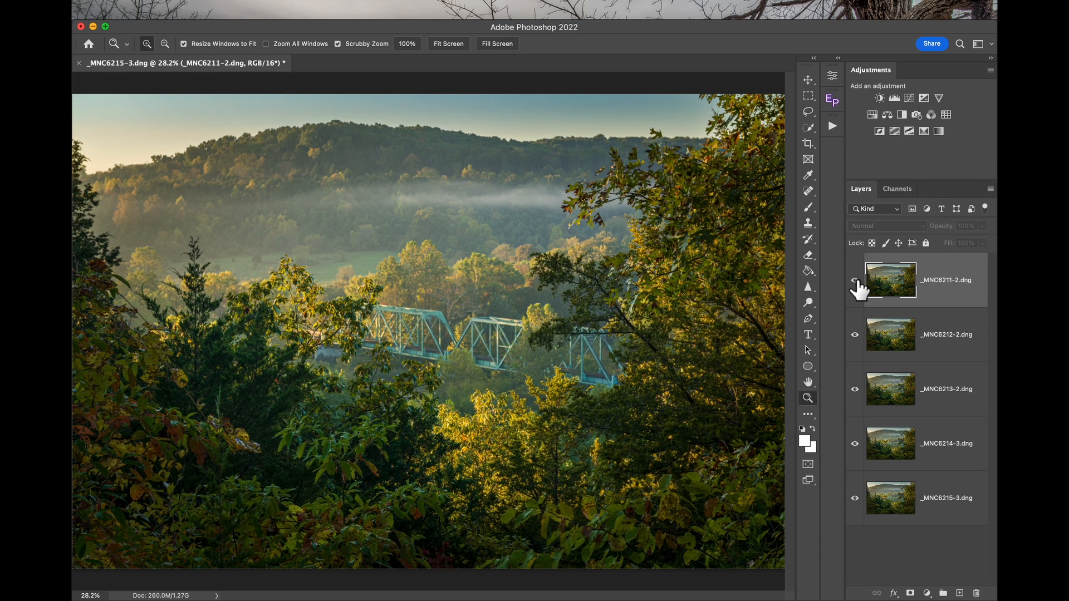
pyautogui.click(854, 280)
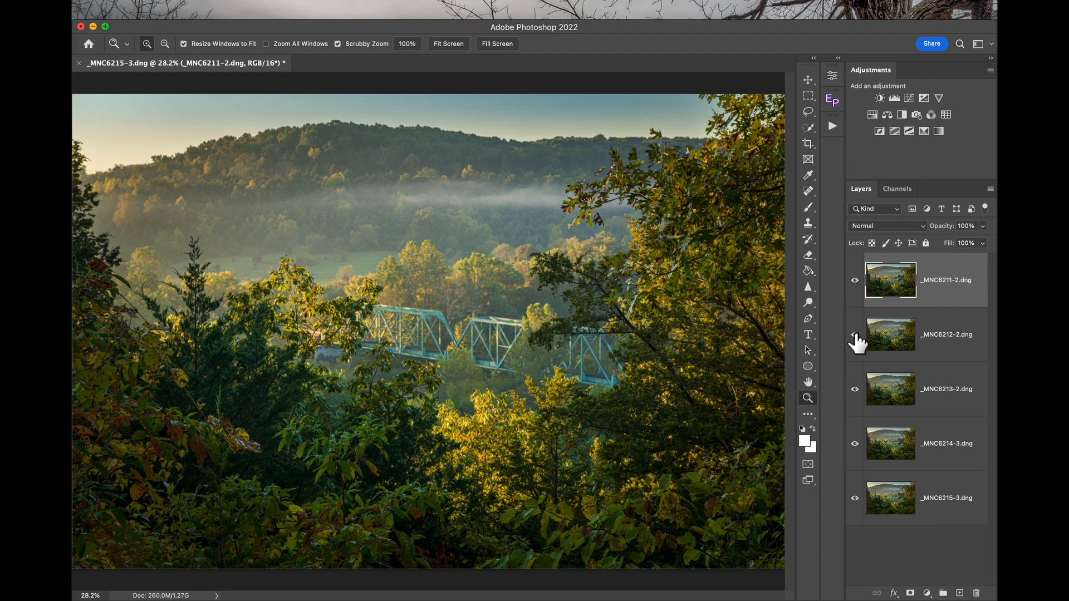
pyautogui.click(854, 280)
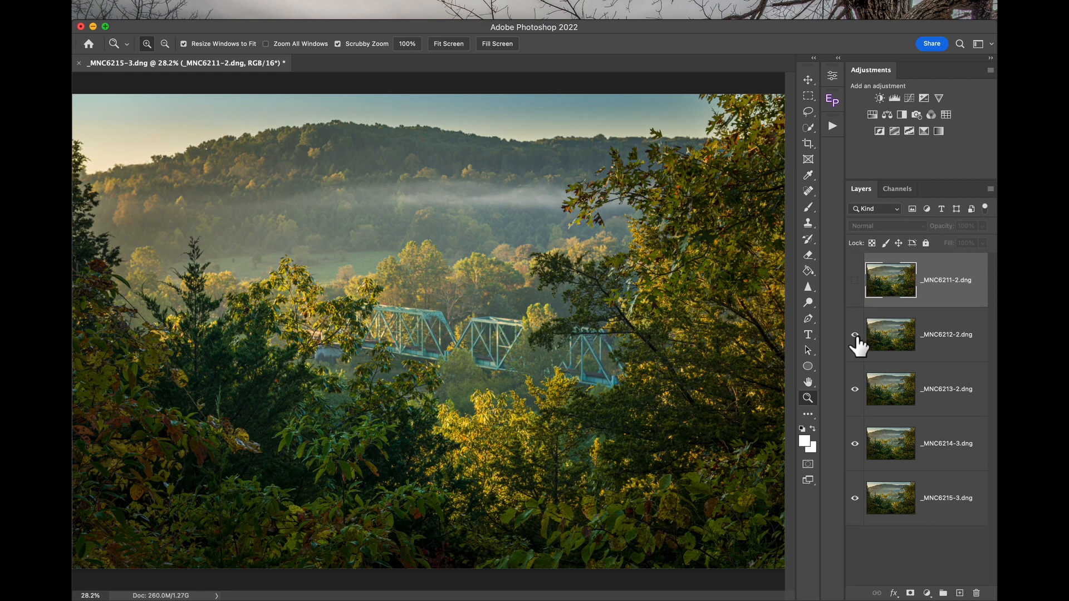
pyautogui.click(855, 335)
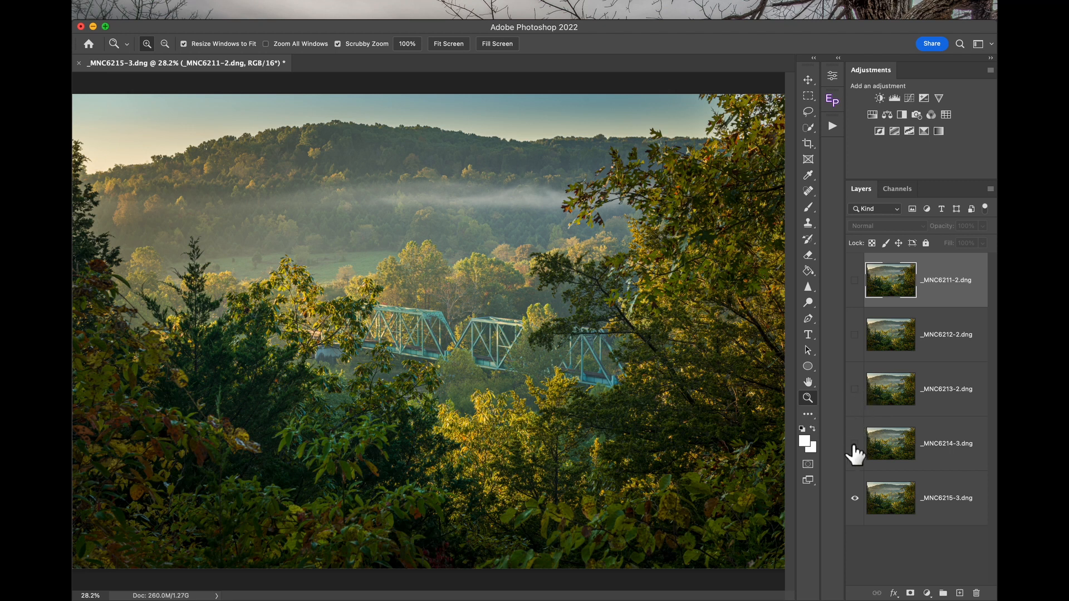
pyautogui.click(855, 389)
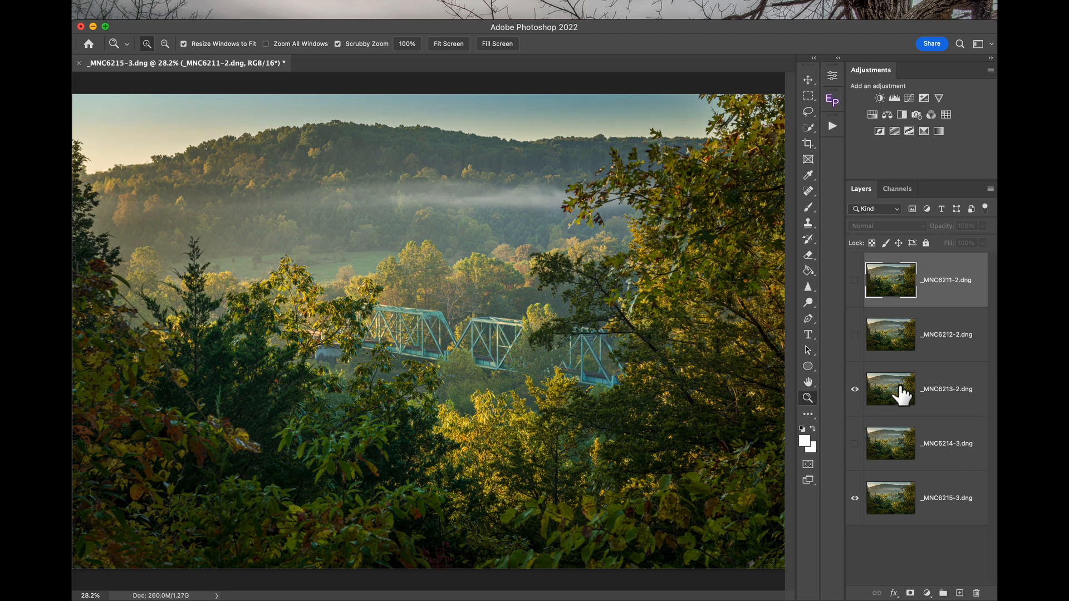
pyautogui.click(854, 444)
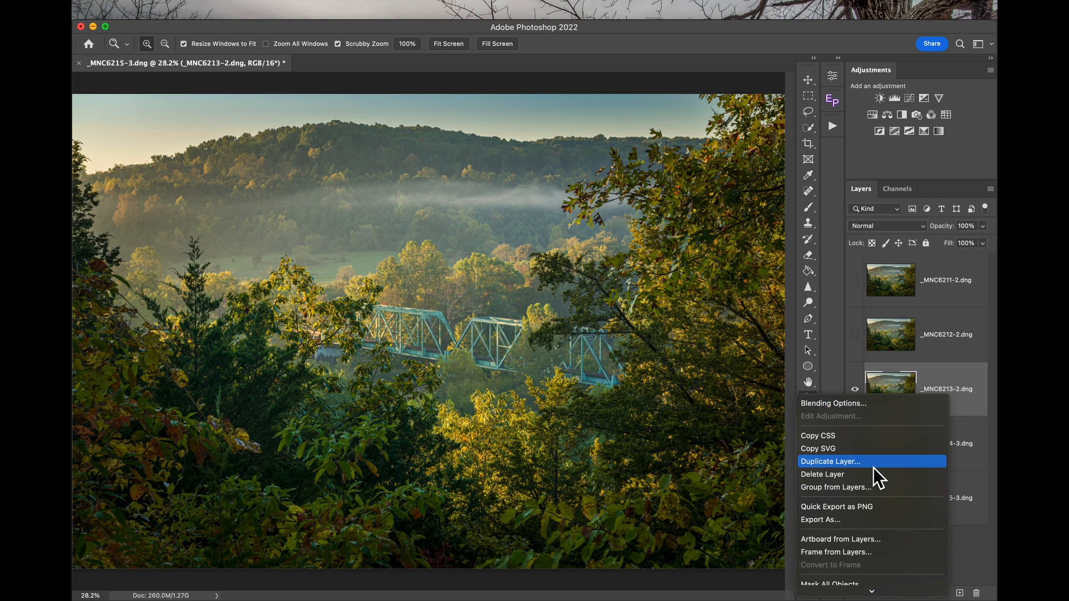
# Duplicate _MNC6213-2.dng as 'Movement' and move it to the bottom of the stack.
pyautogui.click(831, 462)
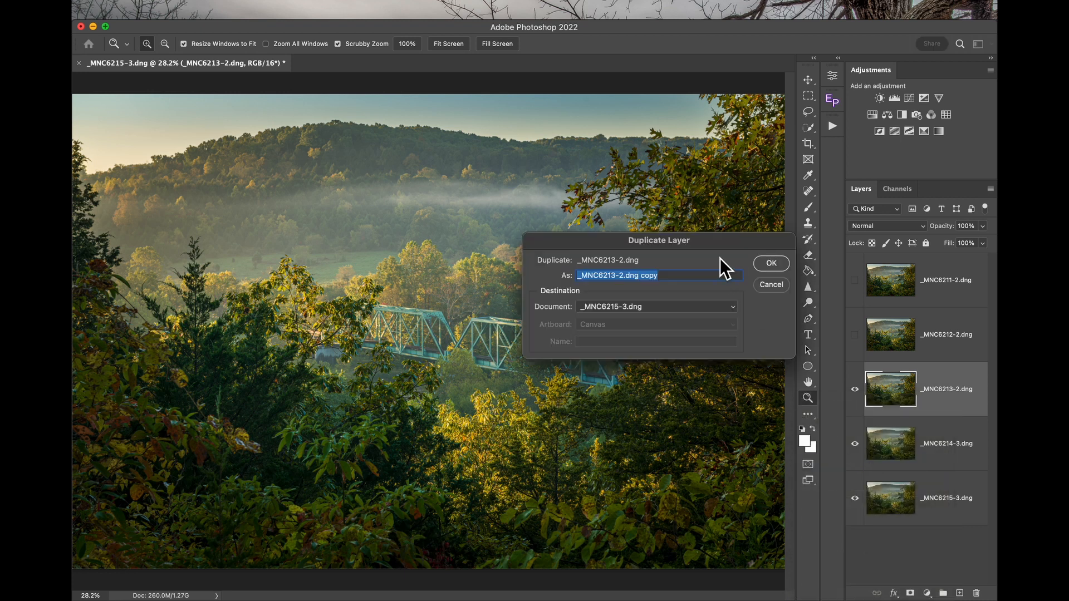
pyautogui.write('Movement')
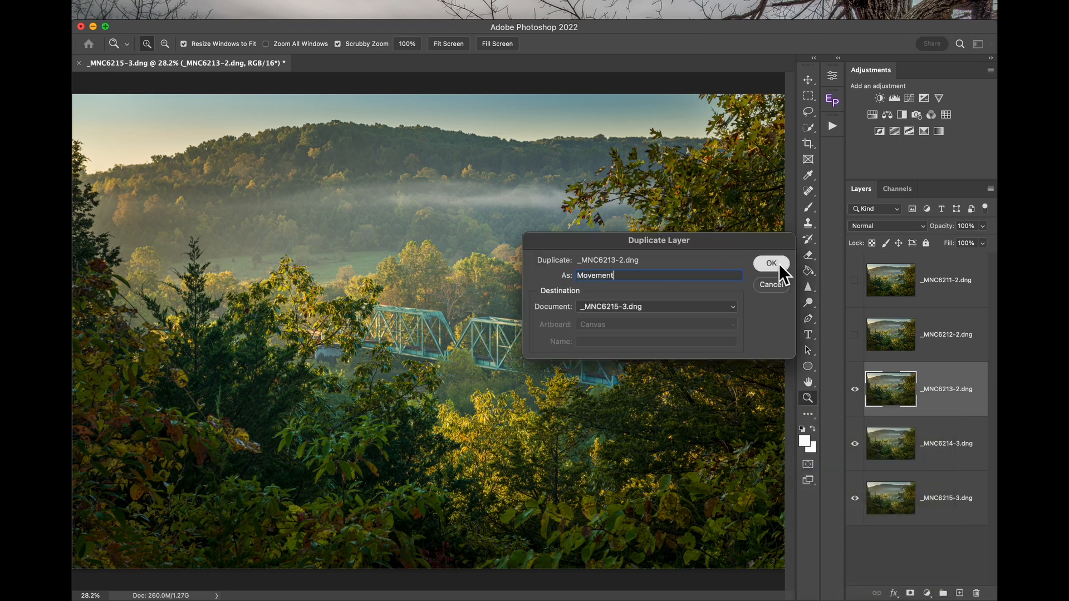
pyautogui.click(772, 264)
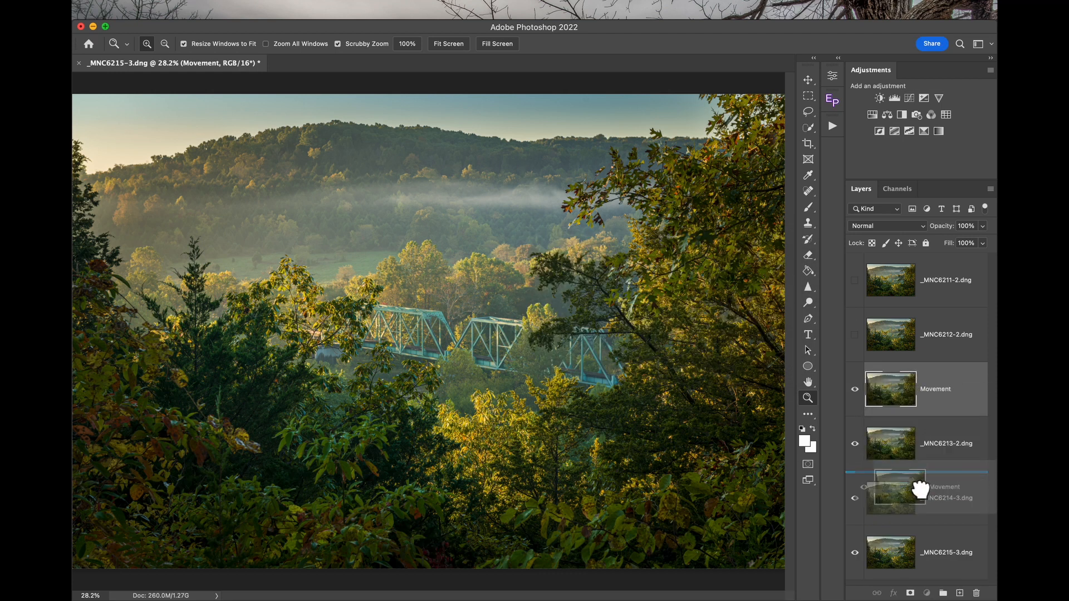
pyautogui.moveTo(898, 489); pyautogui.dragTo(920, 552)
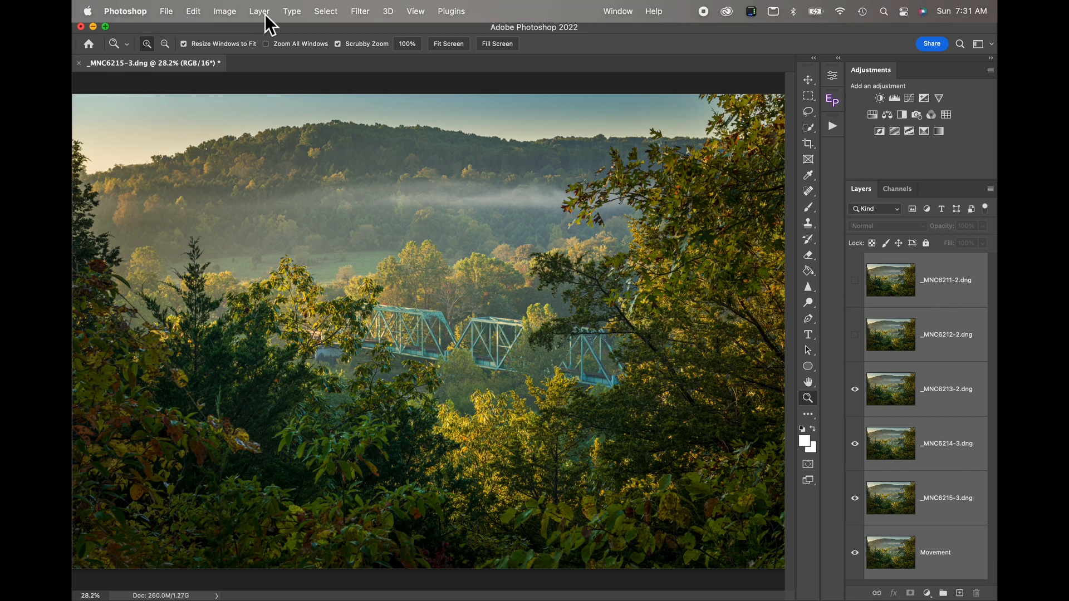
# Auto-align all six layers using Auto projection.
pyautogui.click(193, 11)
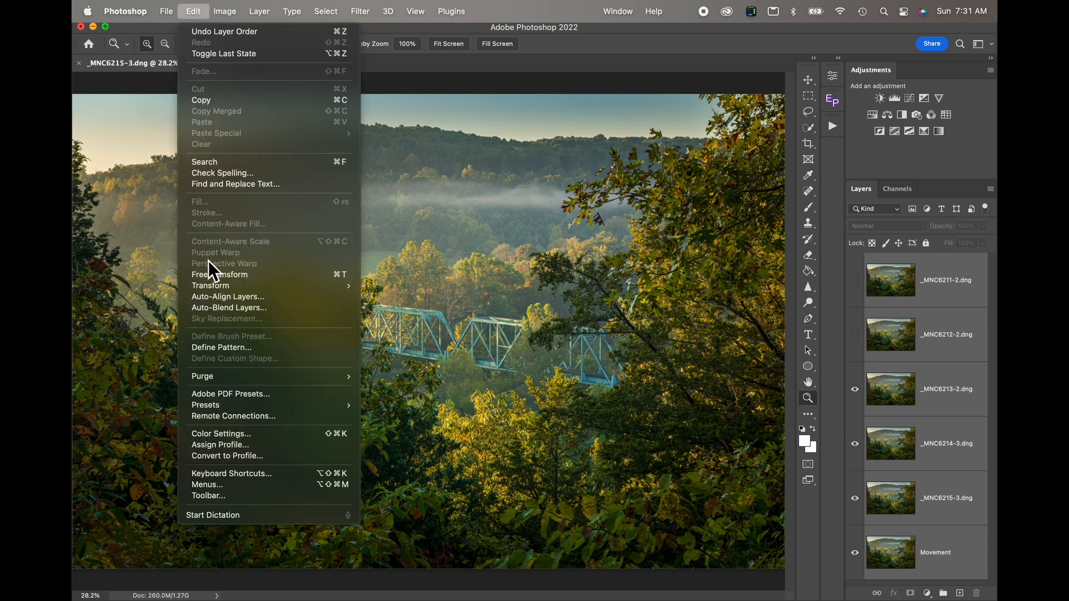
pyautogui.click(228, 297)
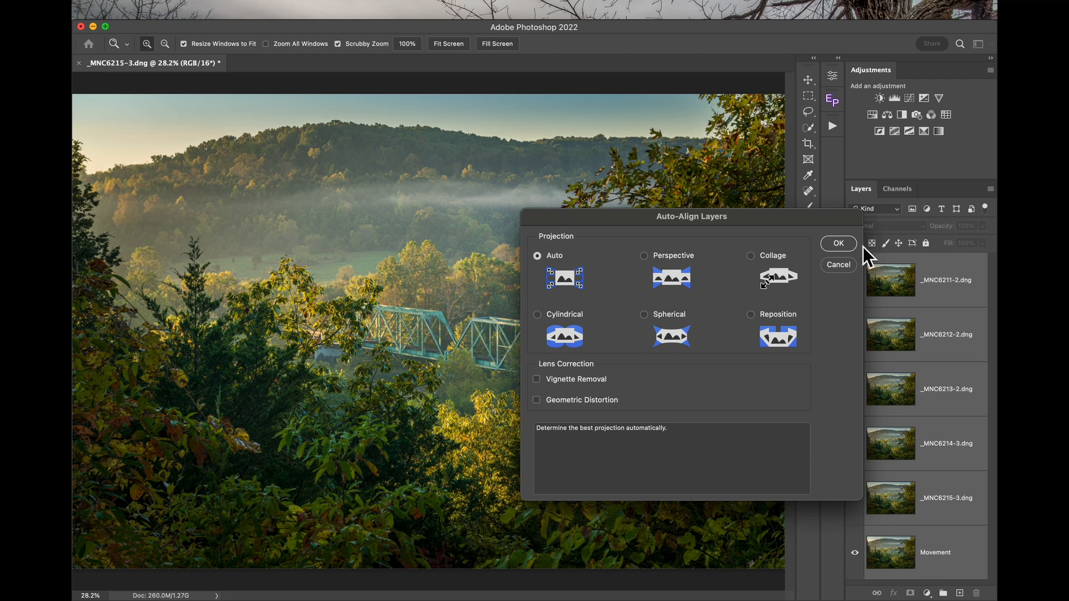
pyautogui.moveTo(846, 264)
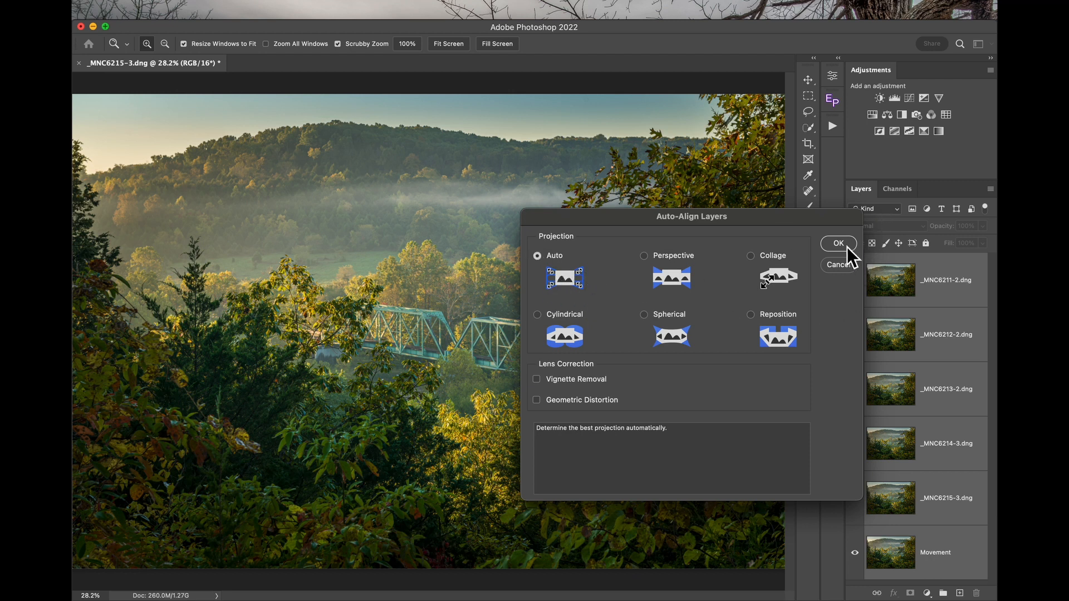
pyautogui.click(838, 243)
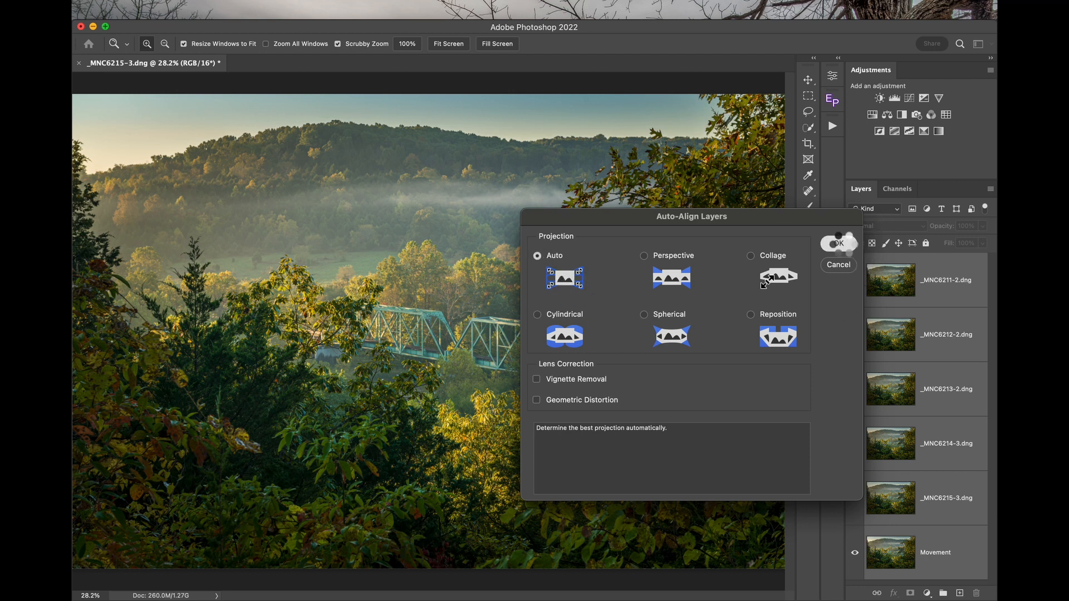
pyautogui.click(841, 242)
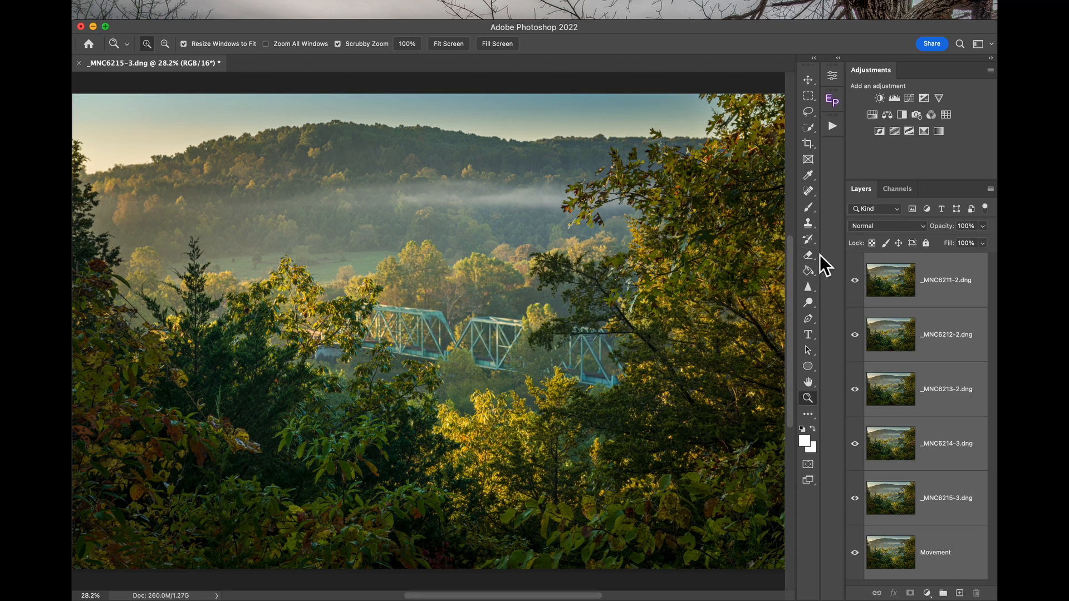
pyautogui.moveTo(712, 205)
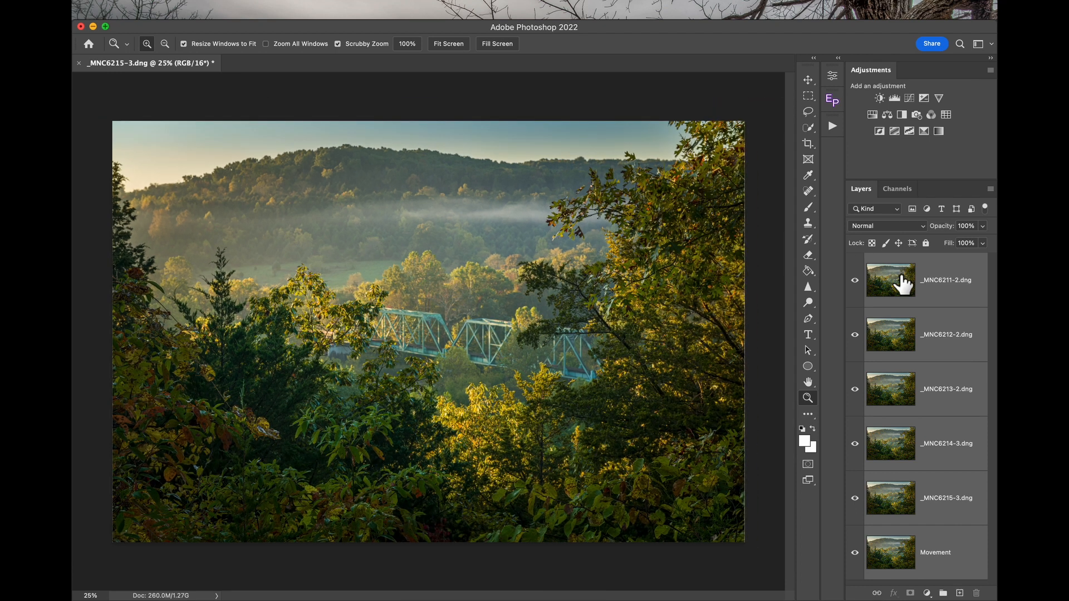
# Hide and re-show the source layers to compare their alignment.
pyautogui.click(855, 280)
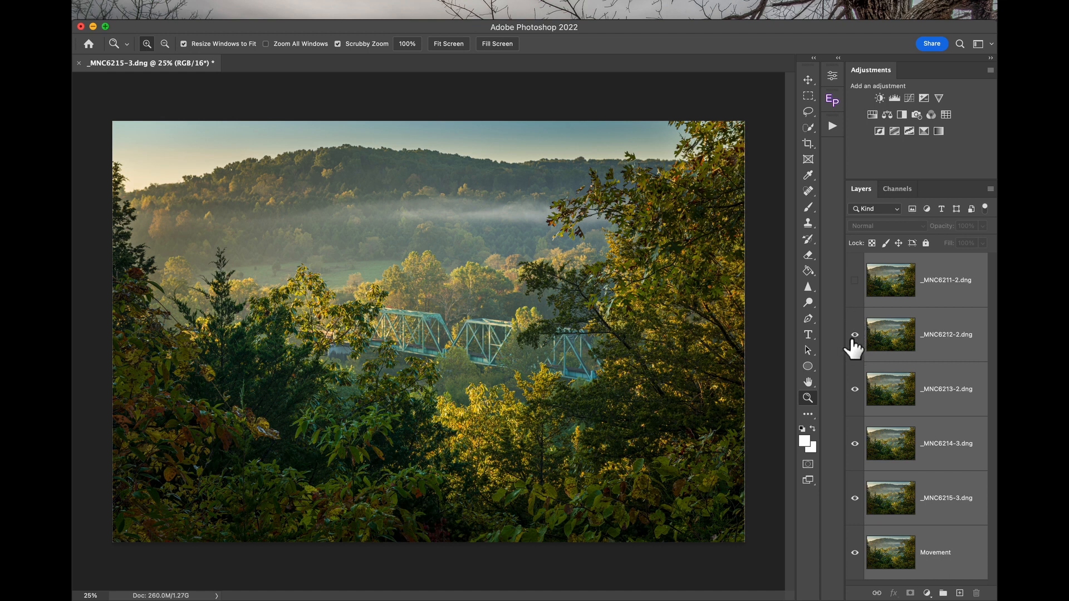
pyautogui.click(855, 334)
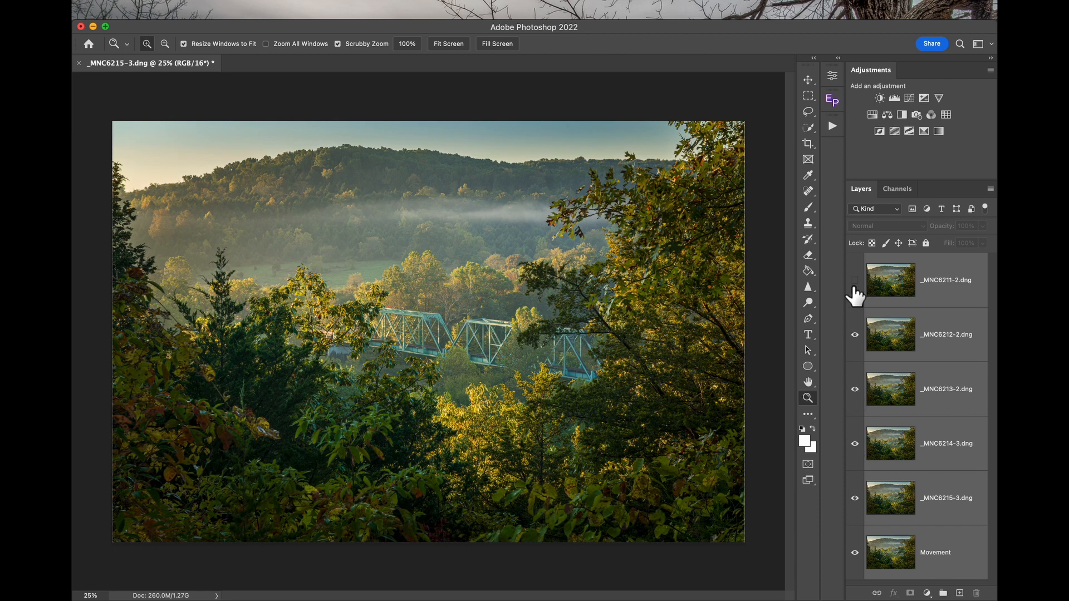
pyautogui.click(855, 280)
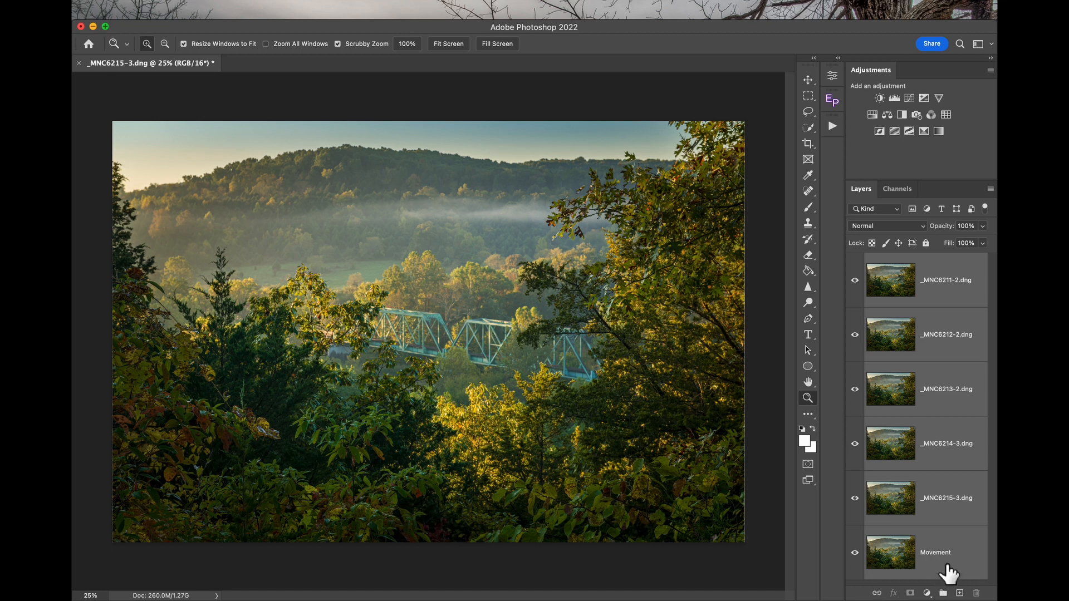
pyautogui.moveTo(948, 565)
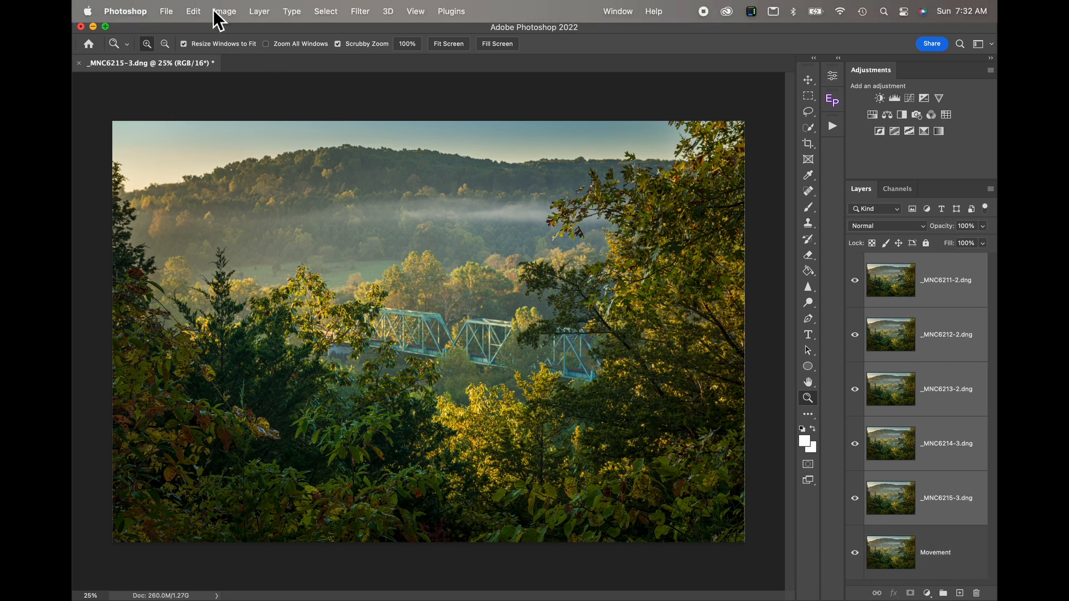
# Run Auto-Blend Layers as Stack Images with Seamless Tones and Colors.
pyautogui.click(193, 11)
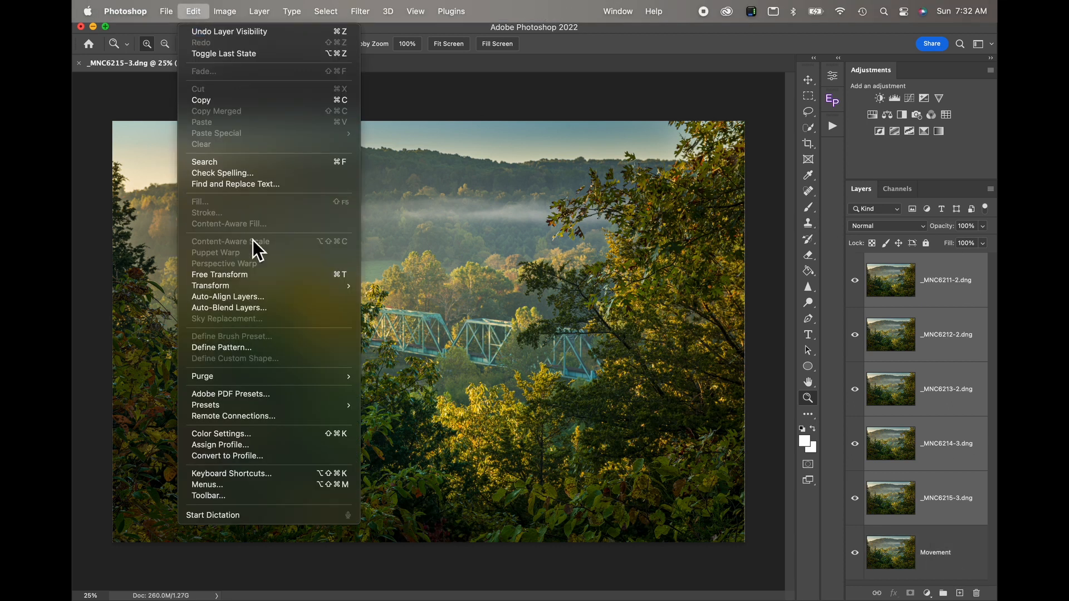
pyautogui.moveTo(239, 313)
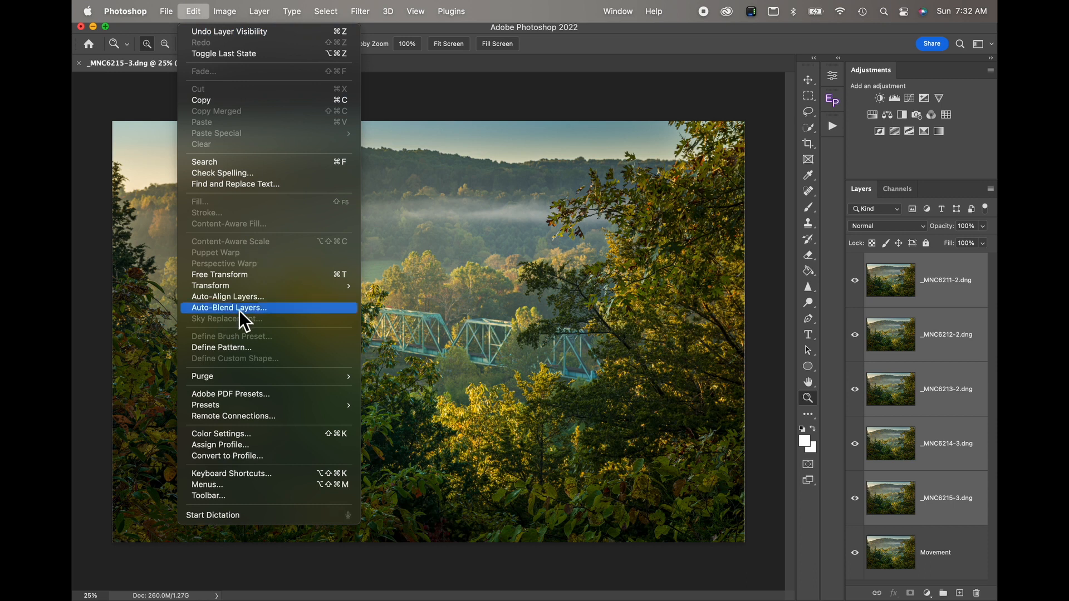
pyautogui.click(229, 308)
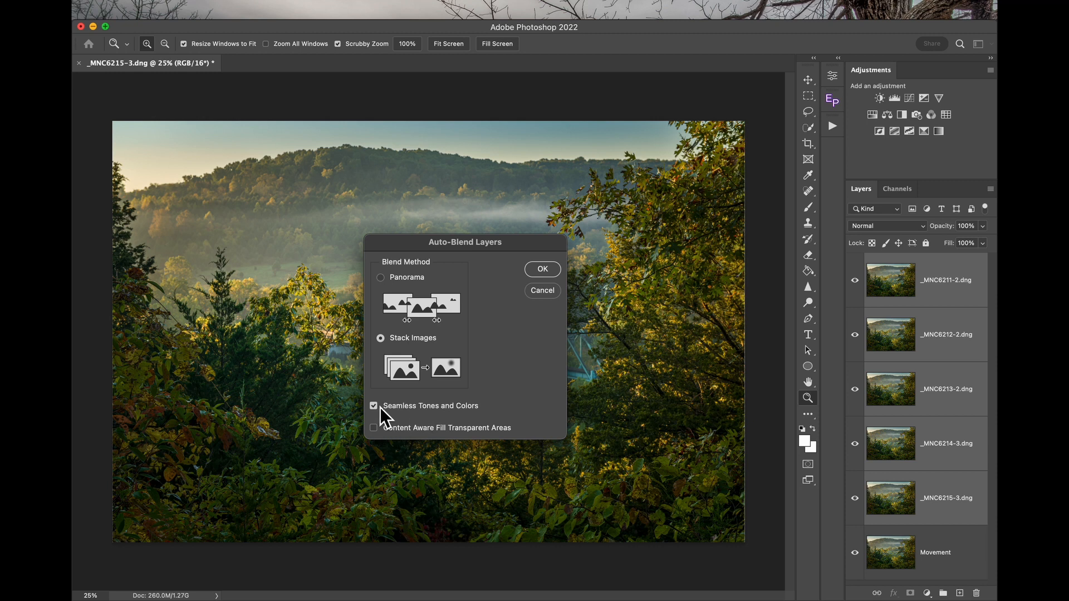
pyautogui.moveTo(452, 411)
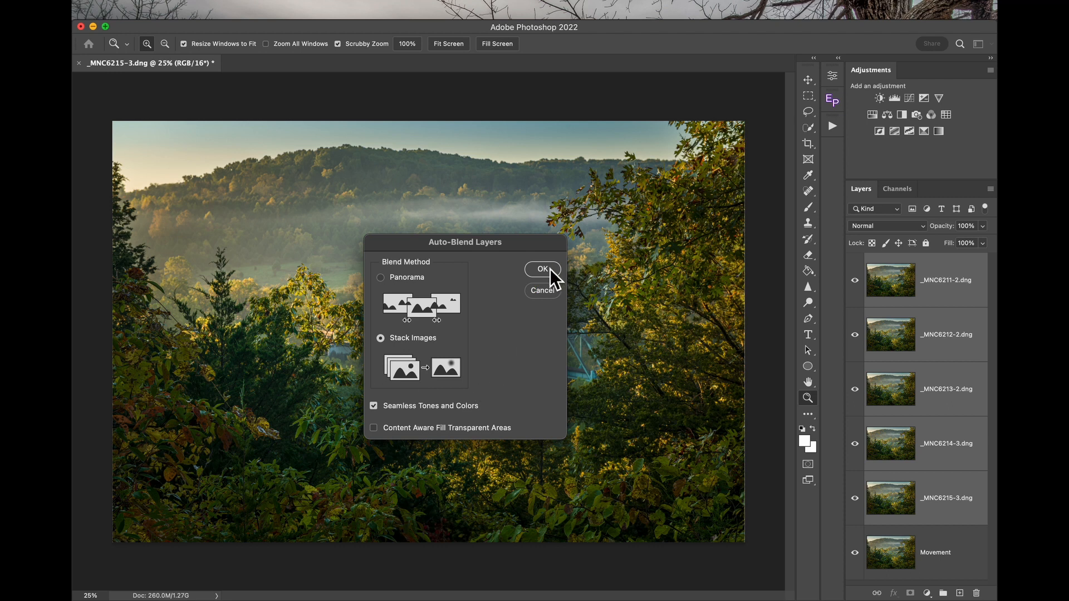
pyautogui.click(542, 269)
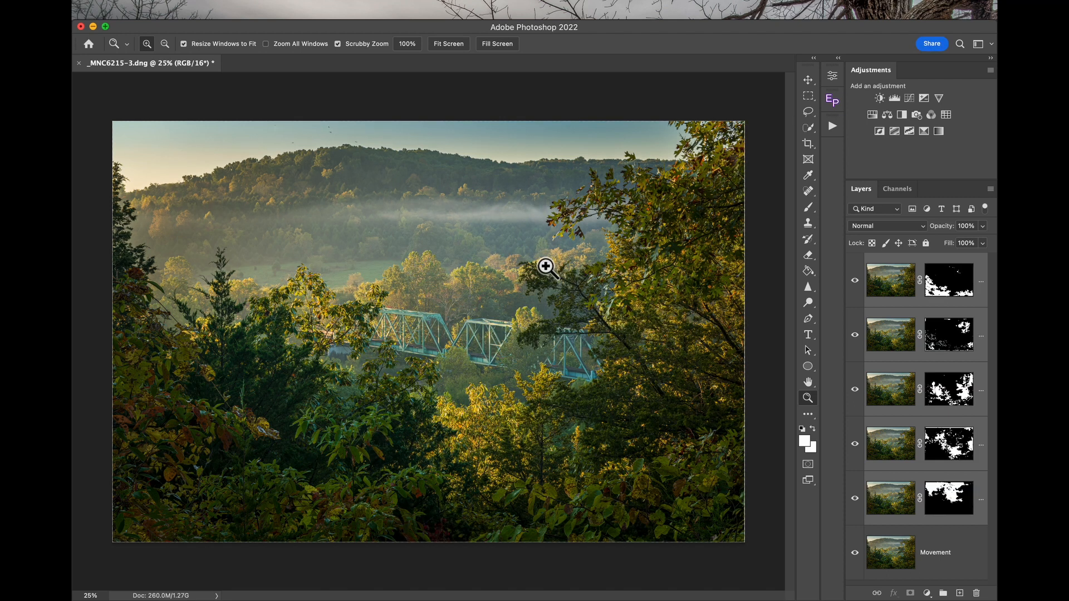
pyautogui.moveTo(618, 523)
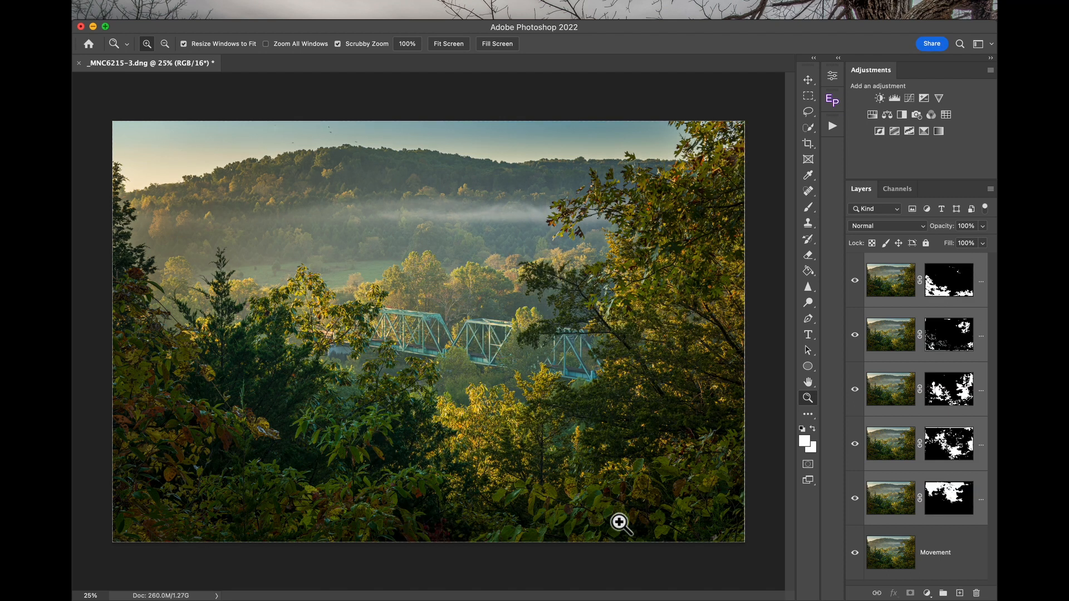
pyautogui.moveTo(410, 202)
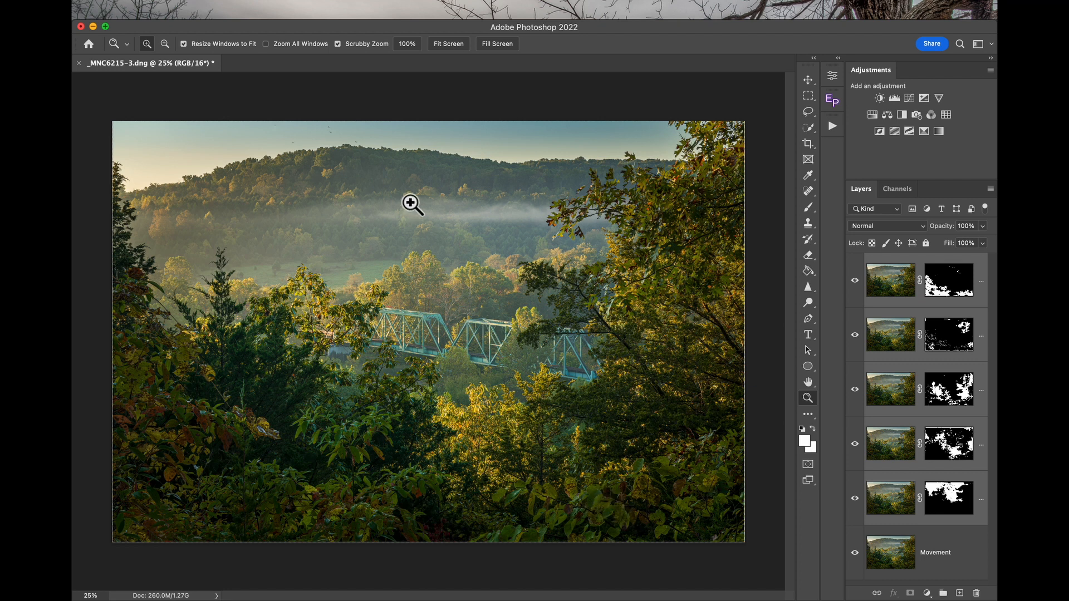
pyautogui.moveTo(522, 306)
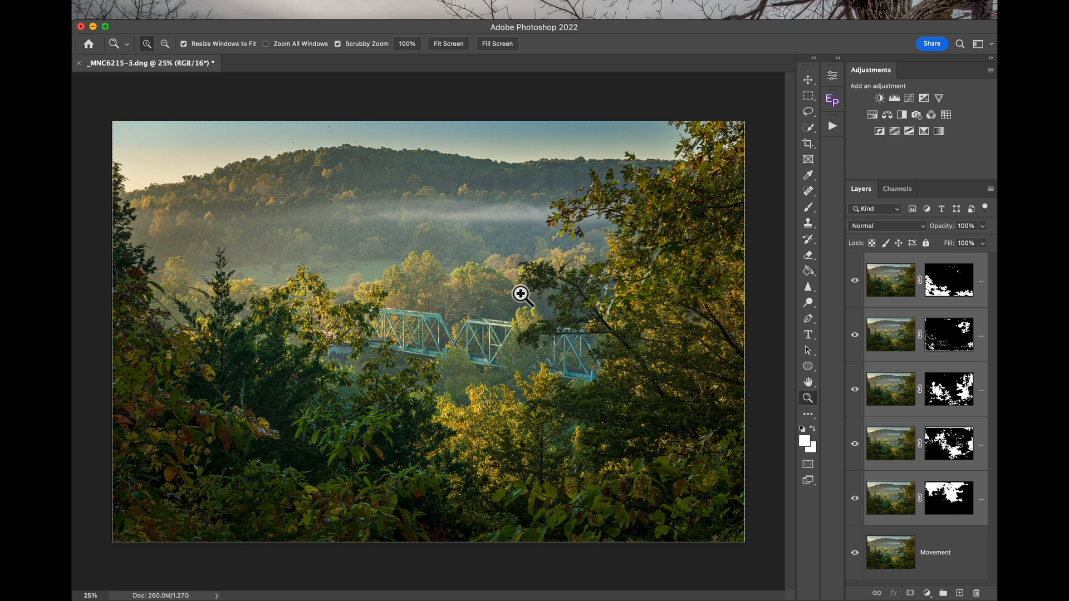
# Label the layers Blue, reset colours to black, and paint the mask over the fog.
pyautogui.rightClick(949, 498)
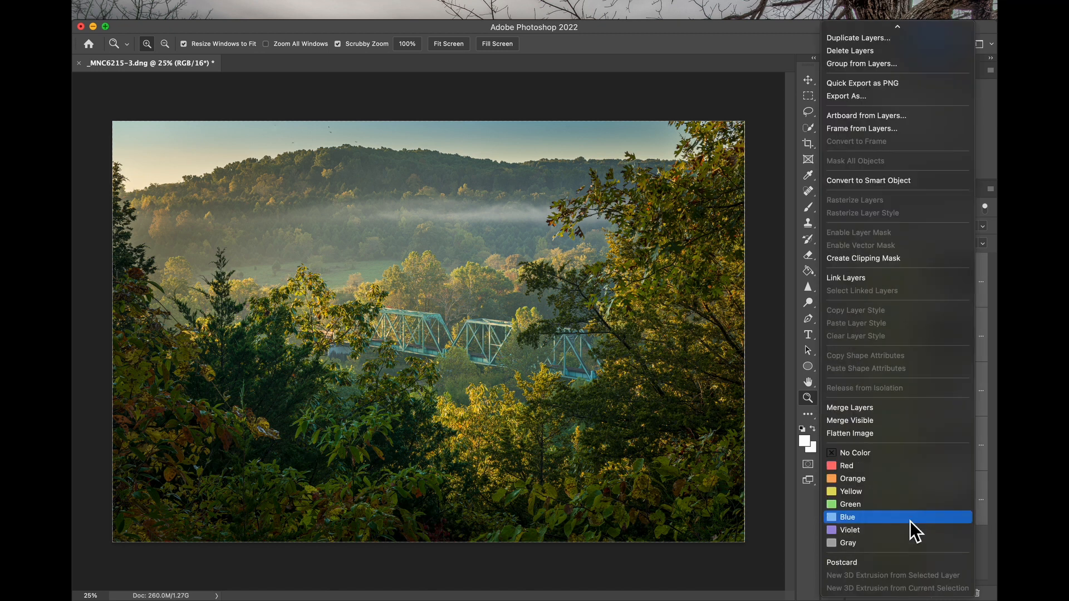
pyautogui.click(848, 516)
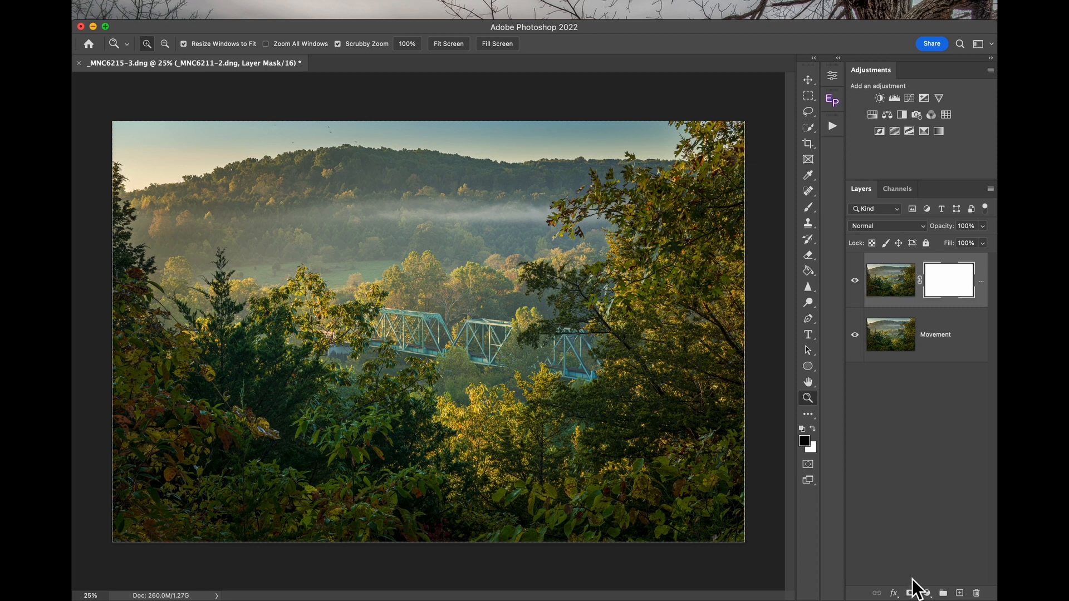
pyautogui.moveTo(731, 252)
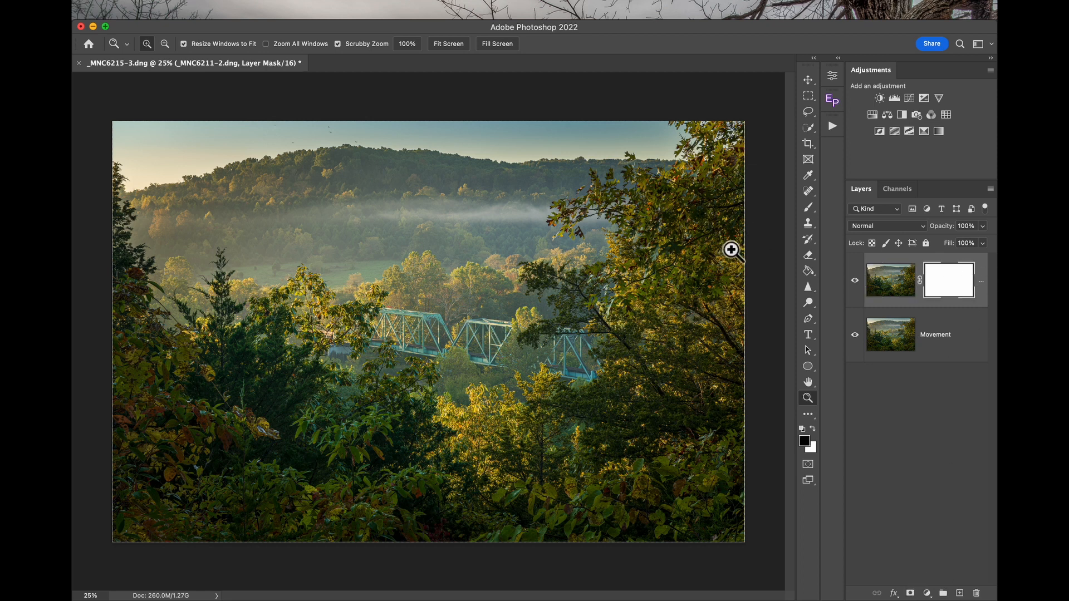
pyautogui.moveTo(818, 459)
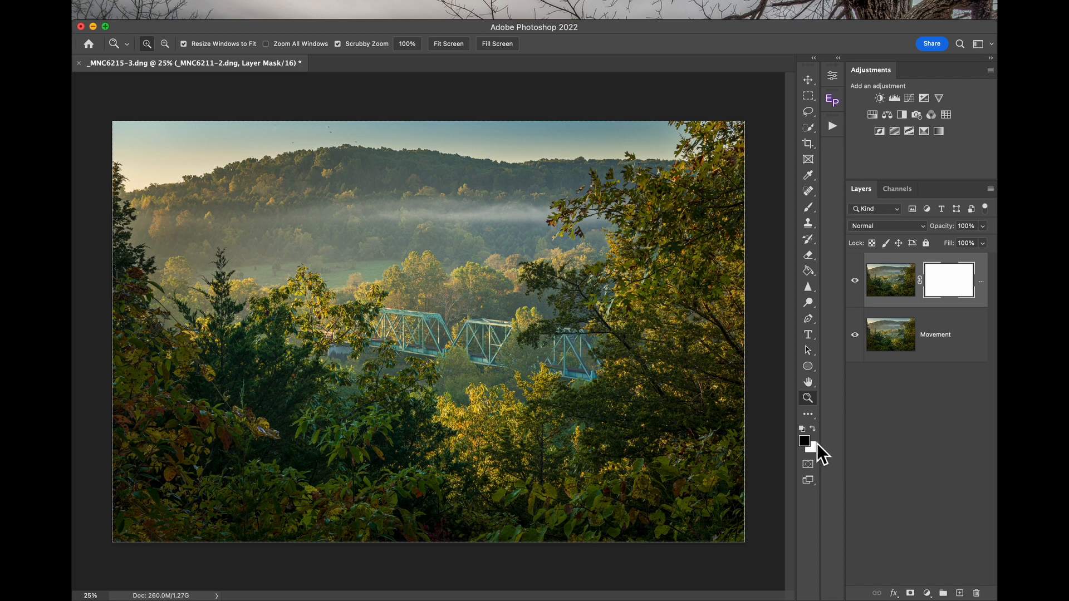
pyautogui.click(807, 207)
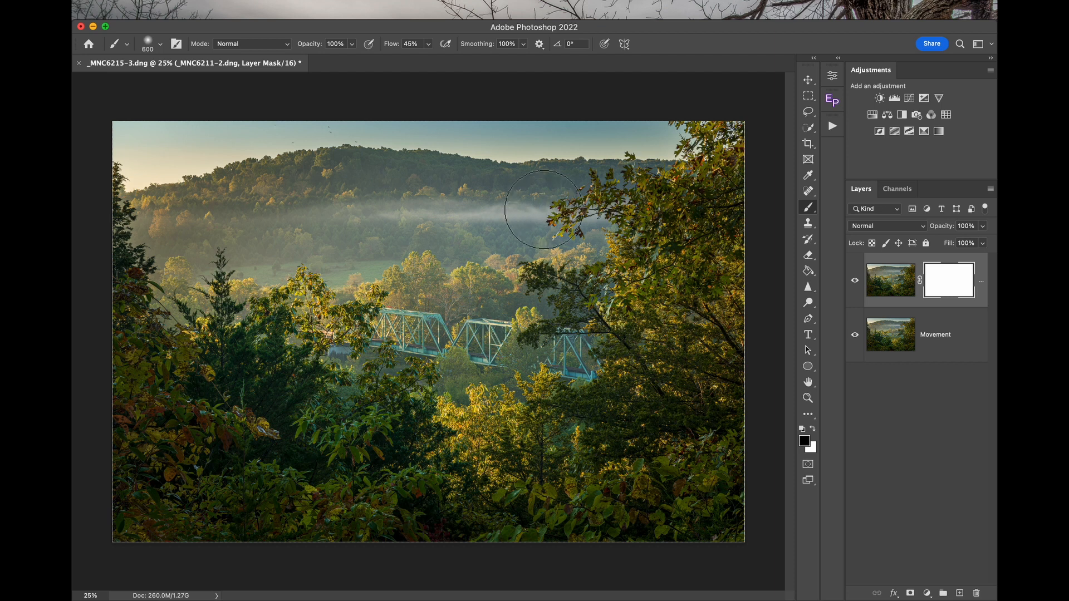
pyautogui.moveTo(582, 217)
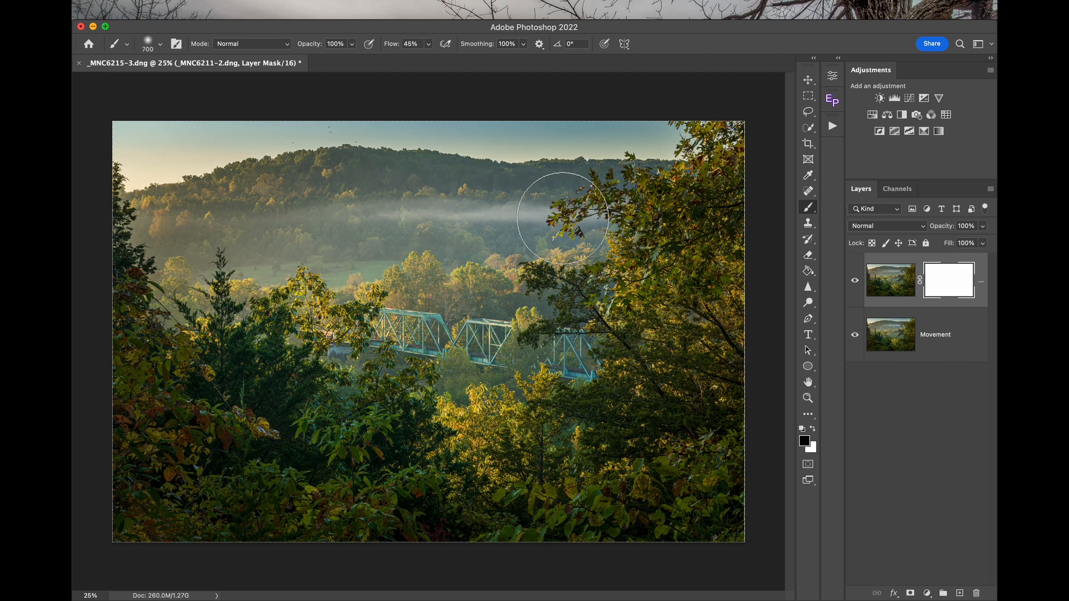
pyautogui.moveTo(562, 216); pyautogui.dragTo(294, 224)
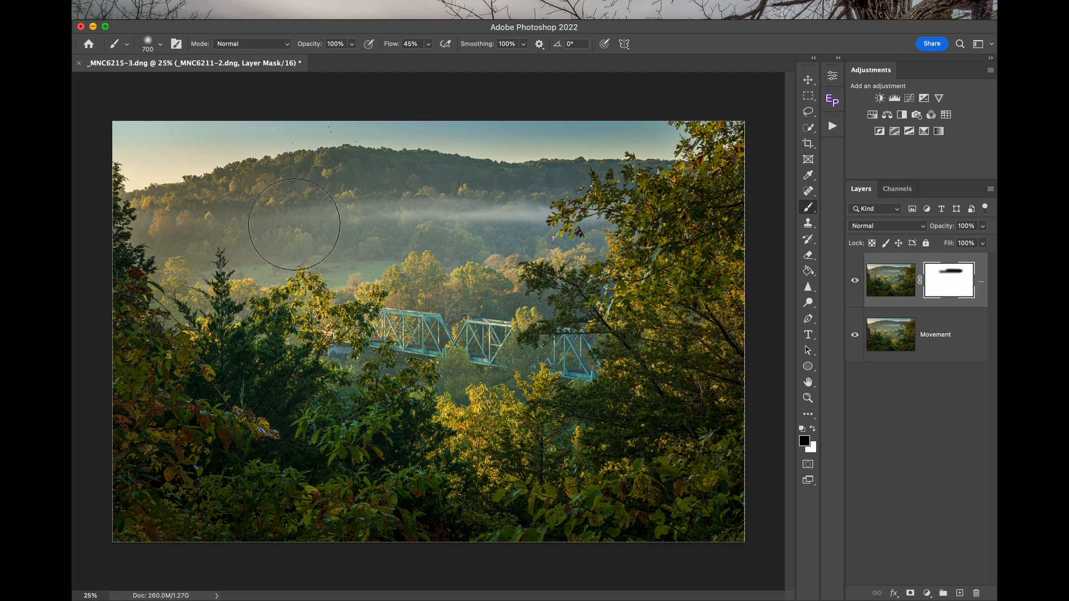
pyautogui.moveTo(498, 210)
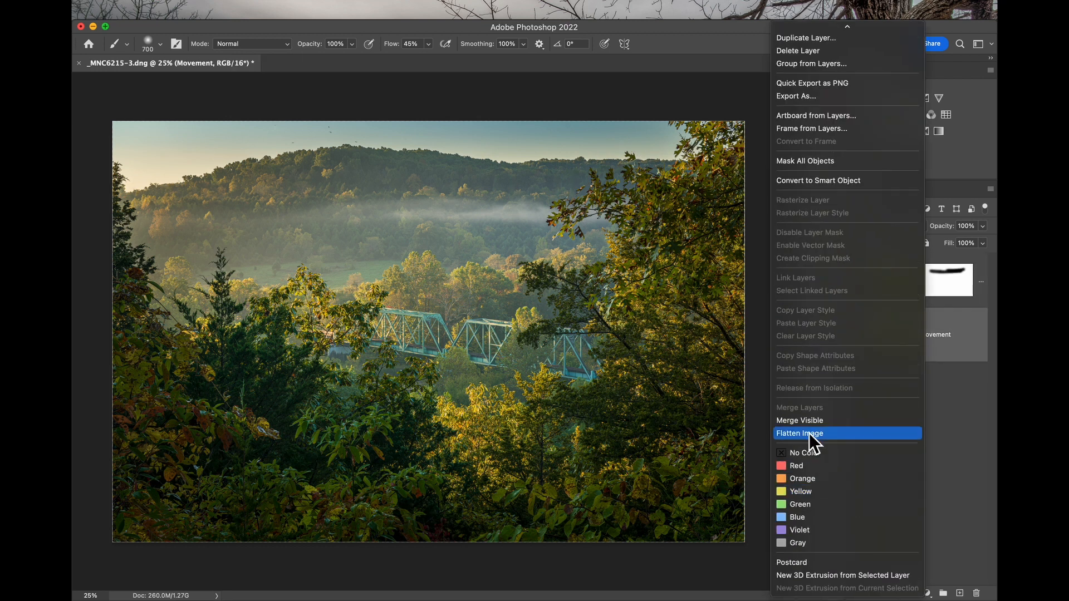
# Flatten the masked blended layer and Movement layer into one Background layer.
pyautogui.click(799, 433)
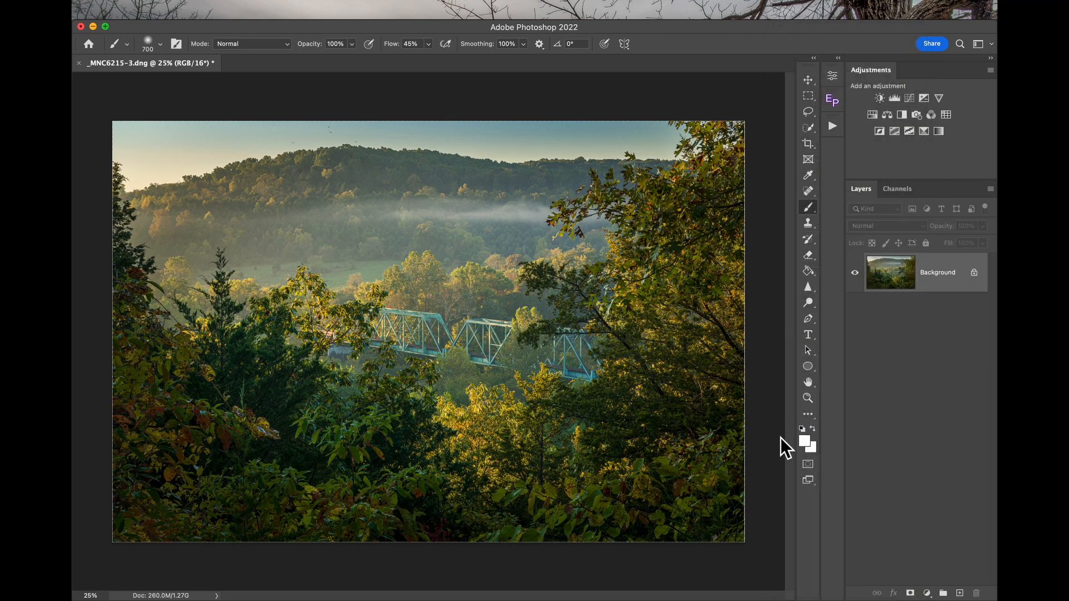
pyautogui.moveTo(373, 358)
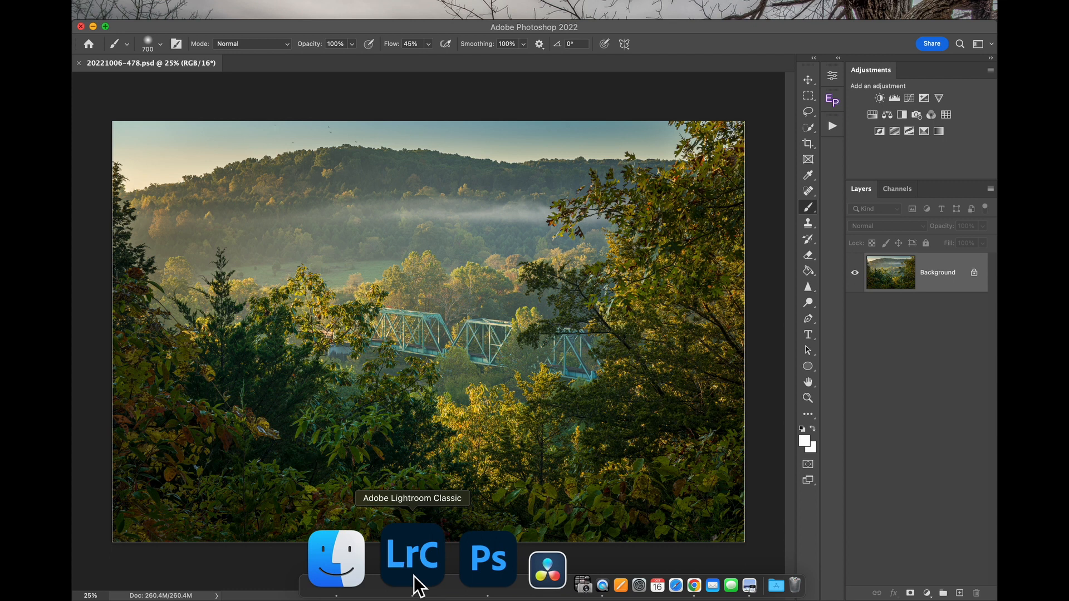
# Select the flattened PSD with its five source frames and group them into a stack.
pyautogui.click(412, 558)
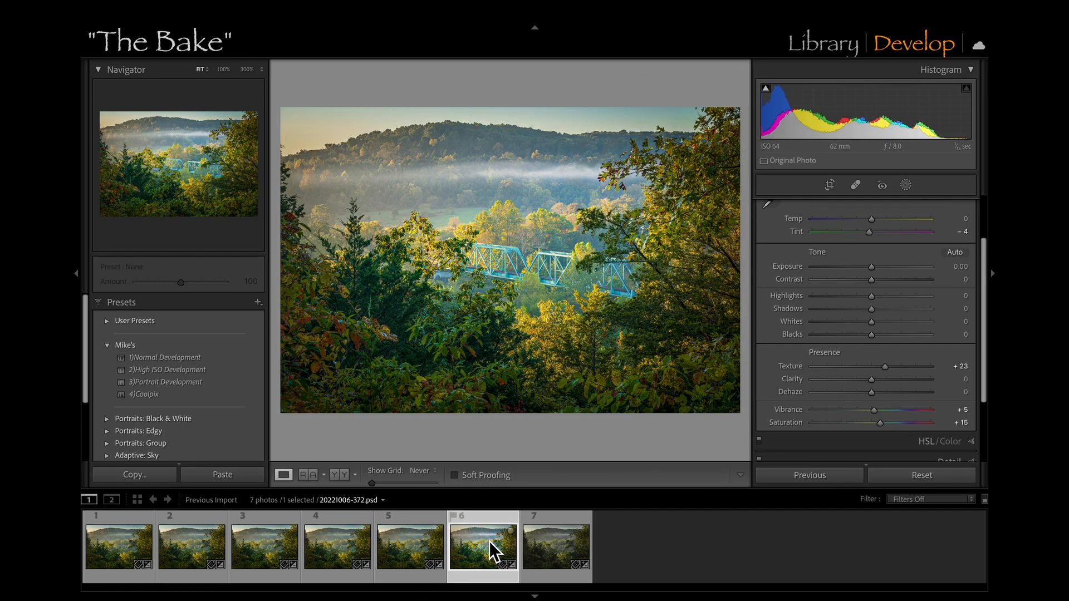
pyautogui.click(552, 553)
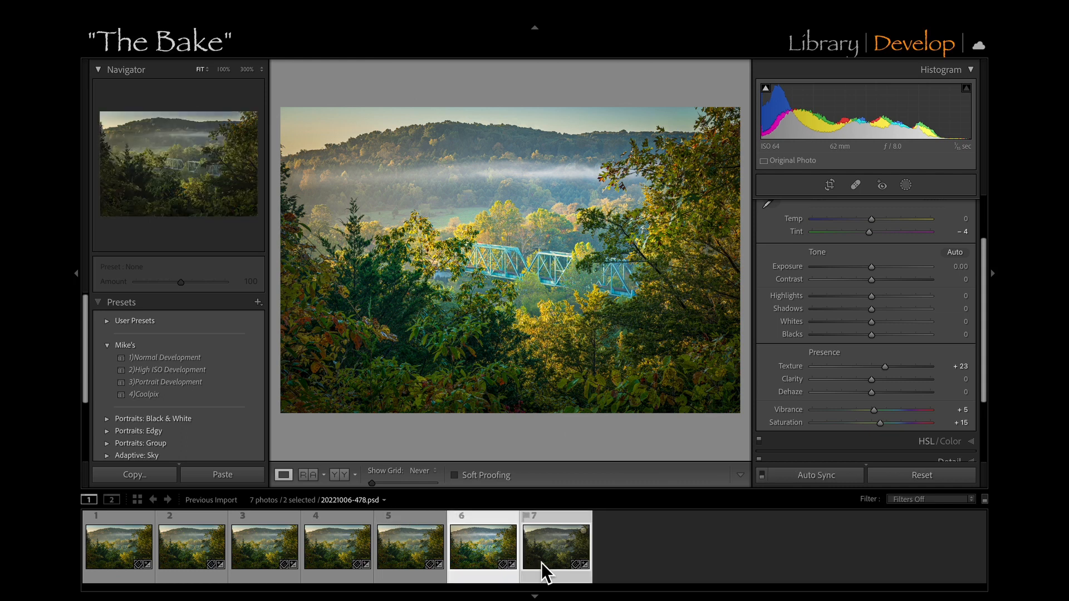
pyautogui.click(263, 559)
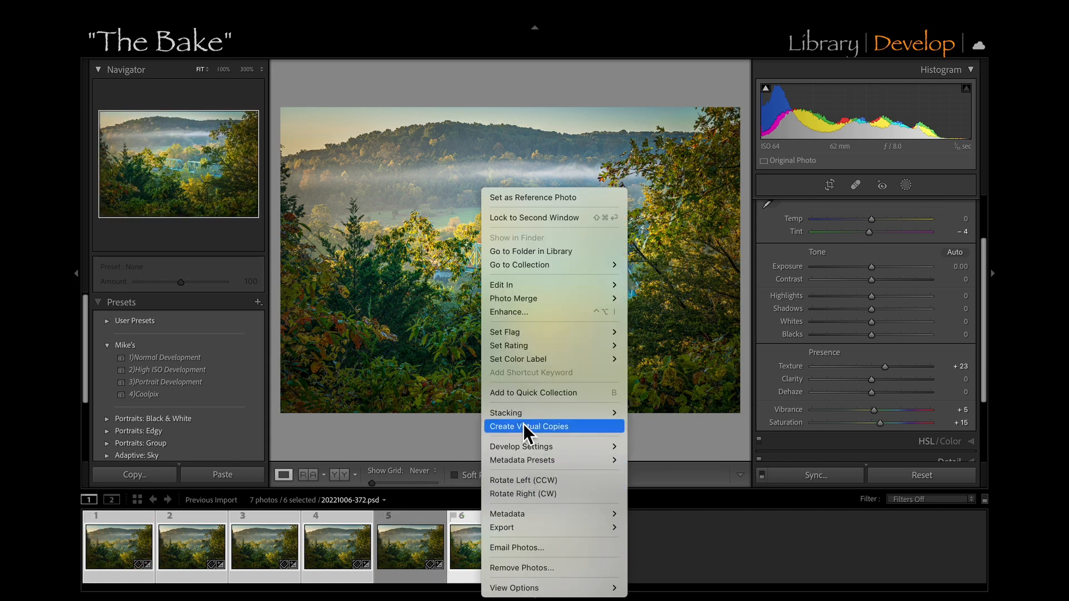
pyautogui.moveTo(522, 413)
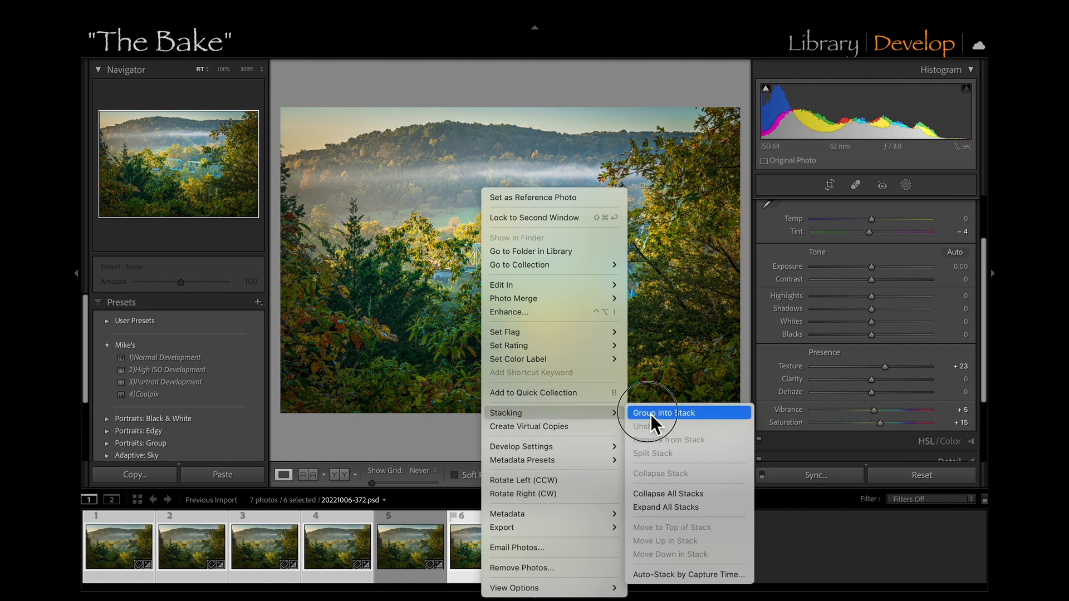
pyautogui.click(663, 412)
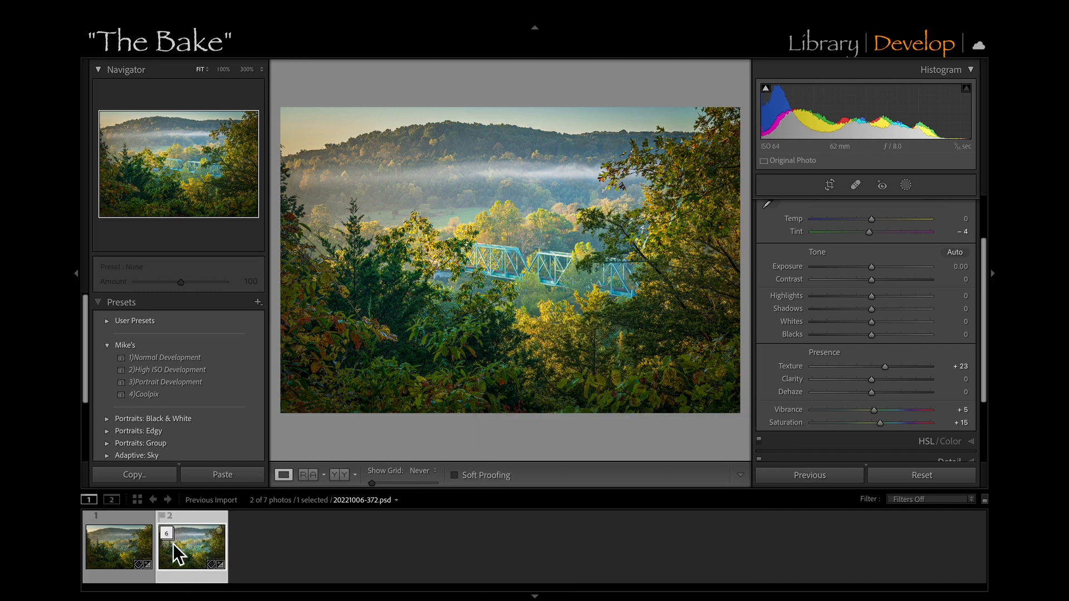
pyautogui.moveTo(192, 559)
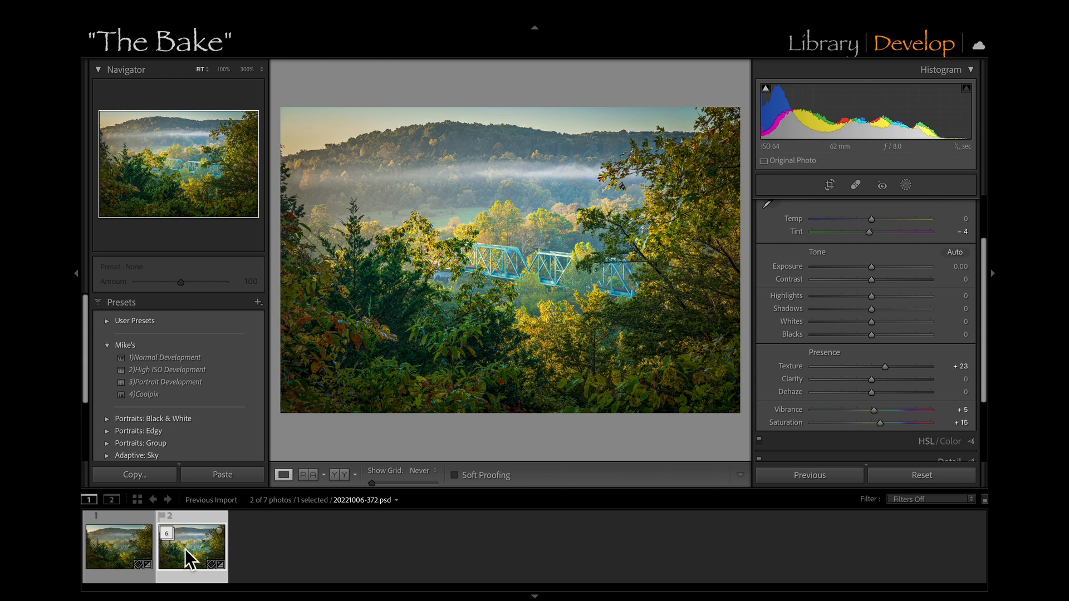
pyautogui.moveTo(189, 560)
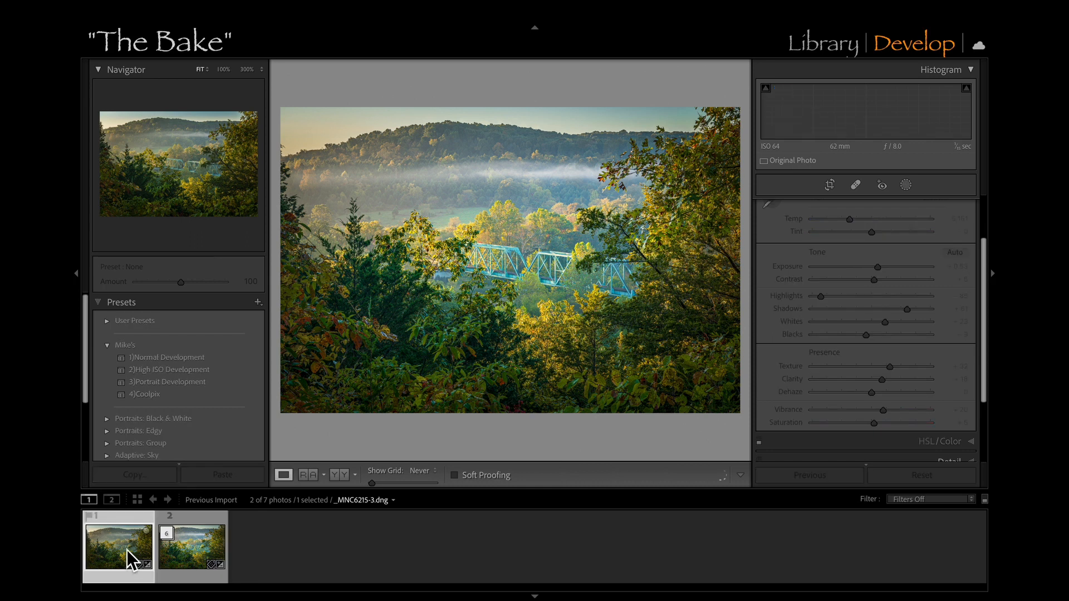
pyautogui.click(192, 548)
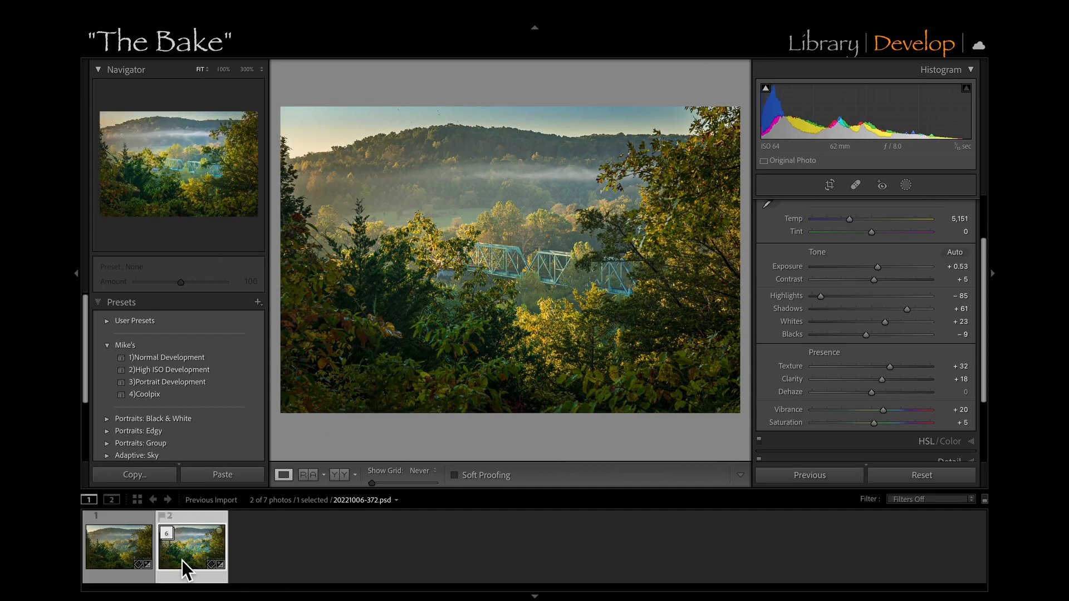
pyautogui.click(921, 475)
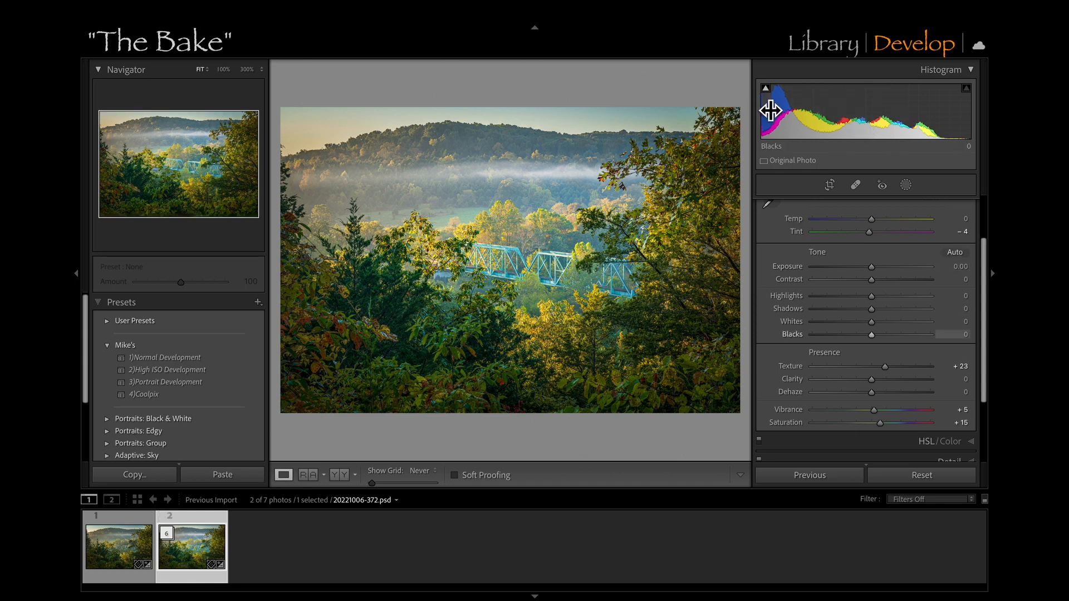
# Set Exposure -0.16, Shadows +21, Blacks -1, and warm the temperature slightly.
pyautogui.moveTo(890, 334); pyautogui.dragTo(900, 334)
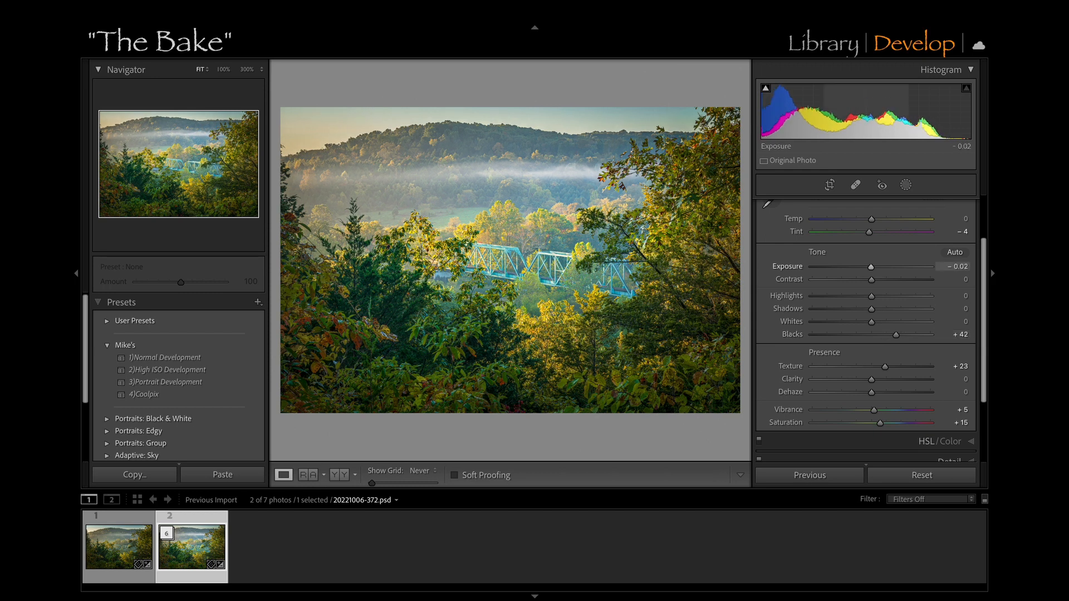
pyautogui.moveTo(886, 267); pyautogui.dragTo(869, 266)
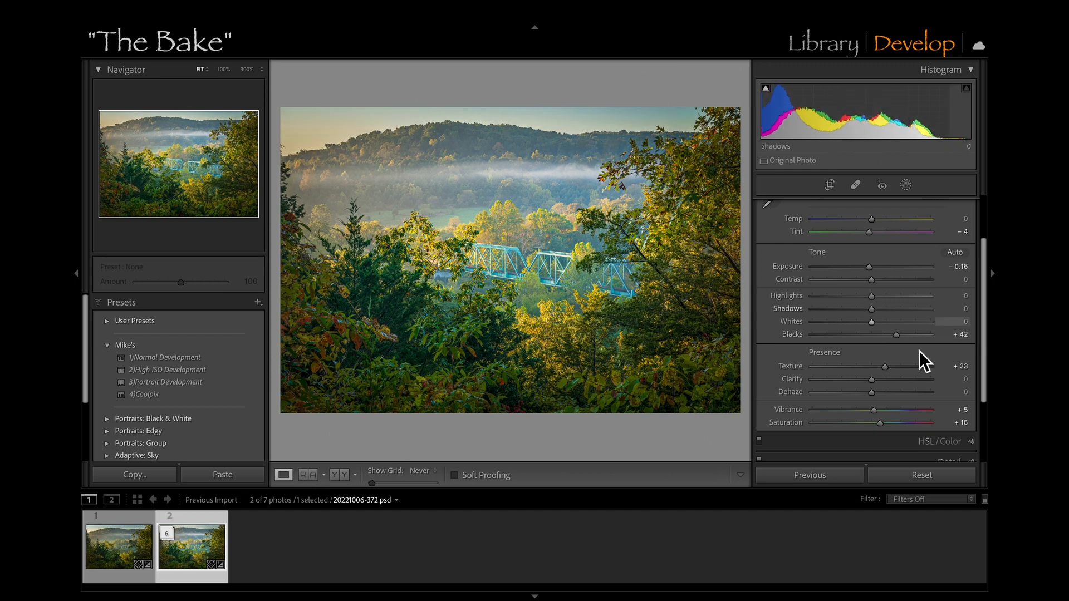
pyautogui.moveTo(896, 334); pyautogui.dragTo(897, 335)
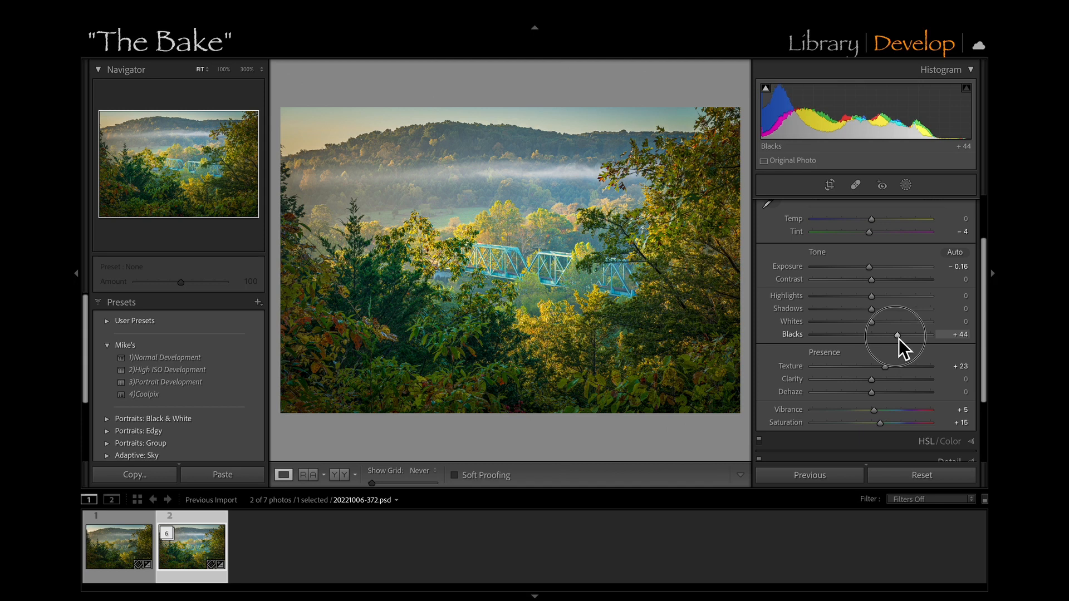
pyautogui.moveTo(896, 334); pyautogui.dragTo(871, 308)
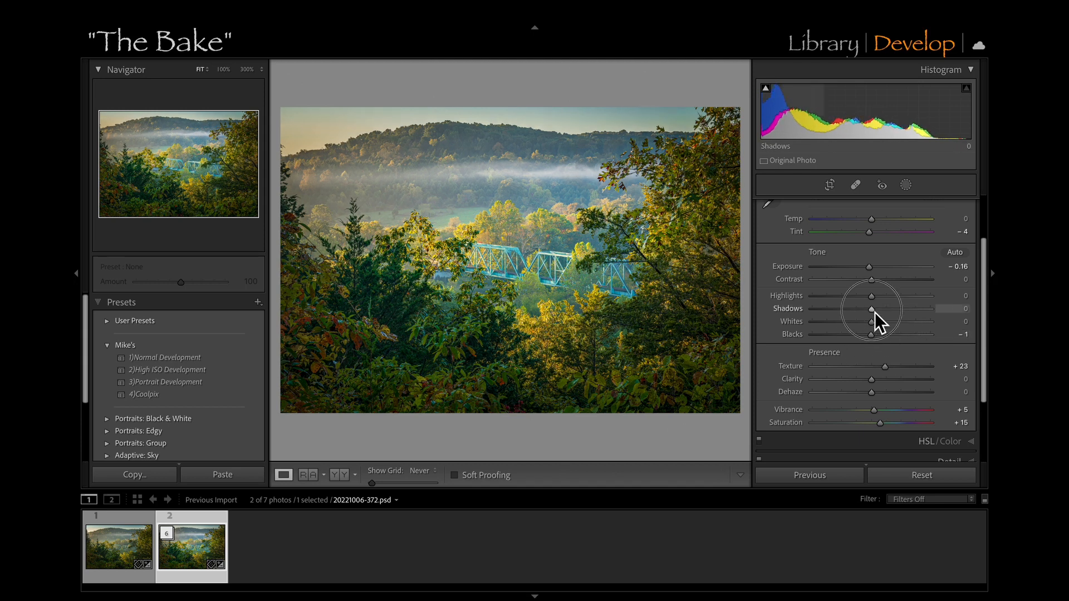
pyautogui.moveTo(871, 308); pyautogui.dragTo(883, 308)
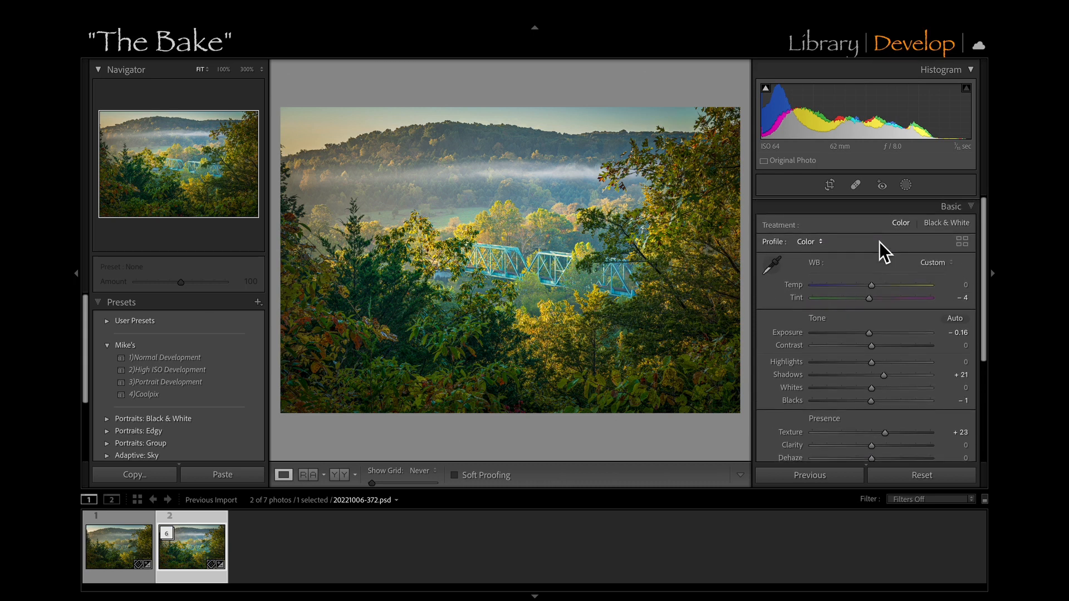
pyautogui.moveTo(869, 285); pyautogui.dragTo(874, 285)
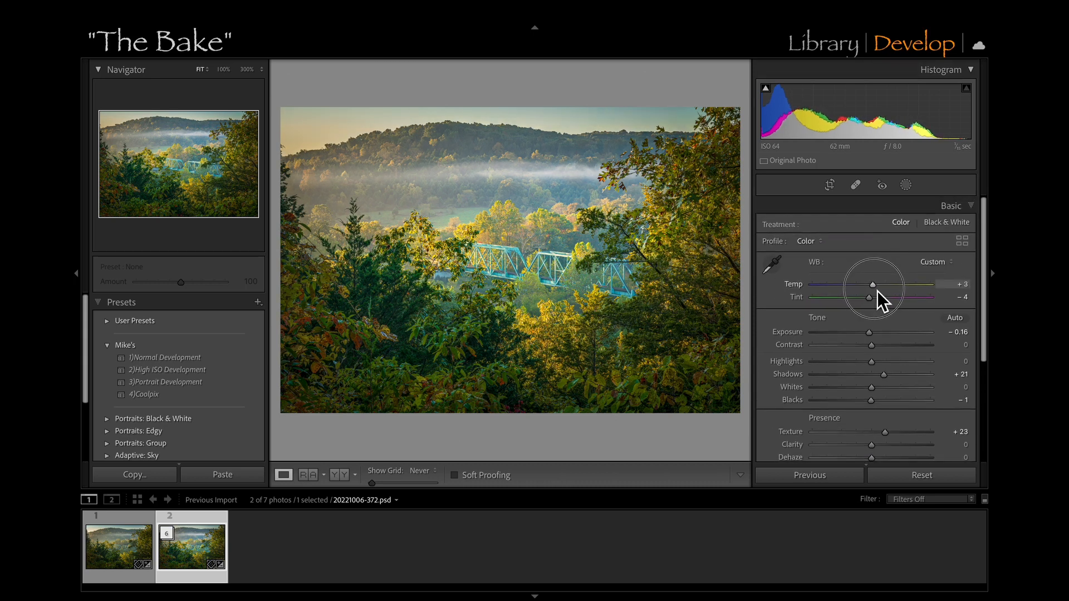
pyautogui.moveTo(889, 283); pyautogui.dragTo(870, 283)
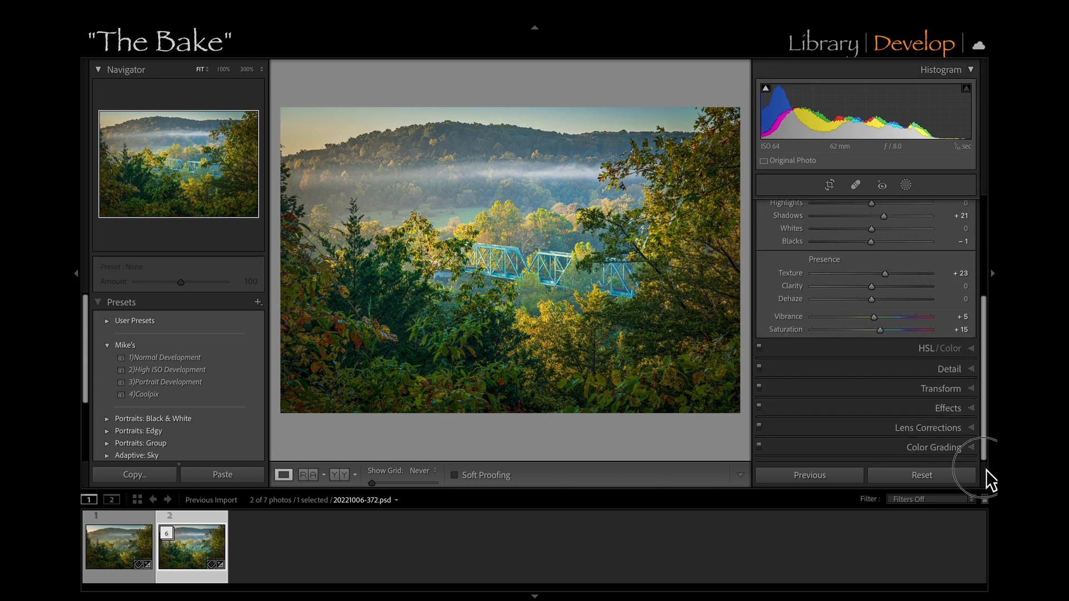
# In Effects, give Post-Crop Vignetting midpoint 27, feather 82 and amount -8.
pyautogui.click(948, 408)
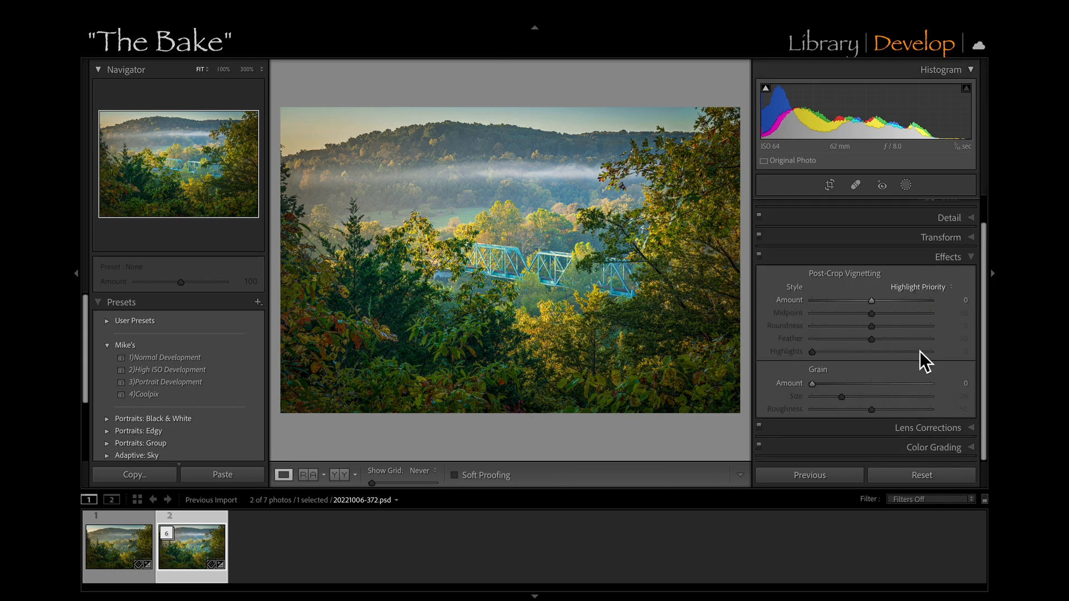
pyautogui.moveTo(869, 300); pyautogui.dragTo(842, 300)
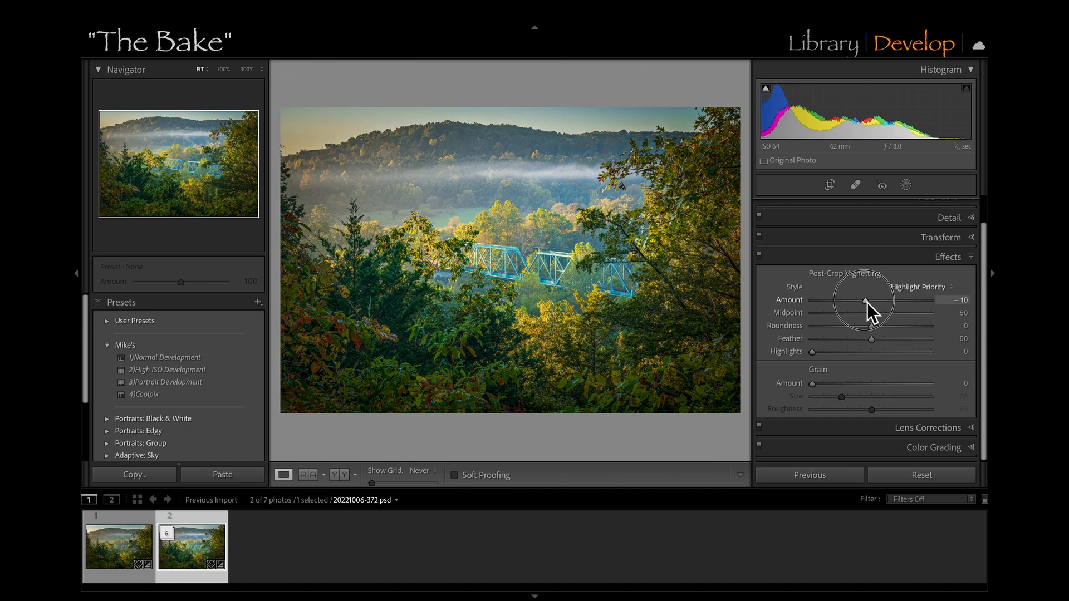
pyautogui.moveTo(836, 300); pyautogui.dragTo(863, 300)
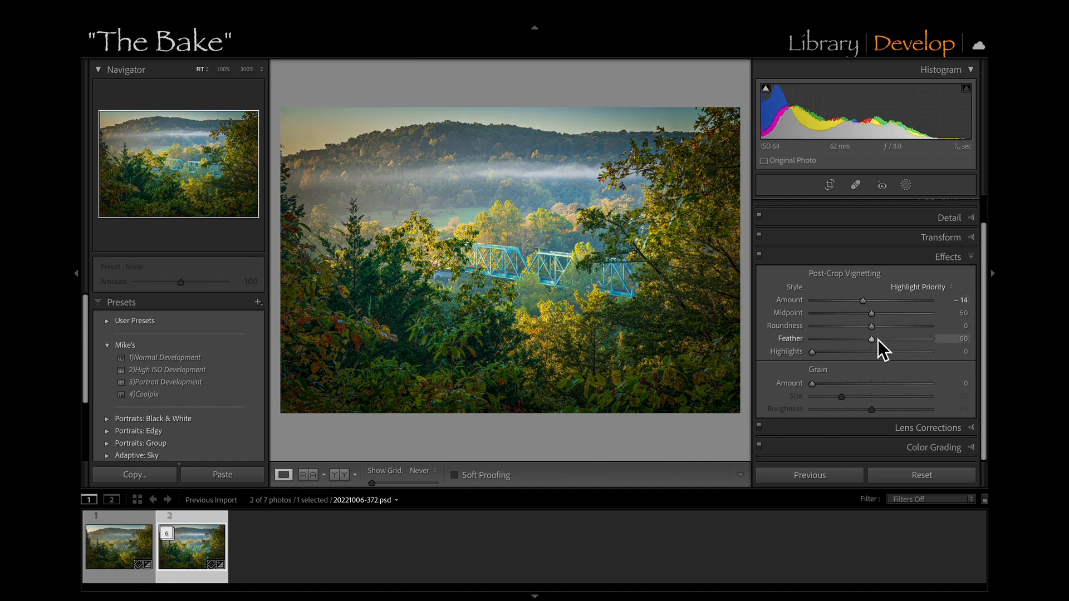
pyautogui.moveTo(869, 338); pyautogui.dragTo(811, 338)
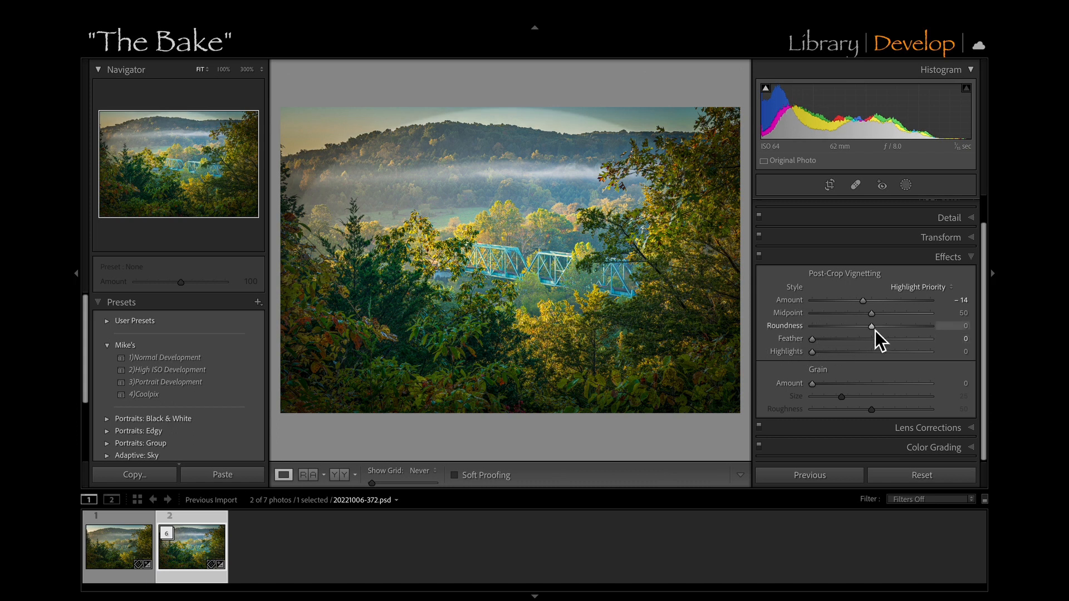
pyautogui.moveTo(880, 313); pyautogui.dragTo(823, 313)
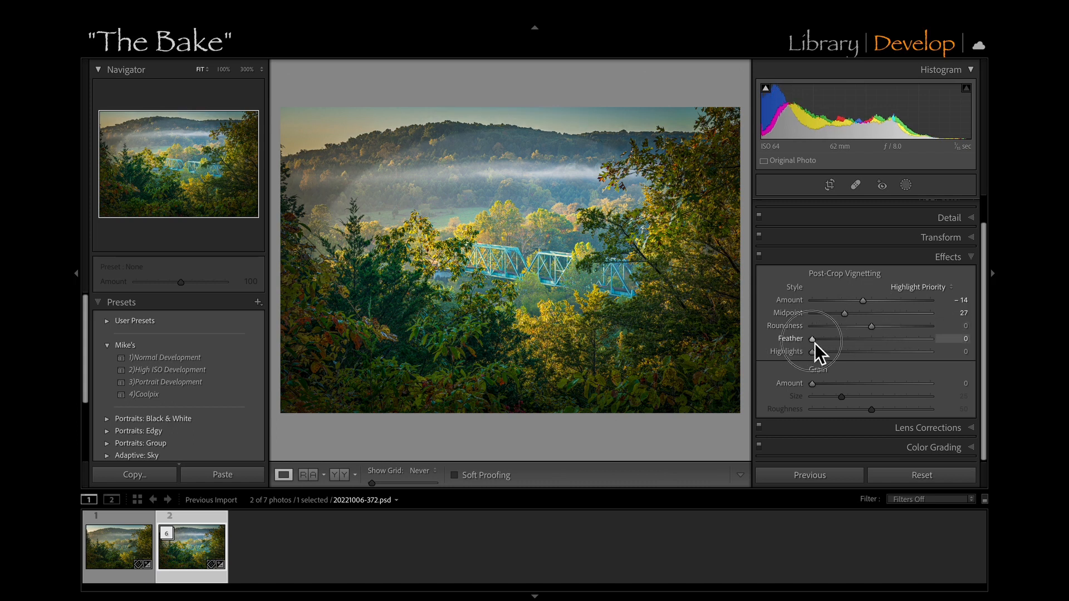
pyautogui.moveTo(812, 339); pyautogui.dragTo(874, 339)
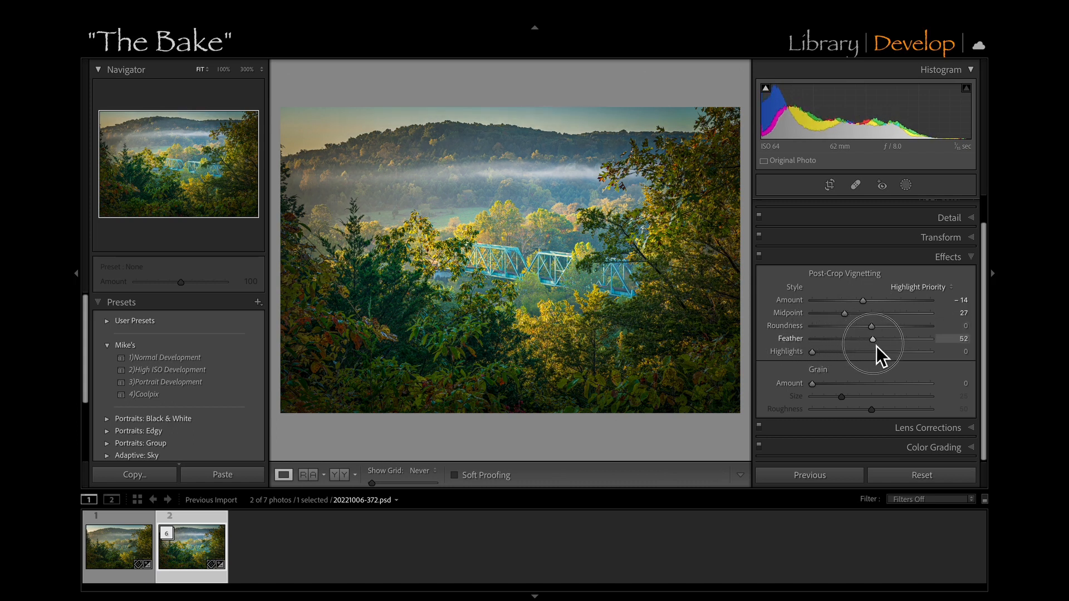
pyautogui.moveTo(872, 339); pyautogui.dragTo(907, 339)
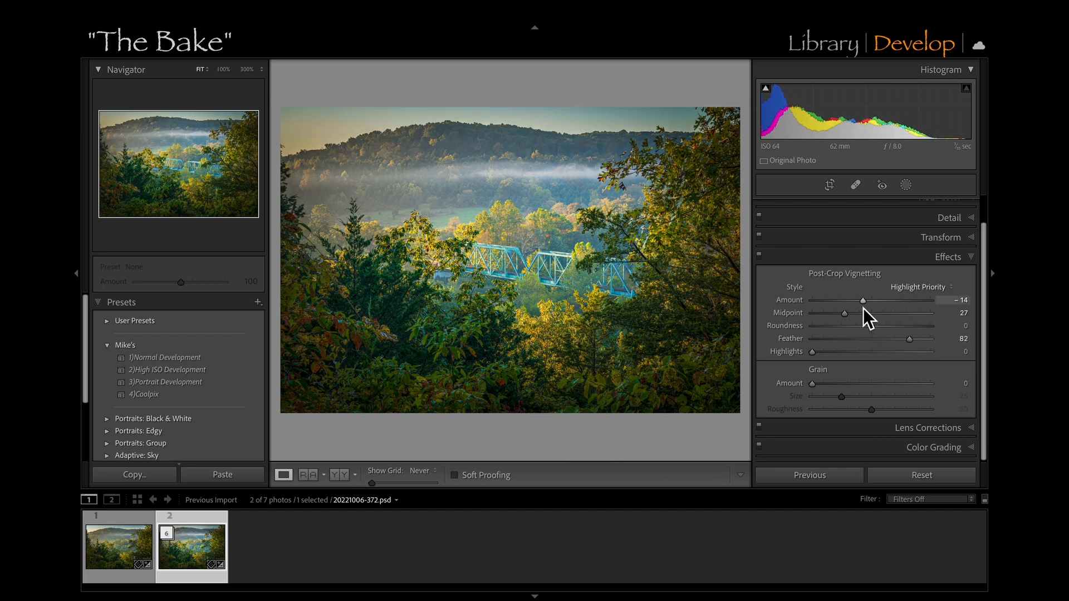
pyautogui.moveTo(842, 300); pyautogui.dragTo(866, 300)
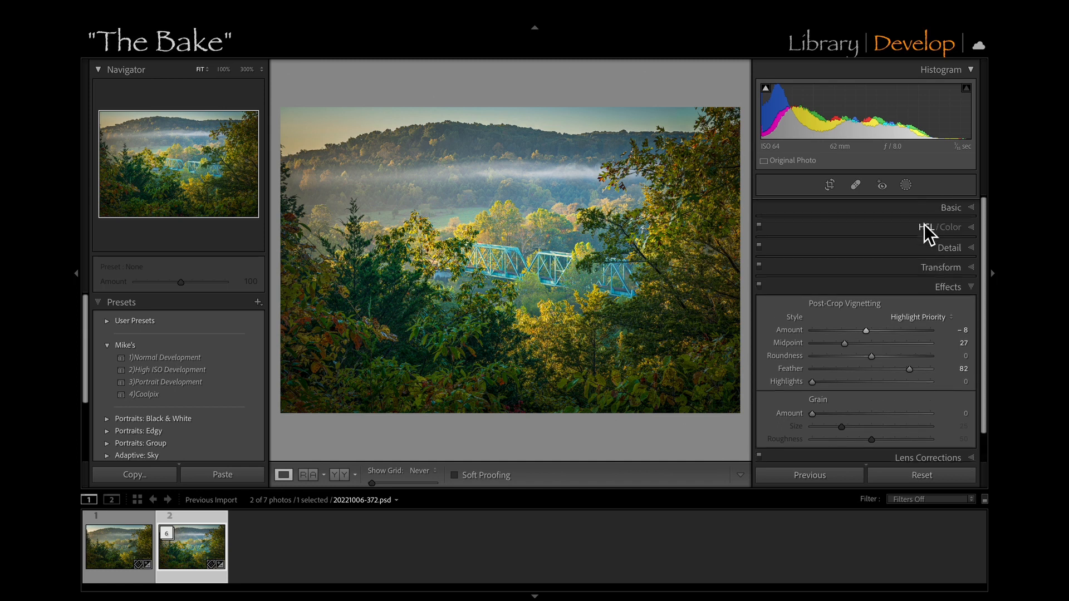
# Expand the Basic panel and move Tint from -4 to -11.
pyautogui.click(952, 207)
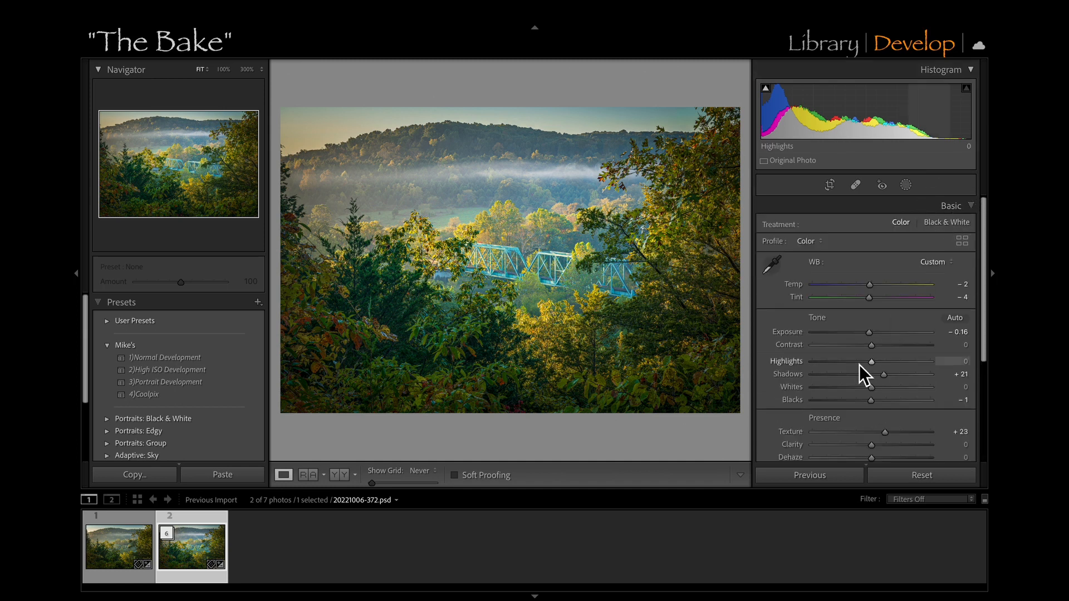
pyautogui.moveTo(871, 297); pyautogui.dragTo(866, 298)
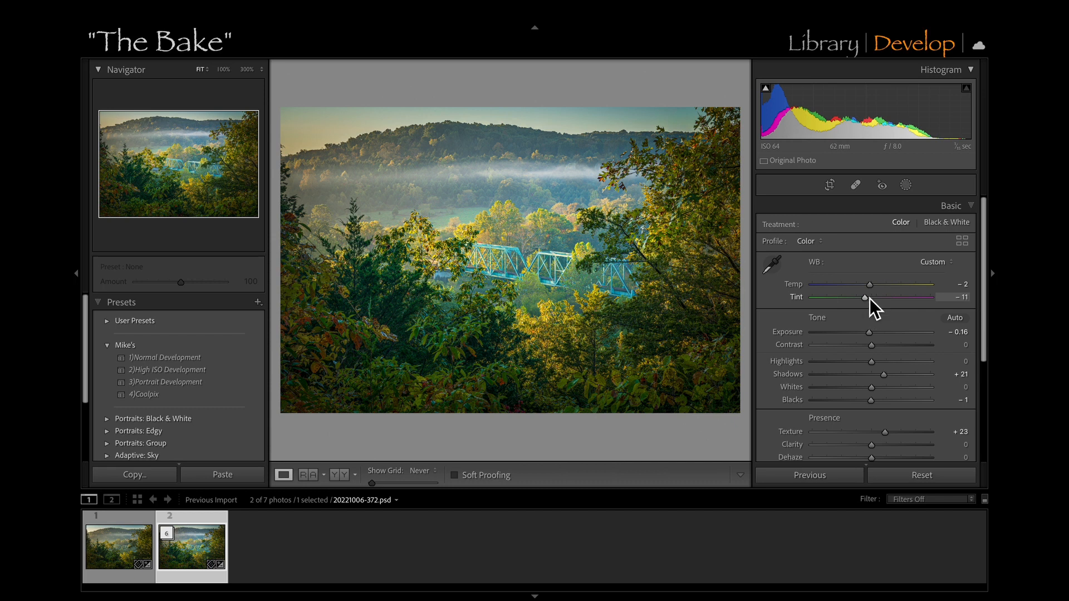
pyautogui.moveTo(907, 186)
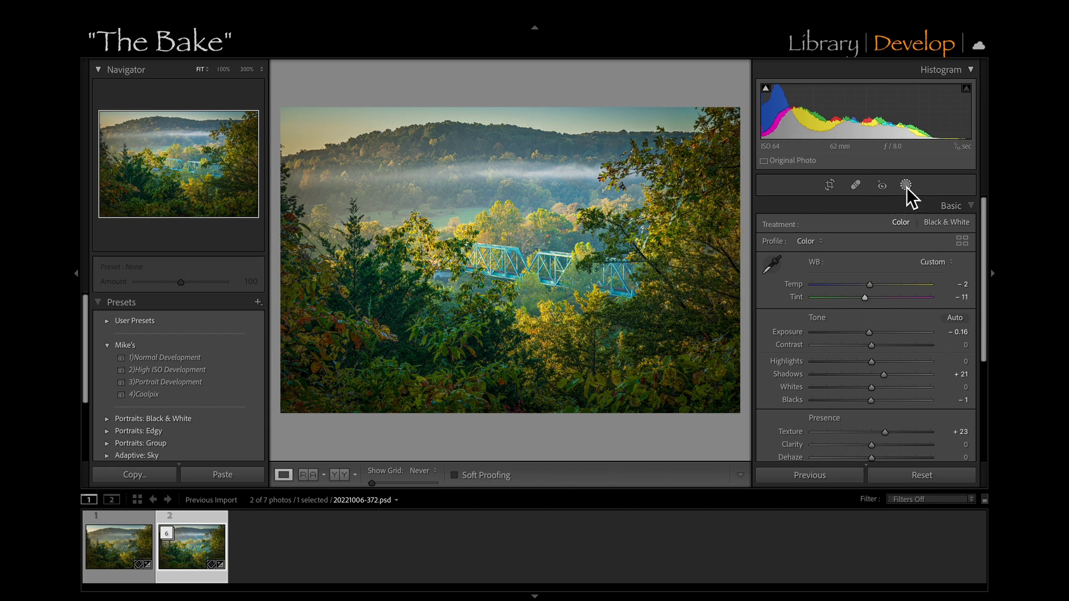
# Paint a brush mask over the fog at exposure +0.69, then ease its amount to 53.
pyautogui.click(905, 185)
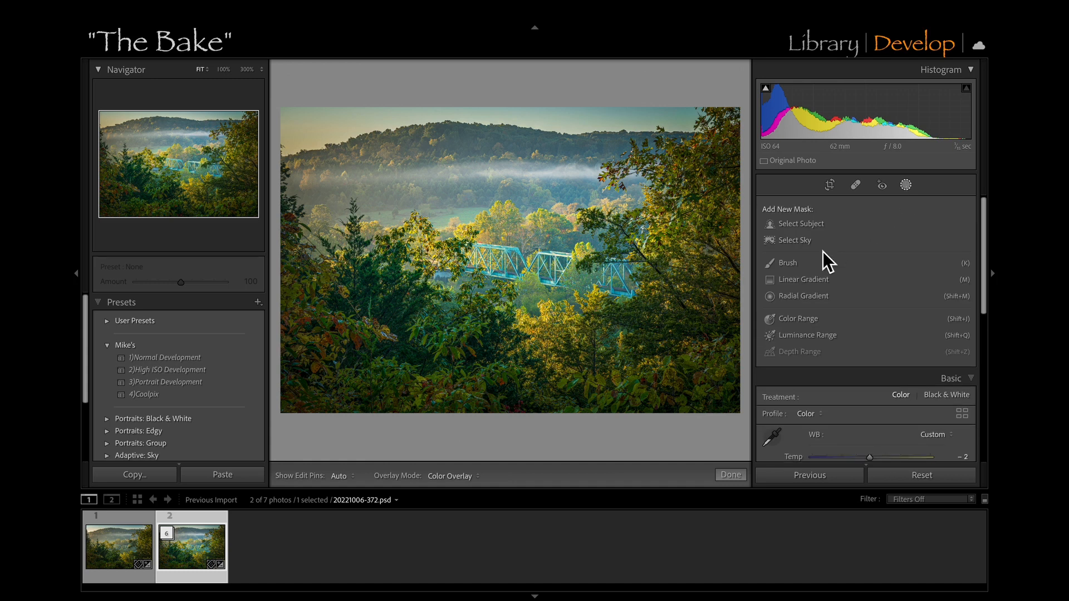
pyautogui.click(777, 263)
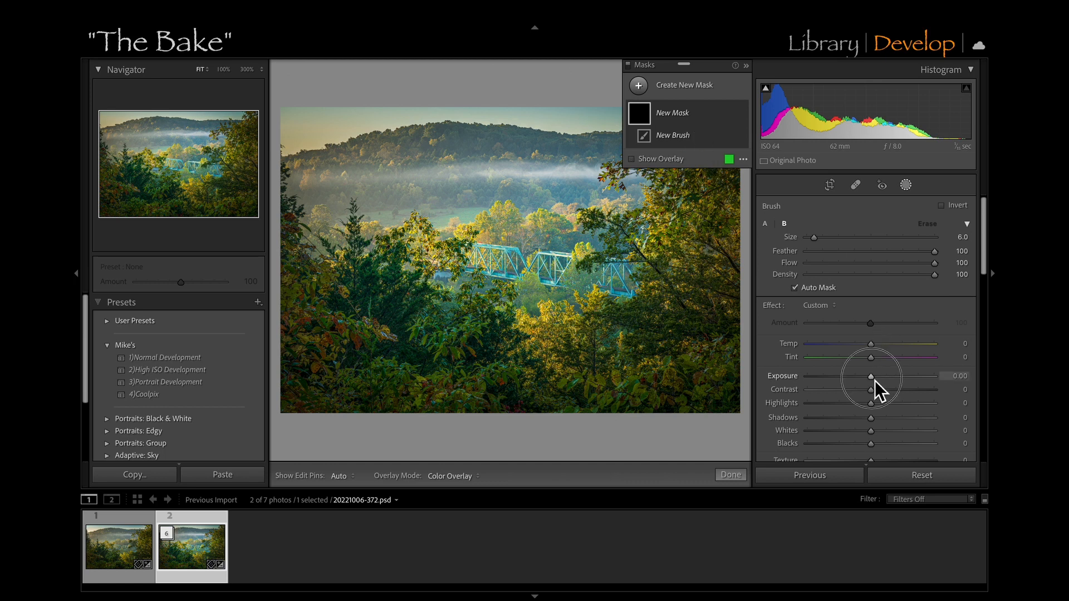
pyautogui.moveTo(871, 376); pyautogui.dragTo(883, 376)
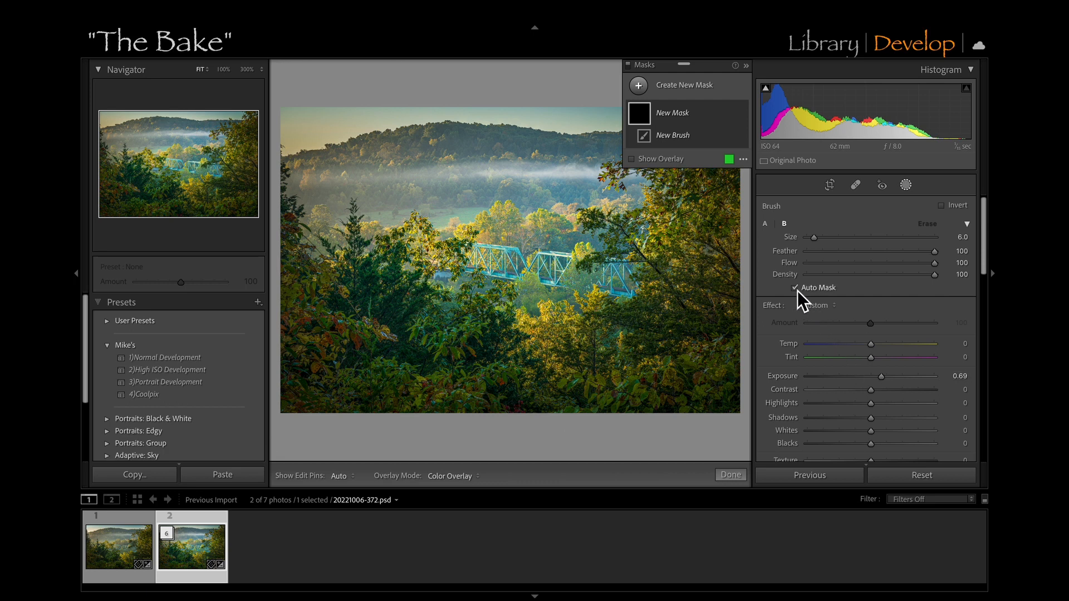
pyautogui.moveTo(371, 184)
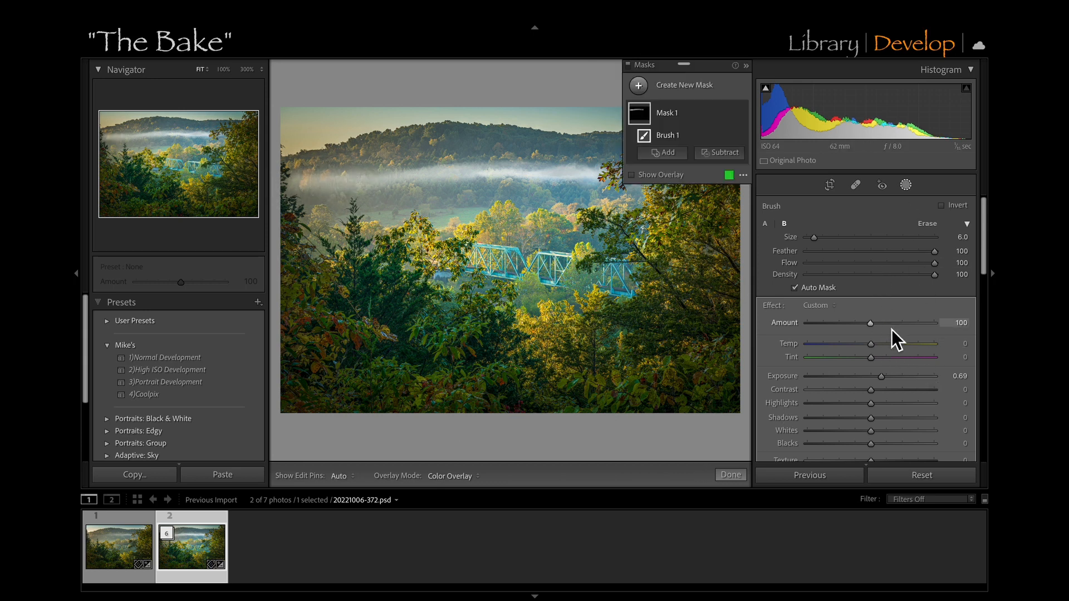
pyautogui.moveTo(934, 322); pyautogui.dragTo(839, 323)
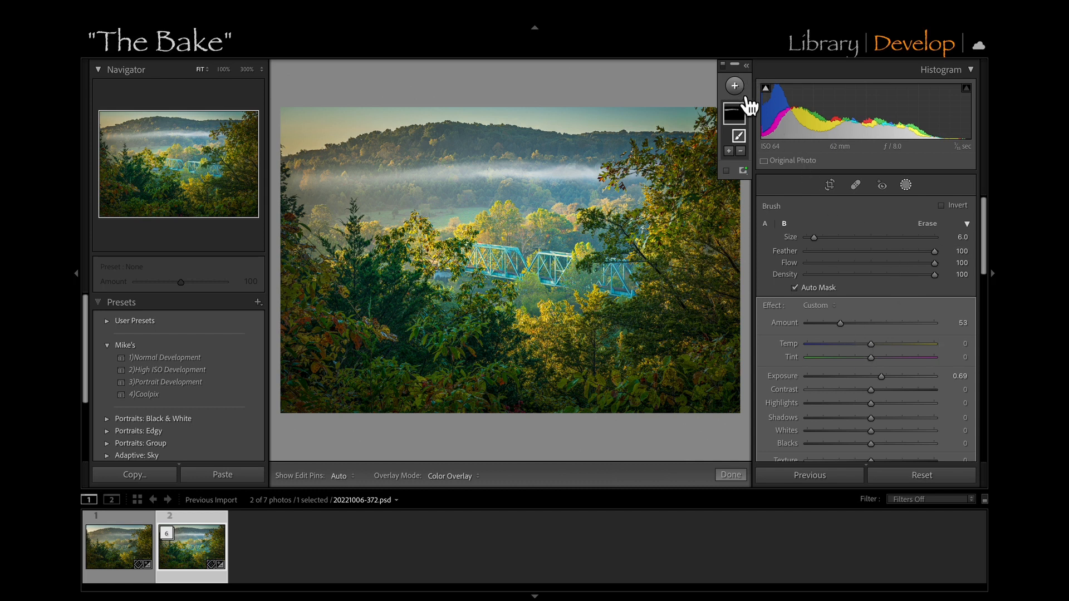
# Create a Select Sky mask with exposure +0.32 and temperature -12.
pyautogui.click(906, 185)
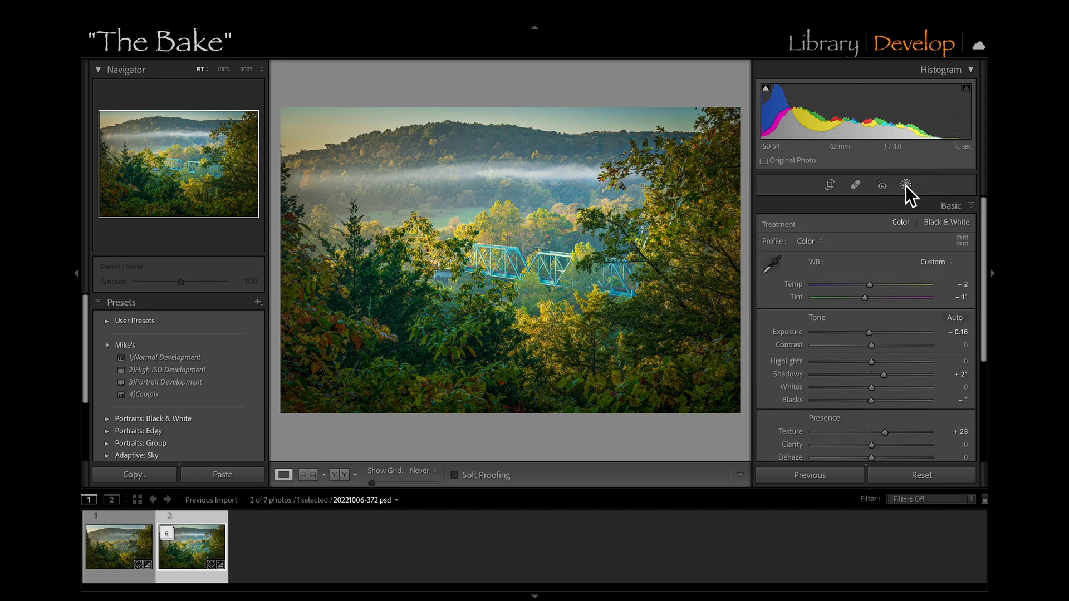
pyautogui.moveTo(905, 185)
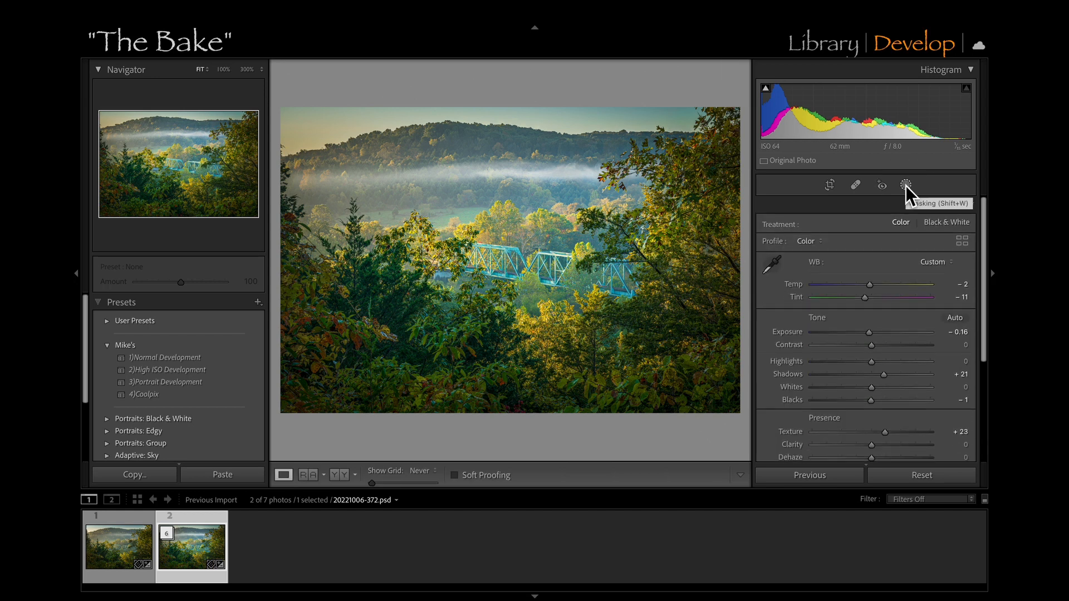
pyautogui.click(905, 184)
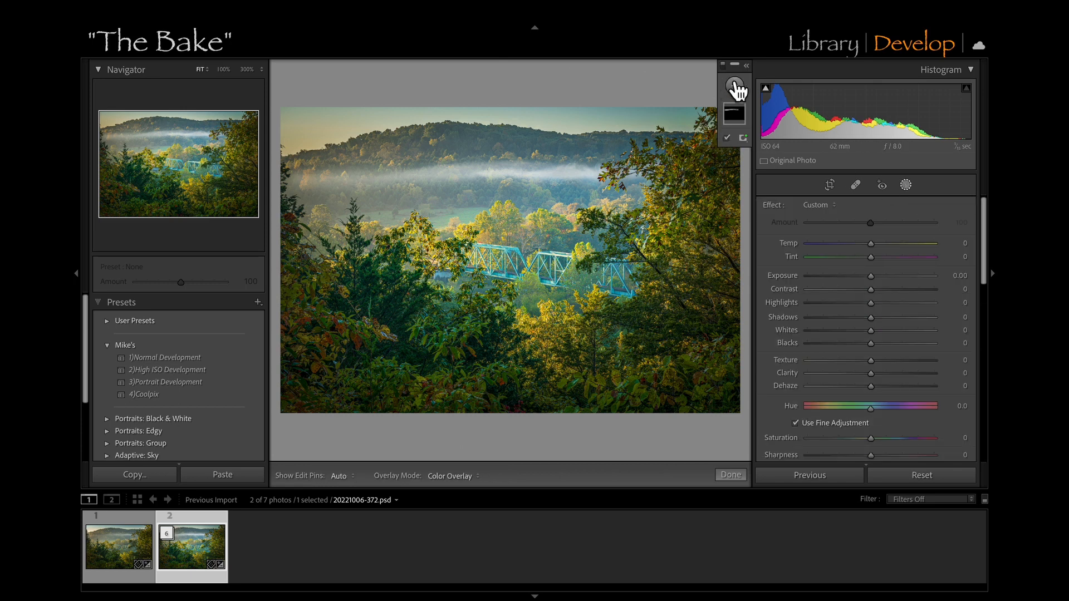
pyautogui.click(735, 86)
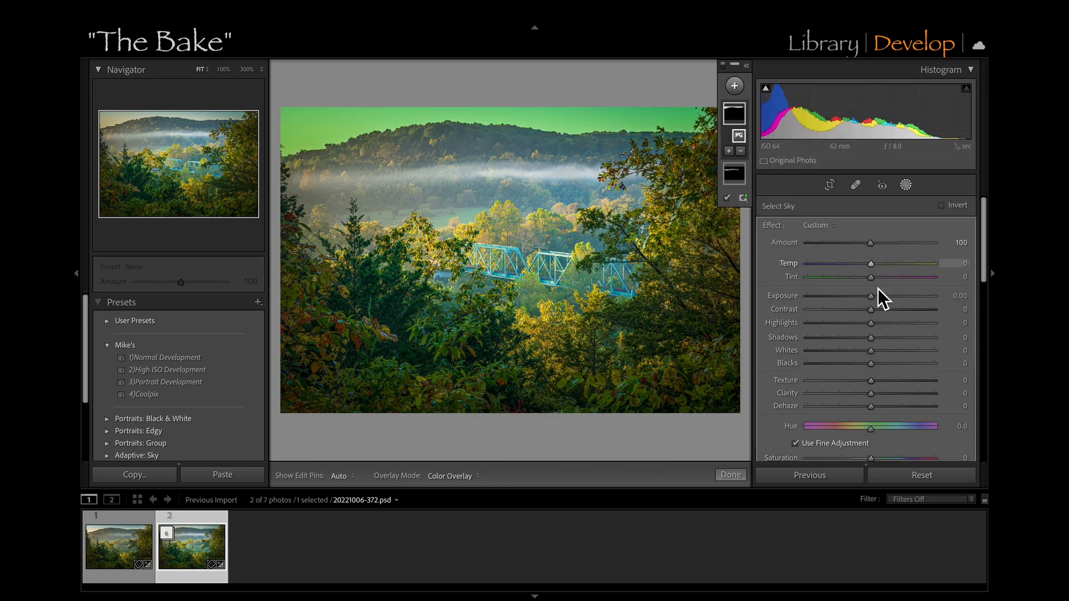
pyautogui.moveTo(870, 295); pyautogui.dragTo(874, 295)
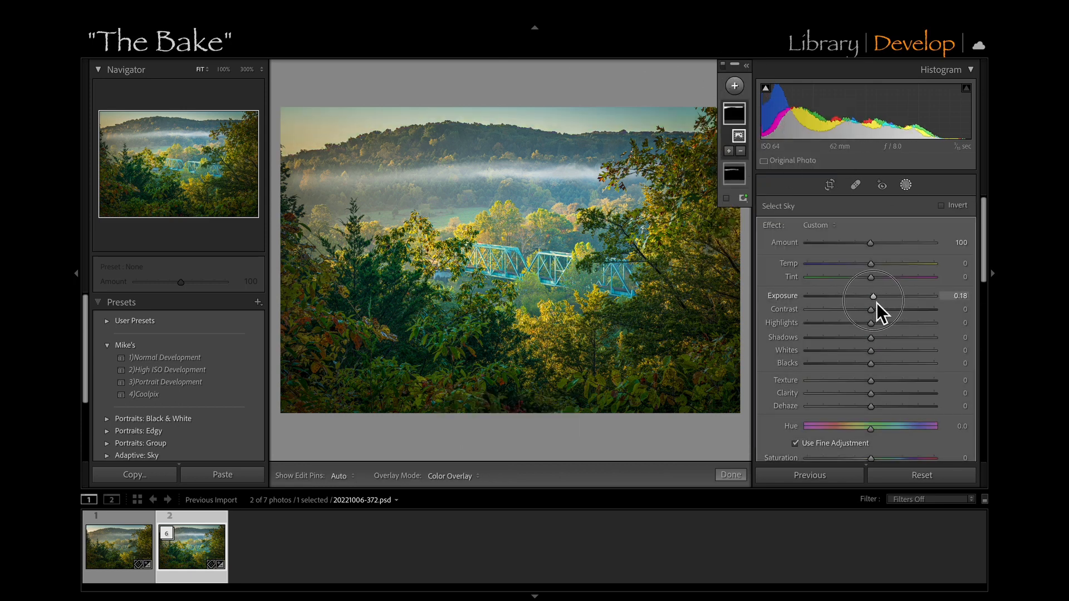
pyautogui.moveTo(873, 295); pyautogui.dragTo(877, 295)
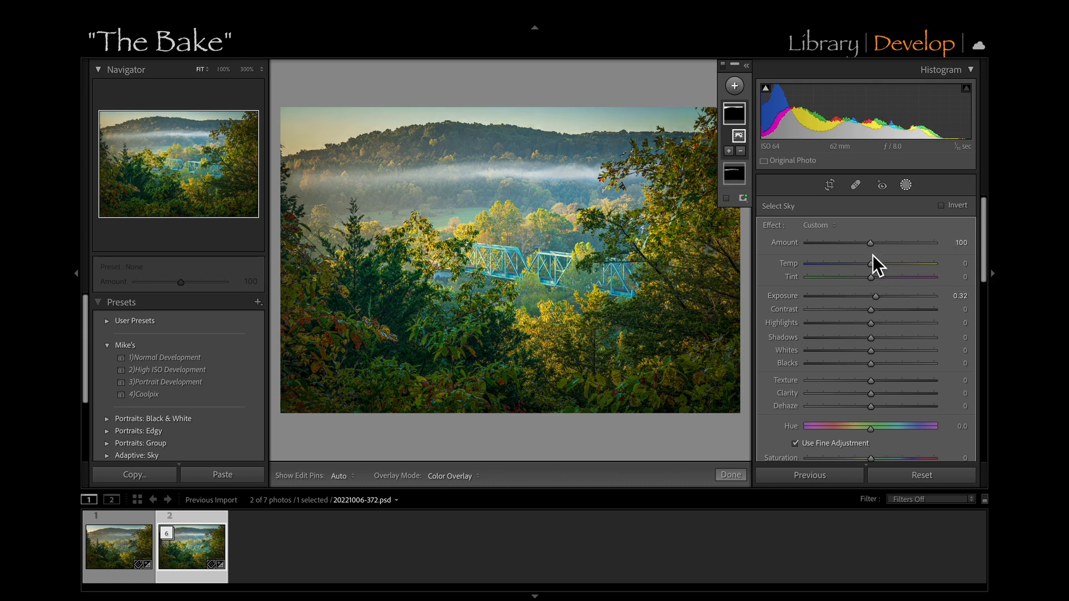
pyautogui.moveTo(889, 262); pyautogui.dragTo(862, 262)
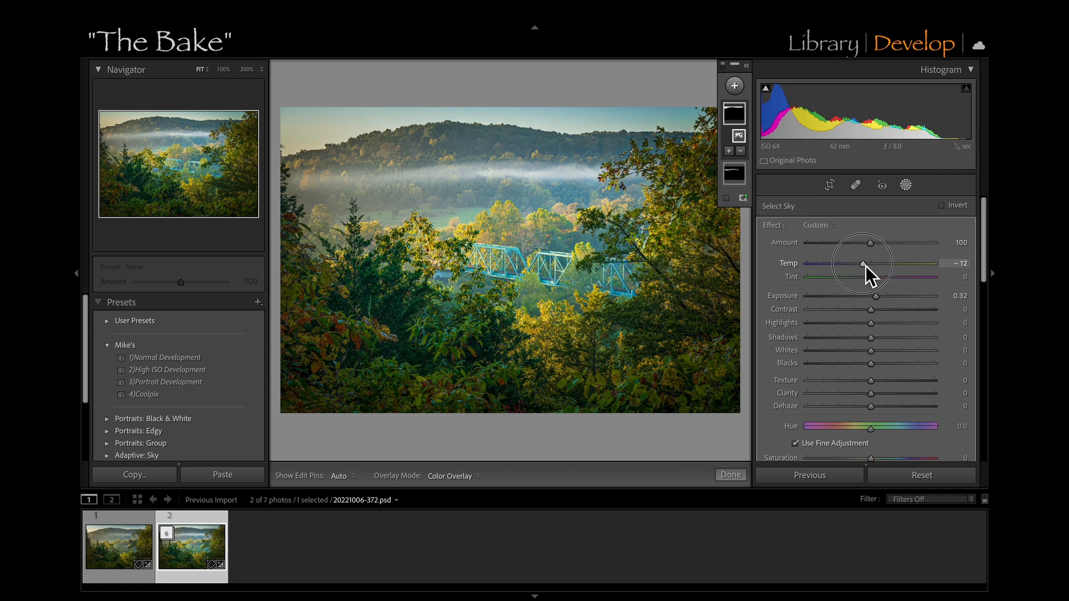
pyautogui.moveTo(934, 368)
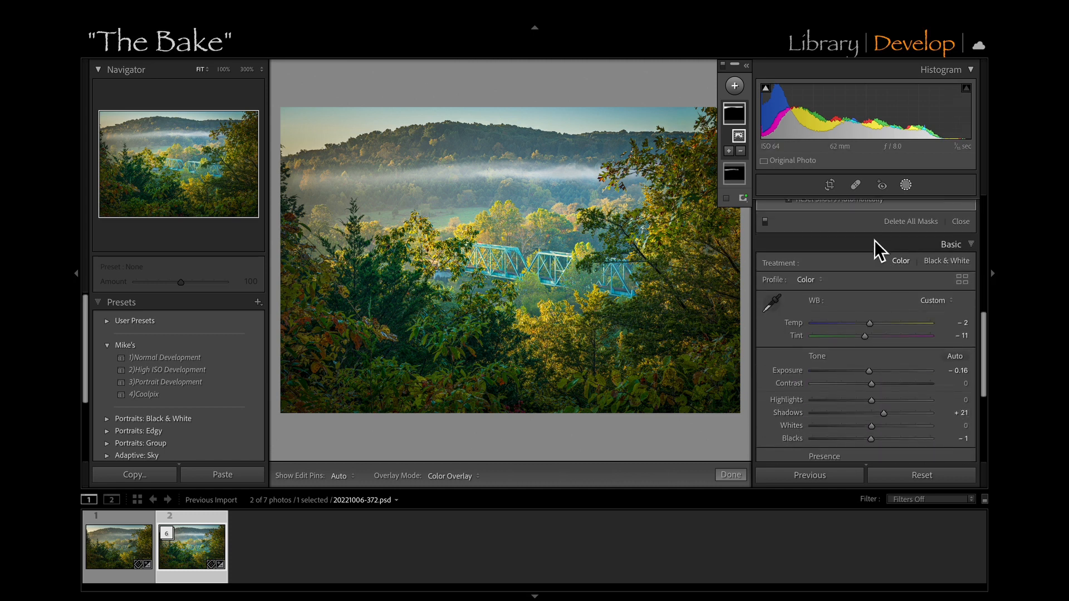
pyautogui.moveTo(910, 196)
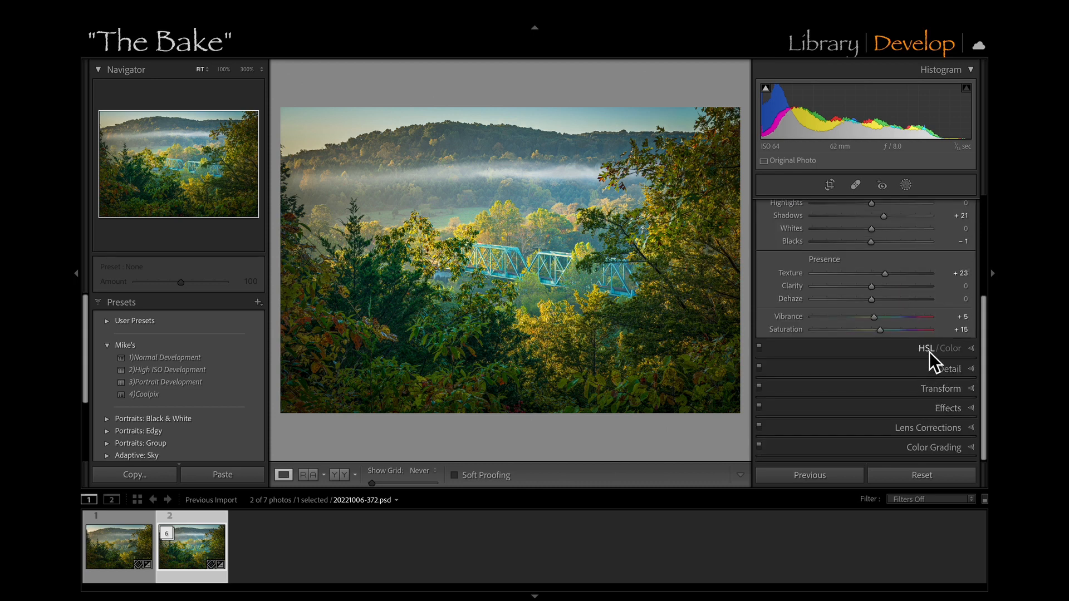
# In the HSL/Color panel, set the Aqua Hue to +47, pushing the cyan bridge bluer.
pyautogui.click(926, 348)
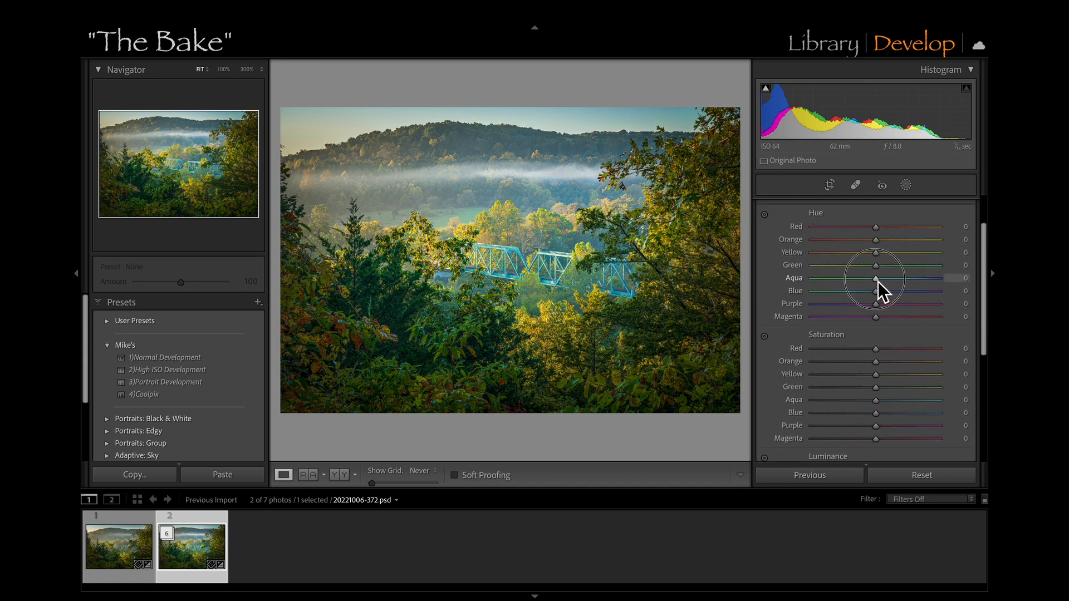
pyautogui.moveTo(876, 278); pyautogui.dragTo(899, 279)
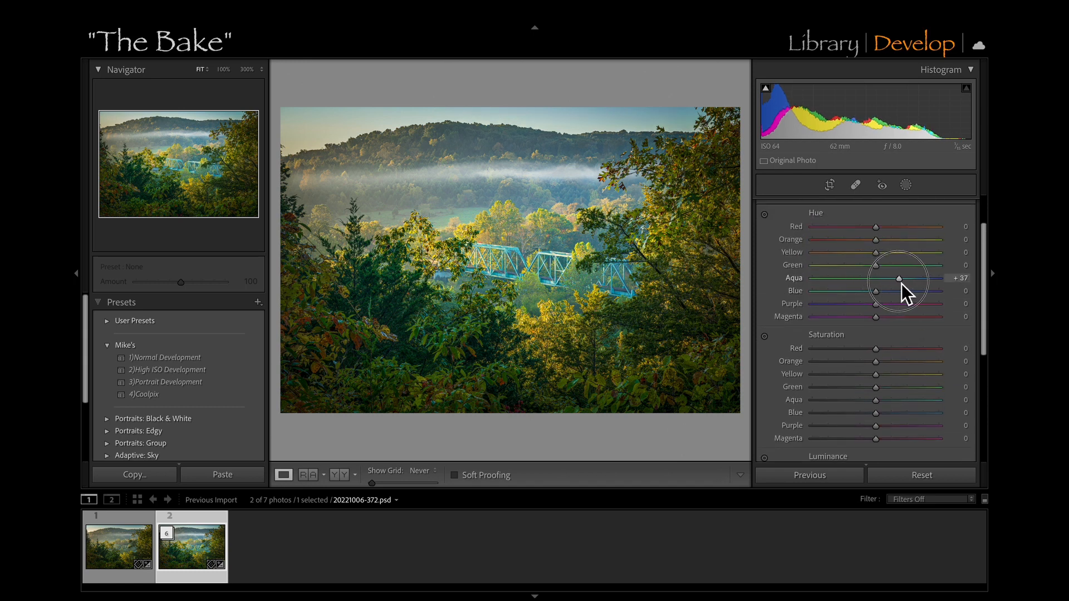
pyautogui.moveTo(899, 277); pyautogui.dragTo(914, 277)
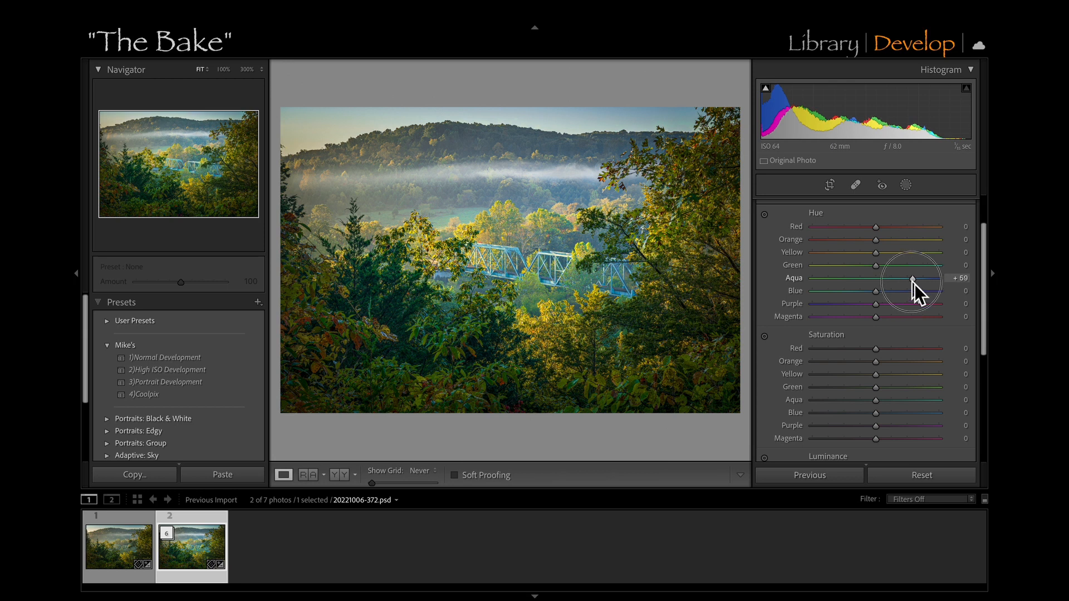
pyautogui.moveTo(917, 279); pyautogui.dragTo(906, 278)
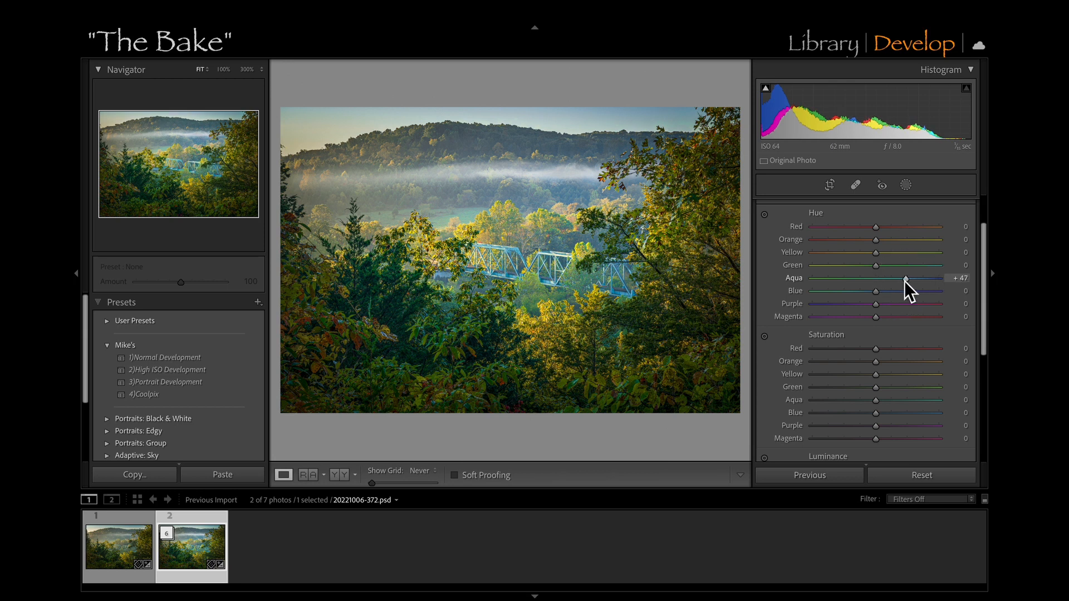